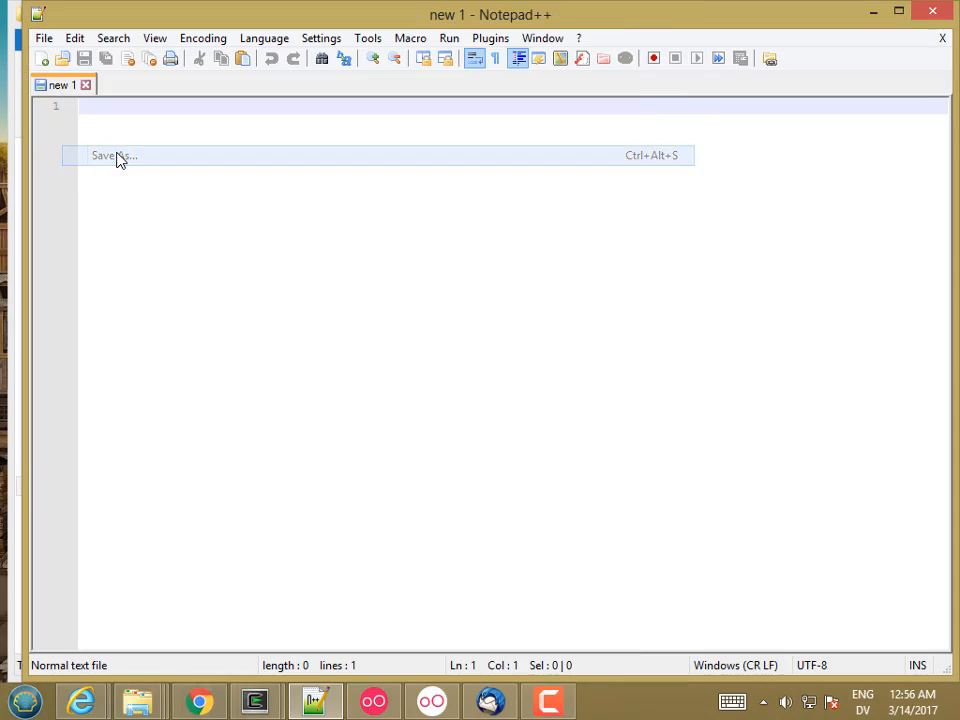
- Save the new blank document as 15.html in the week9 folder
{"action": "left_click", "coordinate": [112, 156]}
{"action": "type", "text": "1"}
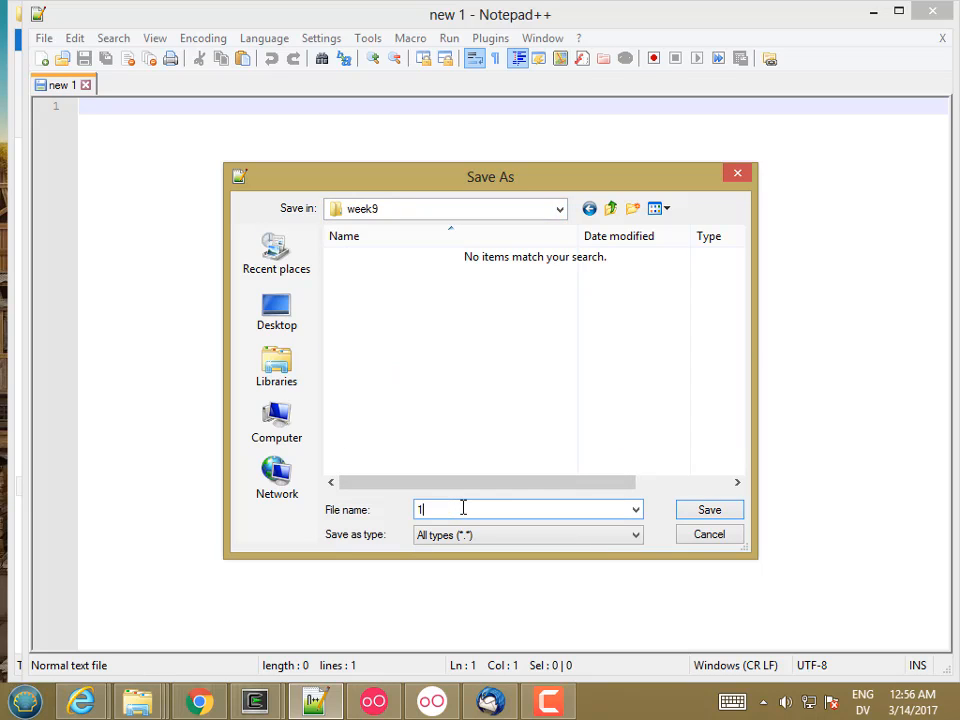
{"action": "type", "text": "5.html"}
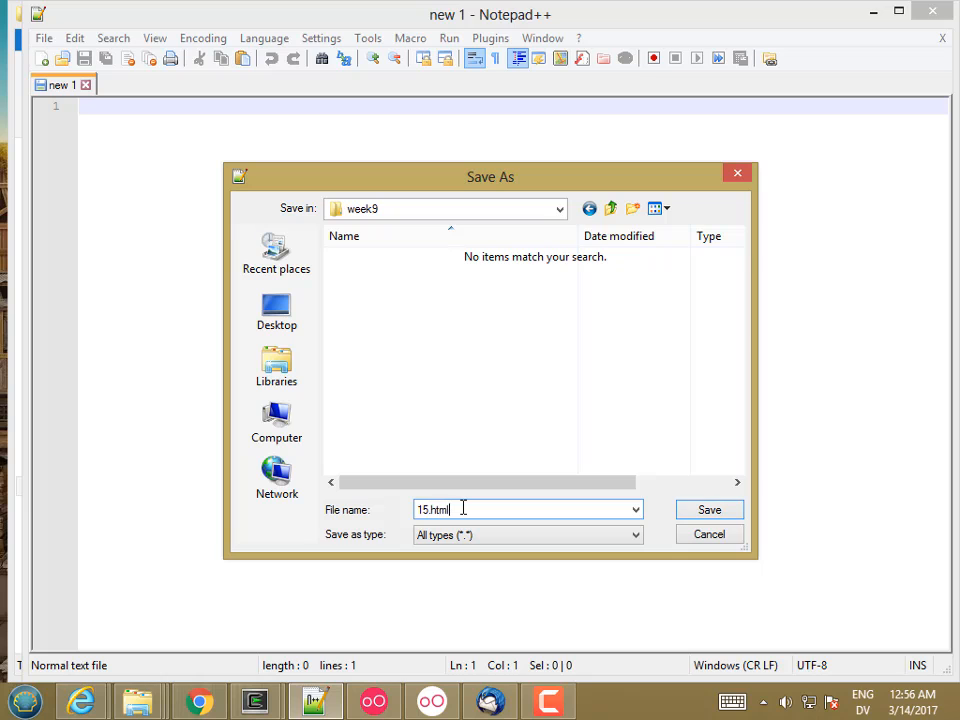
{"action": "left_click", "coordinate": [708, 510]}
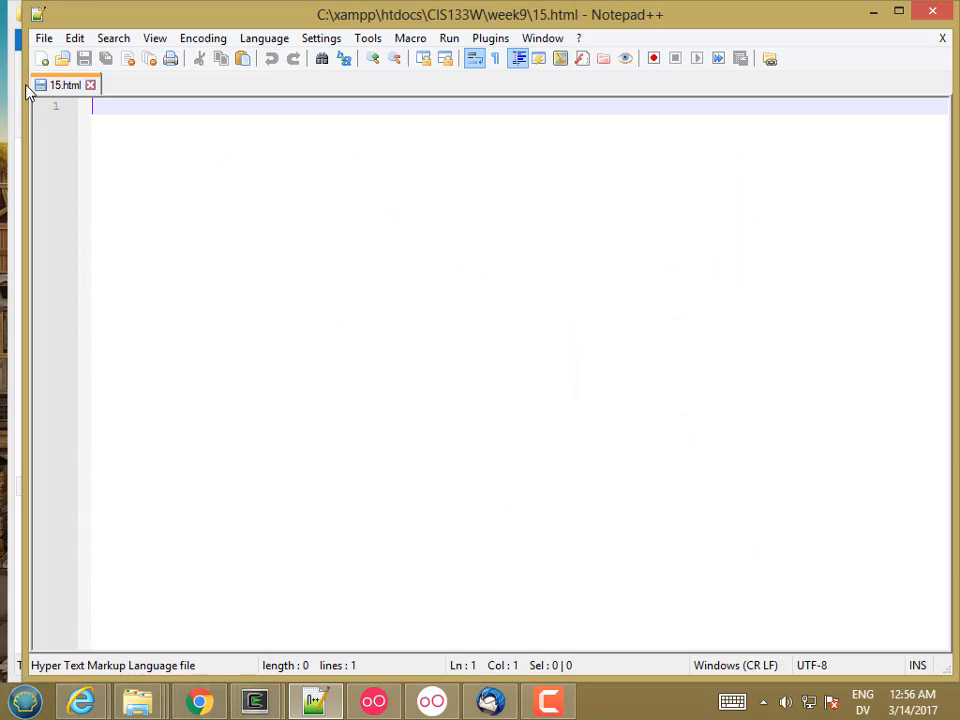
- Create further blank documents and save them as 15.css and 15.js in week9
{"action": "left_click", "coordinate": [44, 38]}
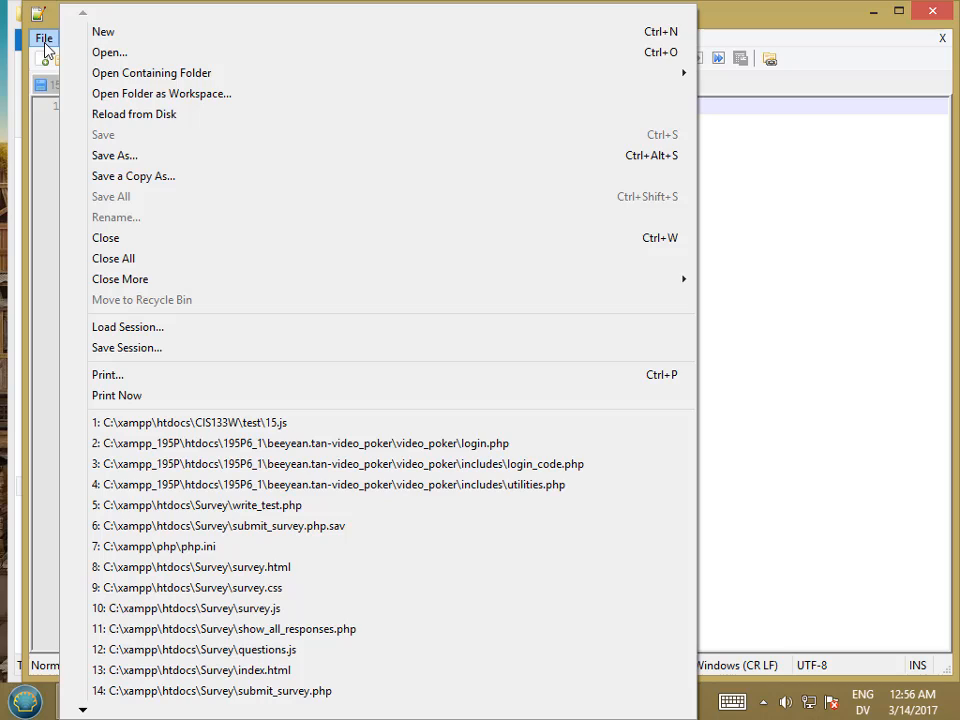
{"action": "left_click", "coordinate": [114, 156]}
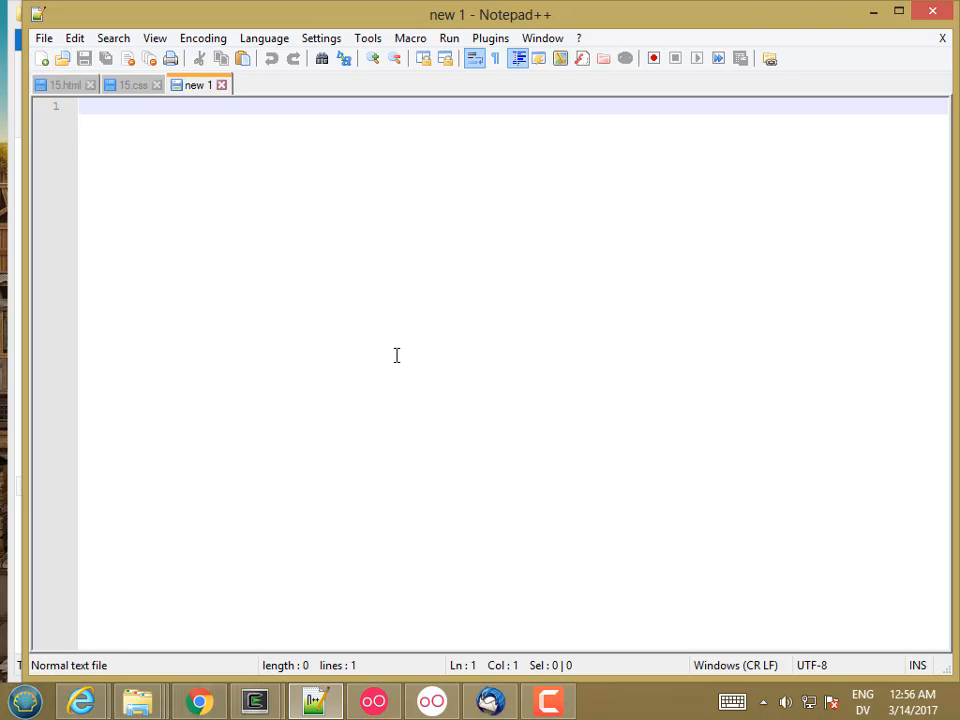
{"action": "left_click", "coordinate": [44, 38]}
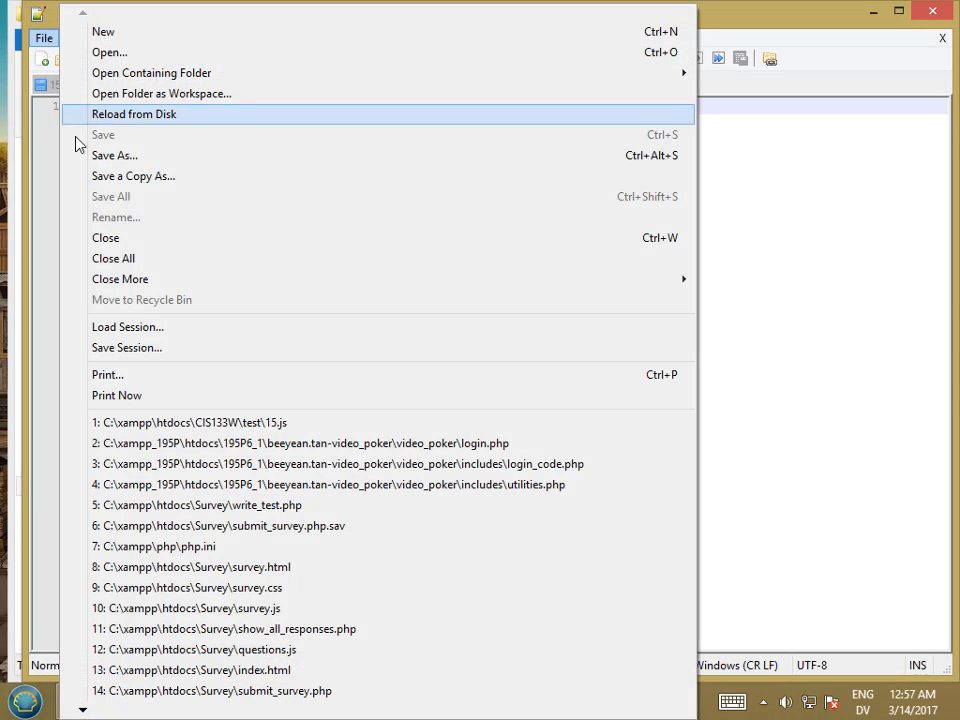
{"action": "left_click", "coordinate": [114, 156]}
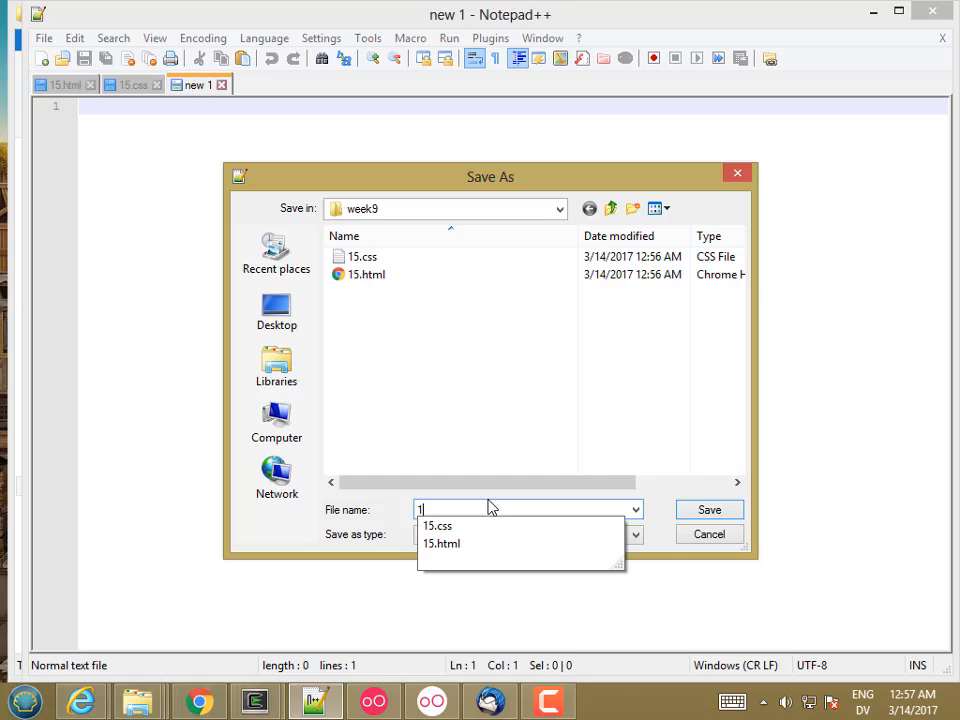
{"action": "left_click", "coordinate": [708, 510]}
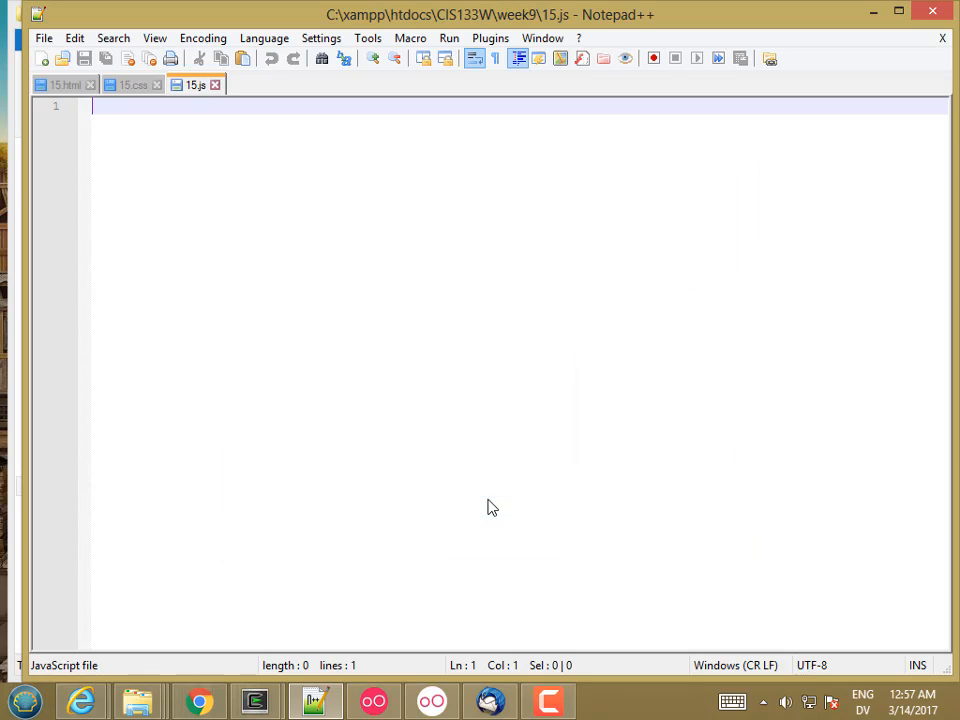
- Write the doctype, html and head tags with the title 15 Puzzle! in 15.html
{"action": "left_click", "coordinate": [66, 84]}
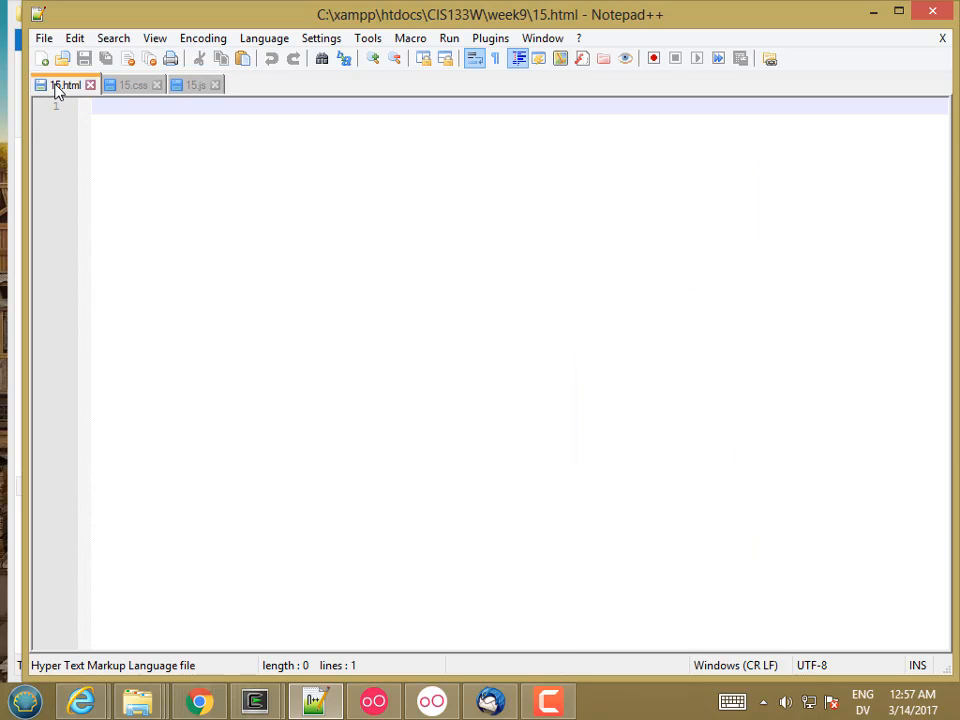
{"action": "type", "text": "<!"}
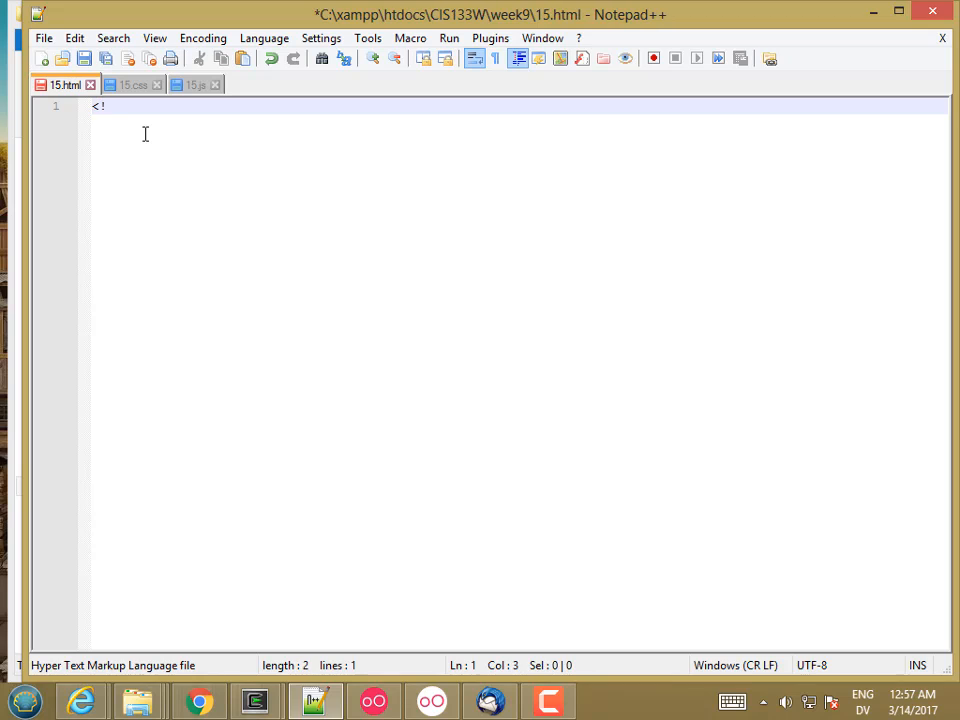
{"action": "type", "text": "doc"}
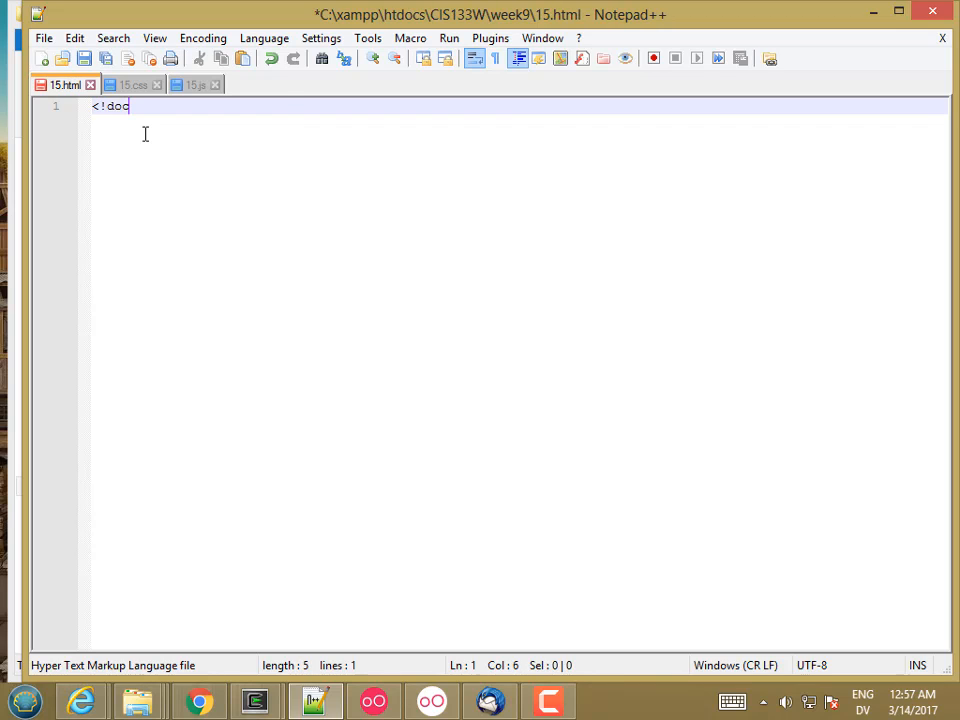
{"action": "type", "text": "type html>"}
{"action": "type", "text": "<html>"}
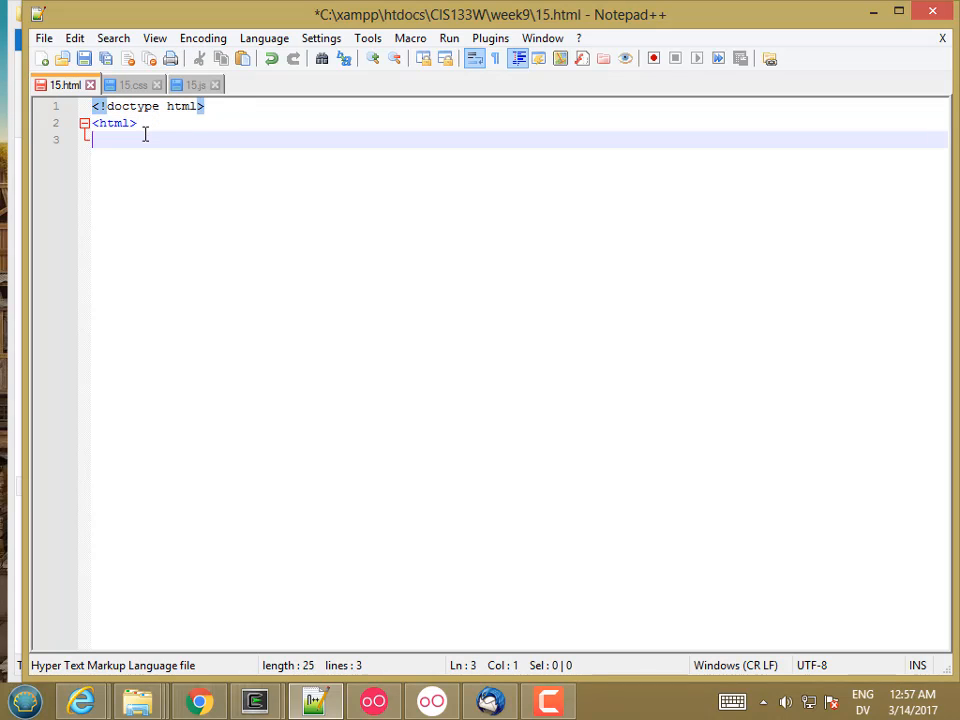
{"action": "type", "text": "<head>"}
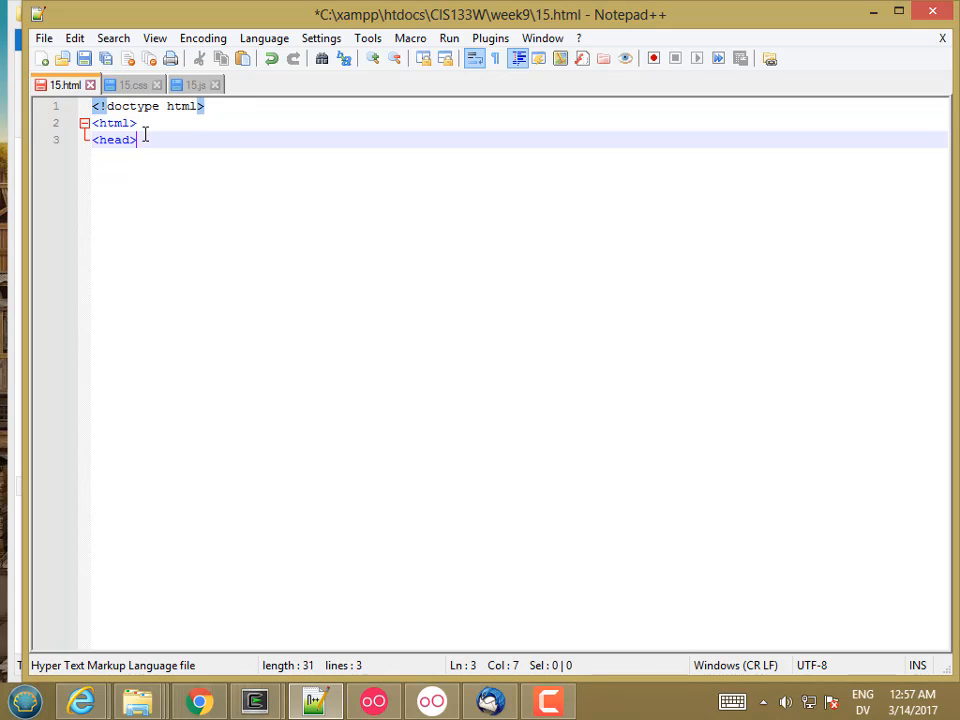
{"action": "type", "text": "<title>"}
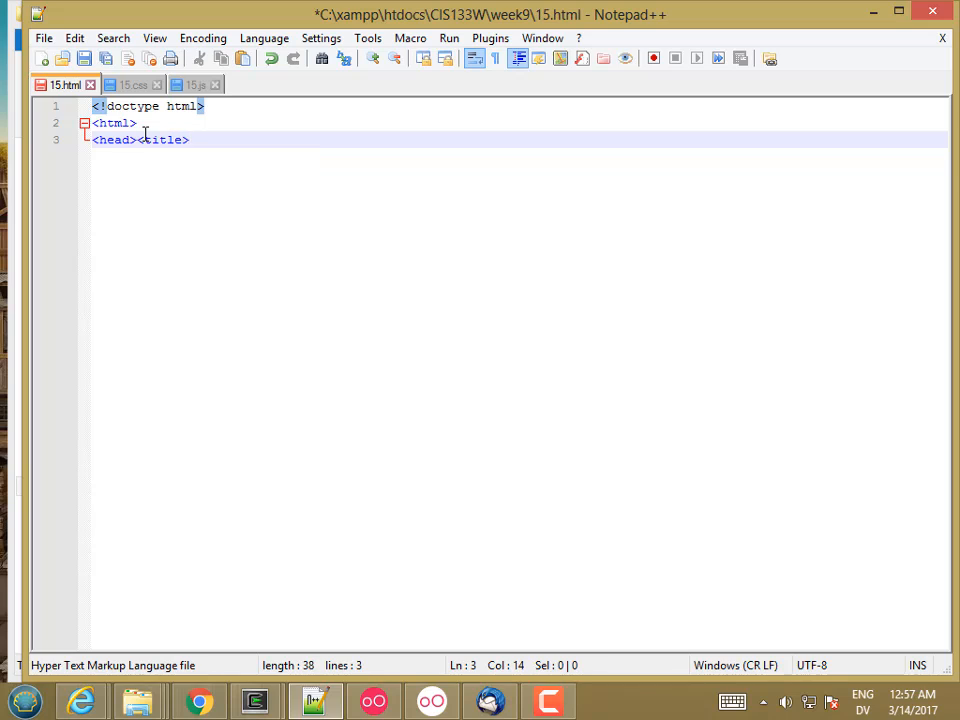
{"action": "type", "text": "15 Puz"}
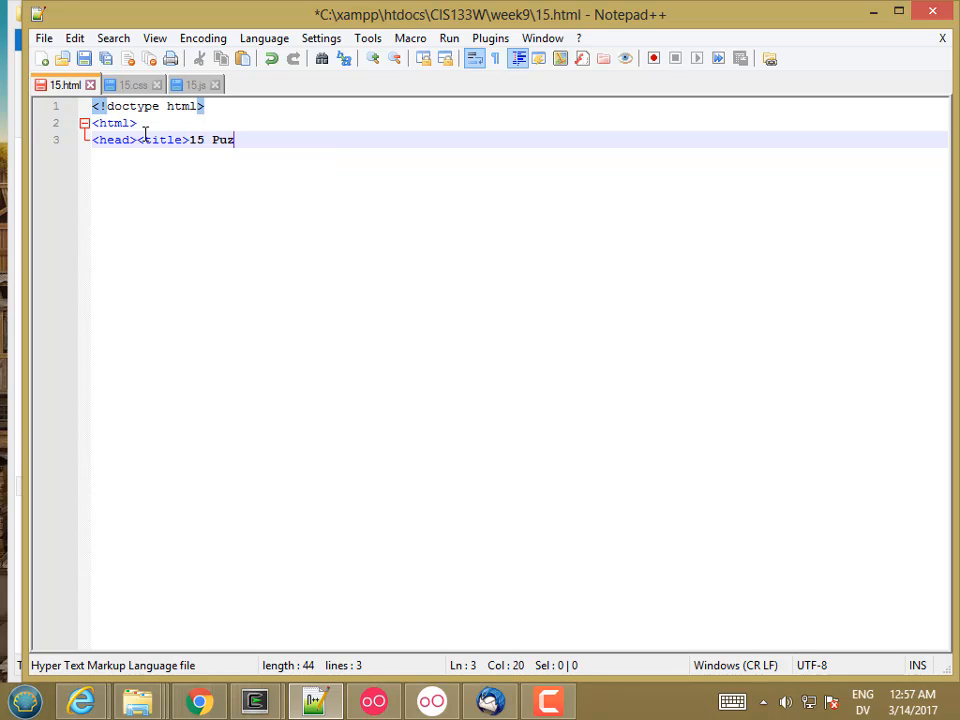
{"action": "type", "text": "zle!</"}
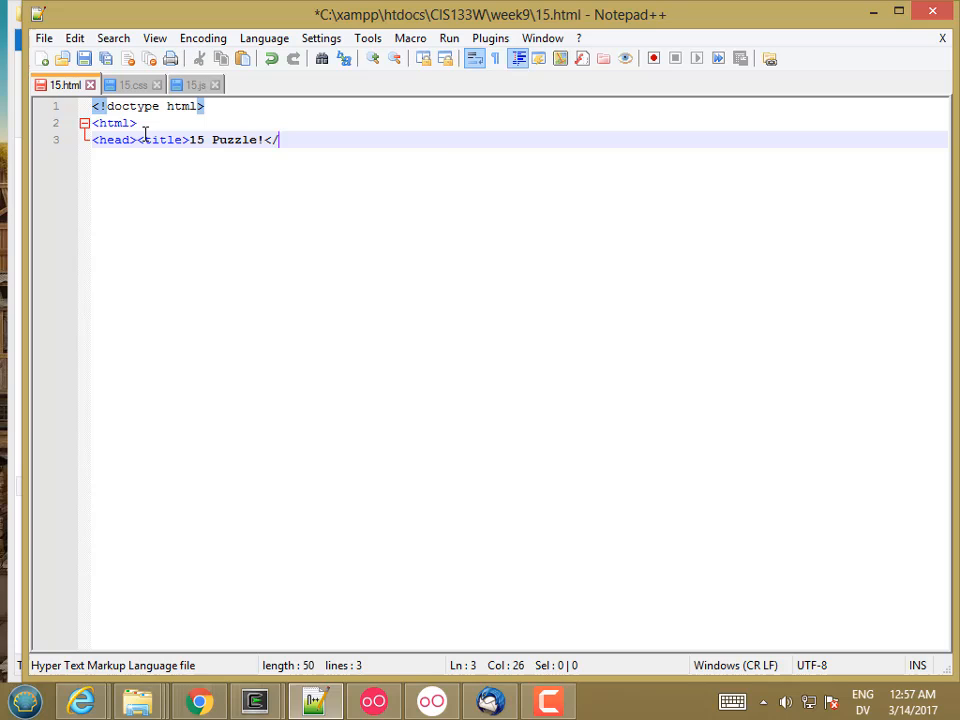
{"action": "type", "text": "title>"}
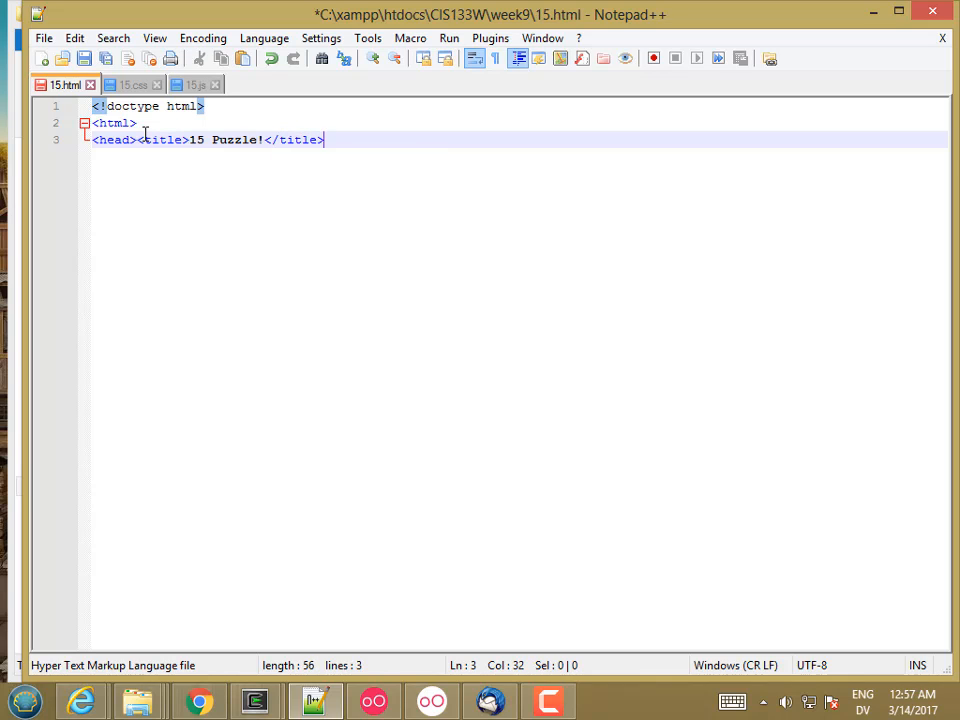
- Close the head, add an empty body, close html and indent the head and body lines
{"action": "type", "text": "</head"}
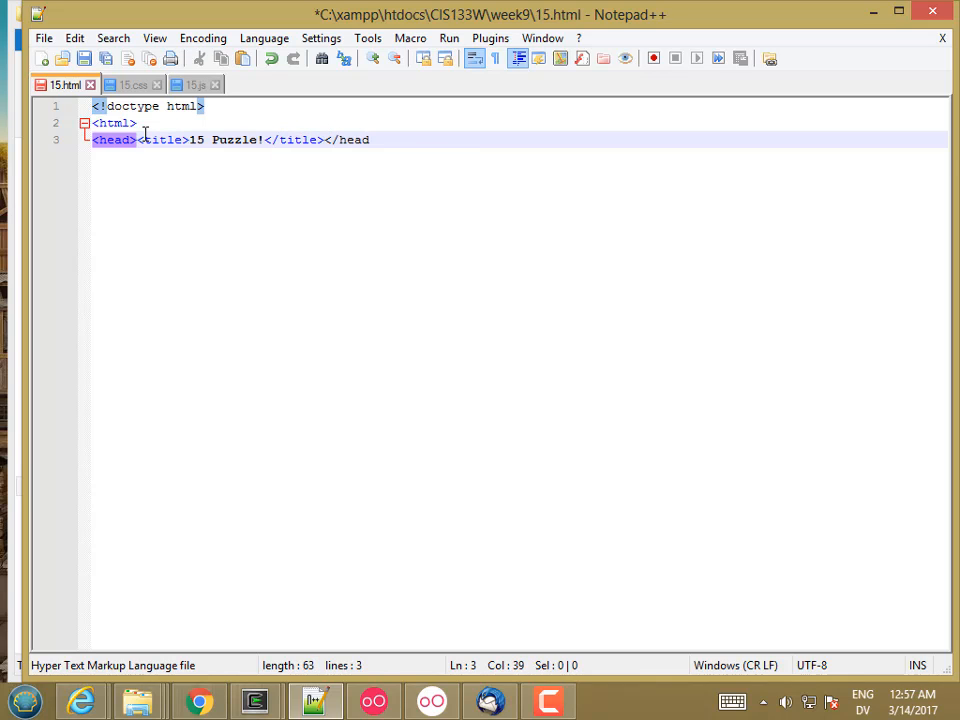
{"action": "type", "text": "<body>"}
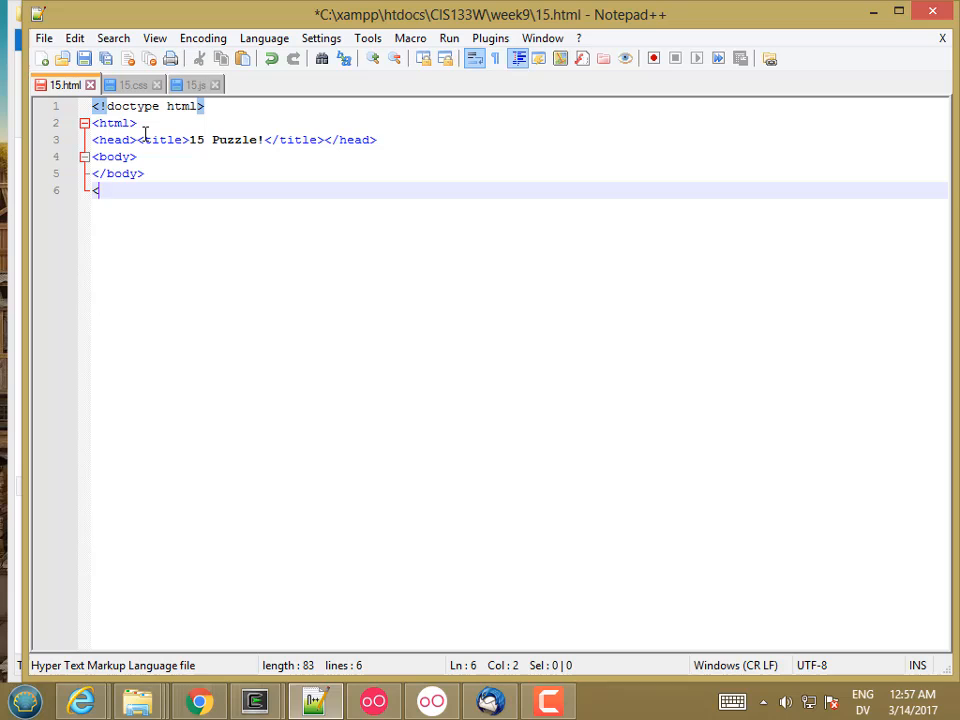
{"action": "type", "text": "/html>"}
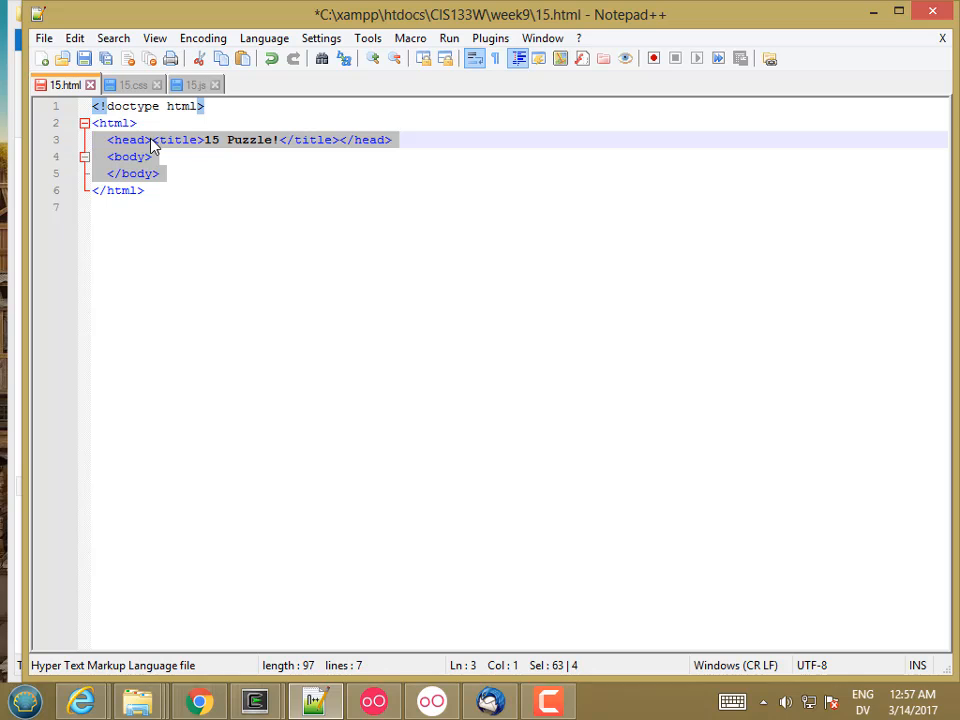
{"action": "key", "text": "Enter"}
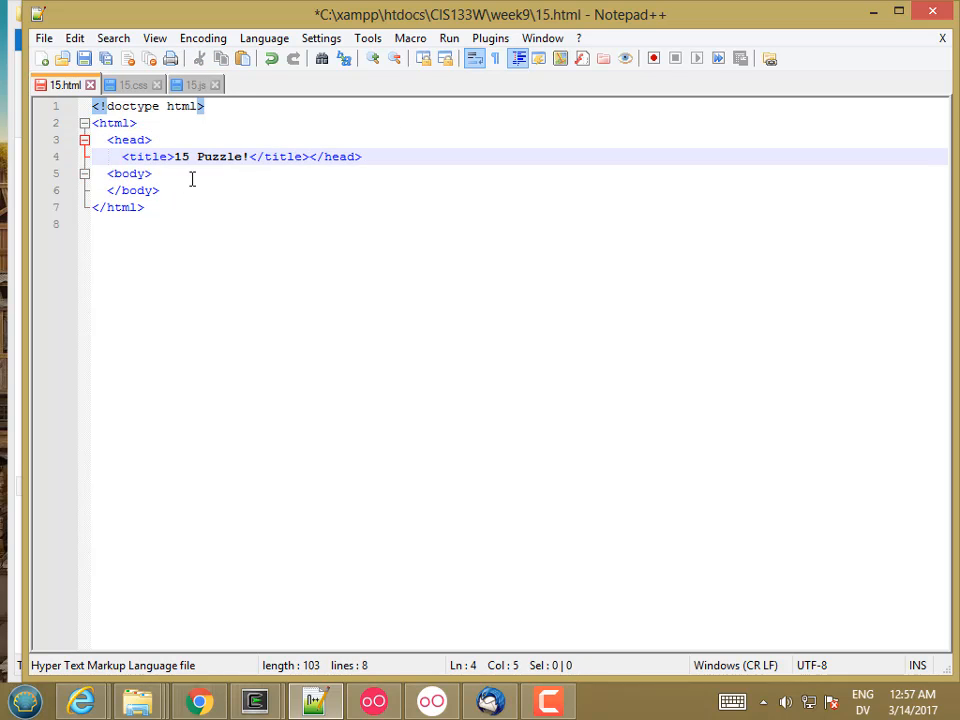
- Add <link rel="stylesheet" href="15.css"> after the title line in the head
{"action": "left_click", "coordinate": [312, 156]}
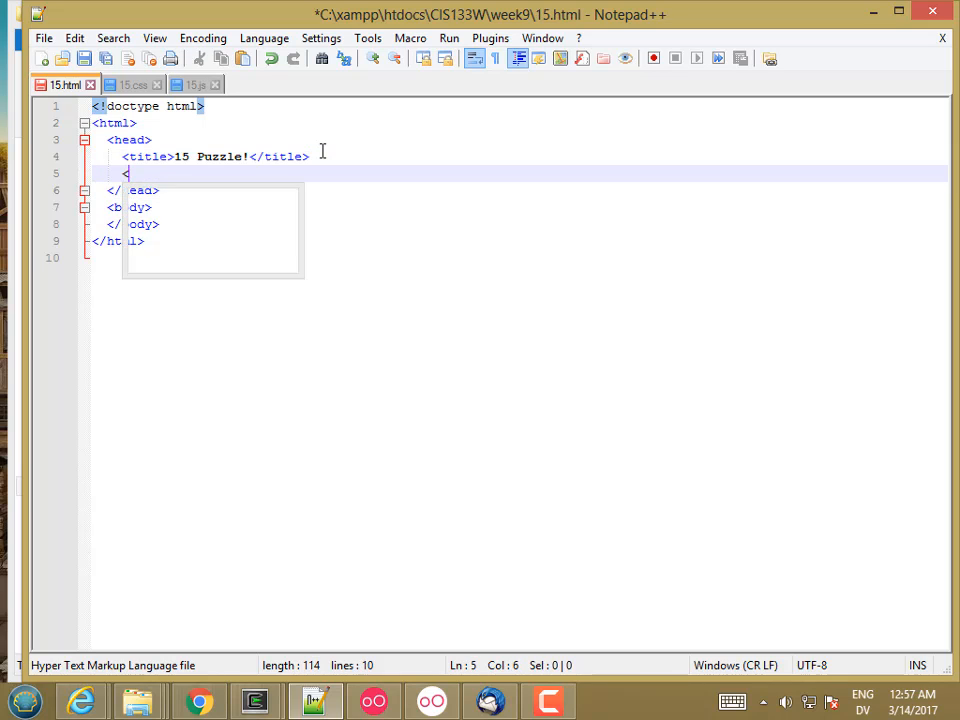
{"action": "type", "text": "<link rel=\""}
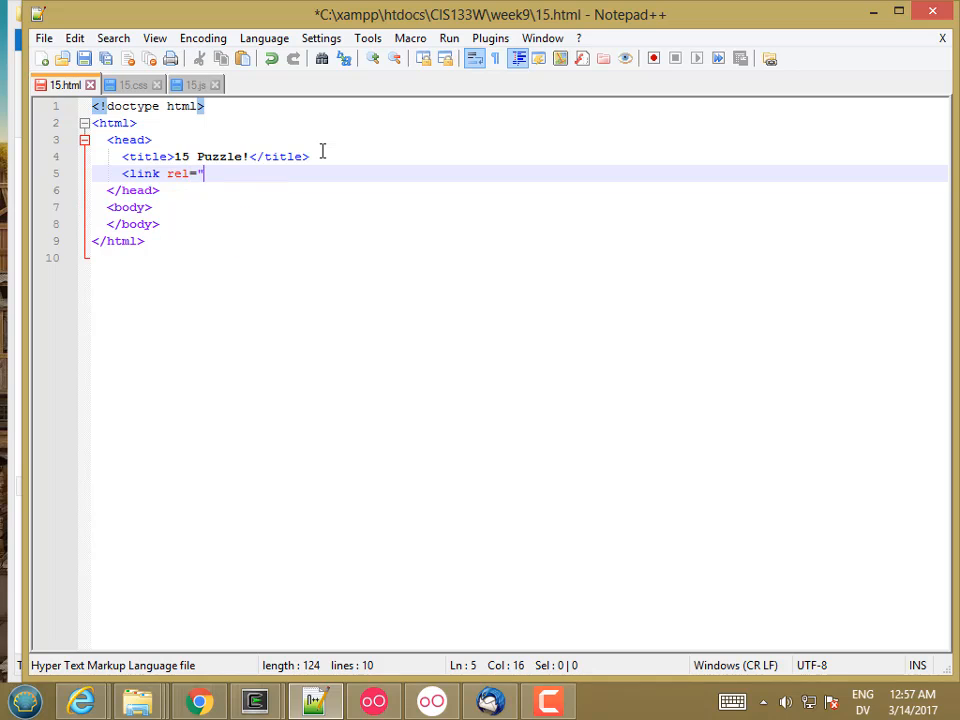
{"action": "type", "text": "stylesheet"}
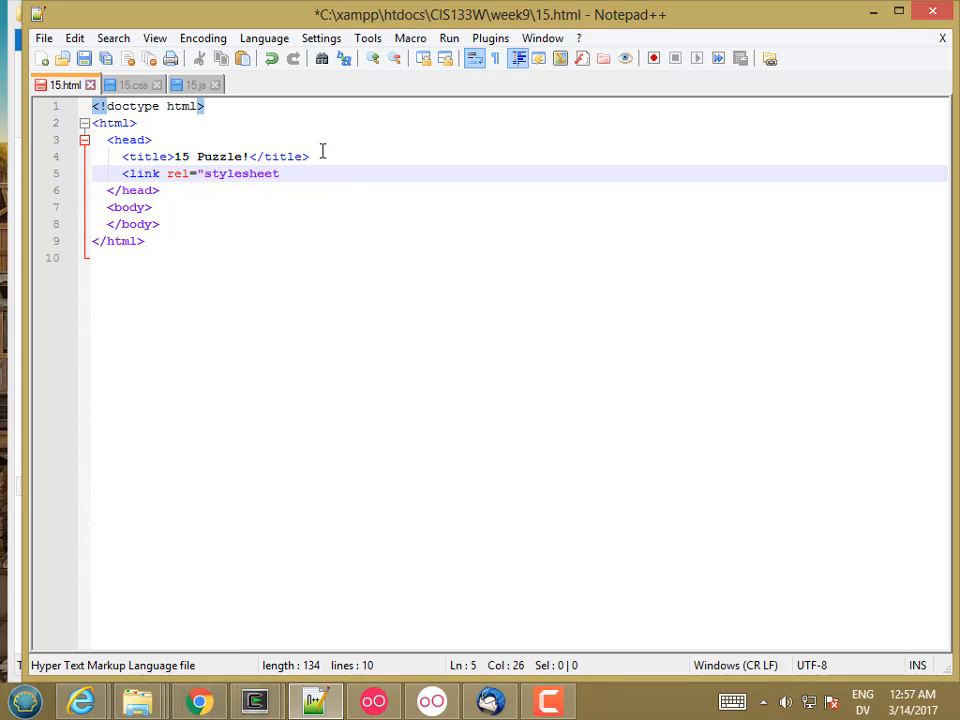
{"action": "type", "text": "href"}
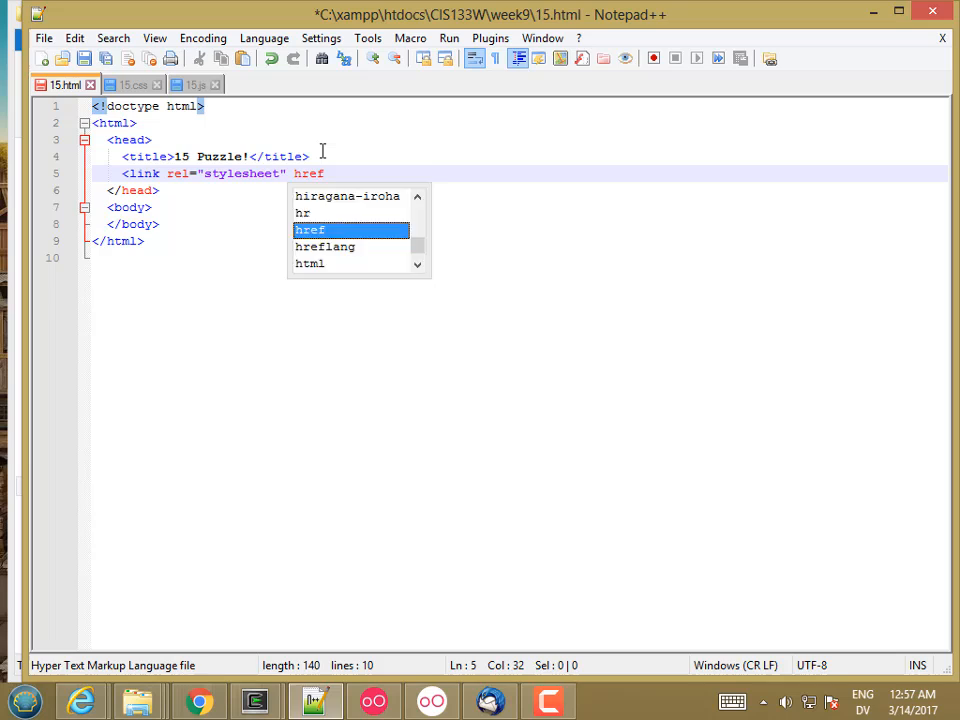
{"action": "type", "text": "=\"15.css\">"}
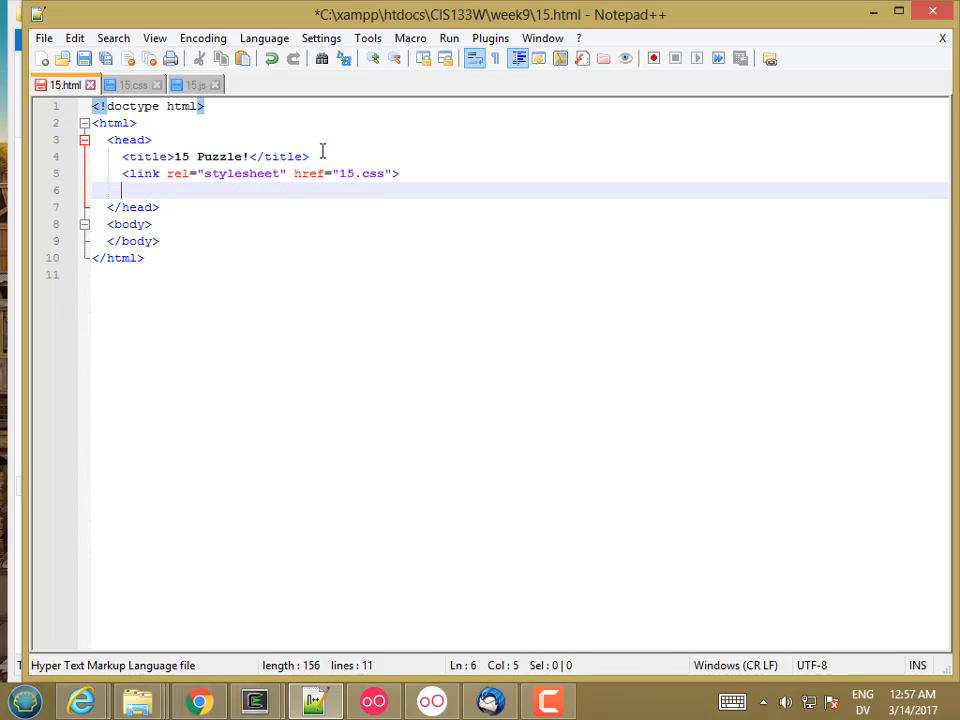
- Add <script src="15.js"></script> to the head below the stylesheet link
{"action": "type", "text": "script s"}
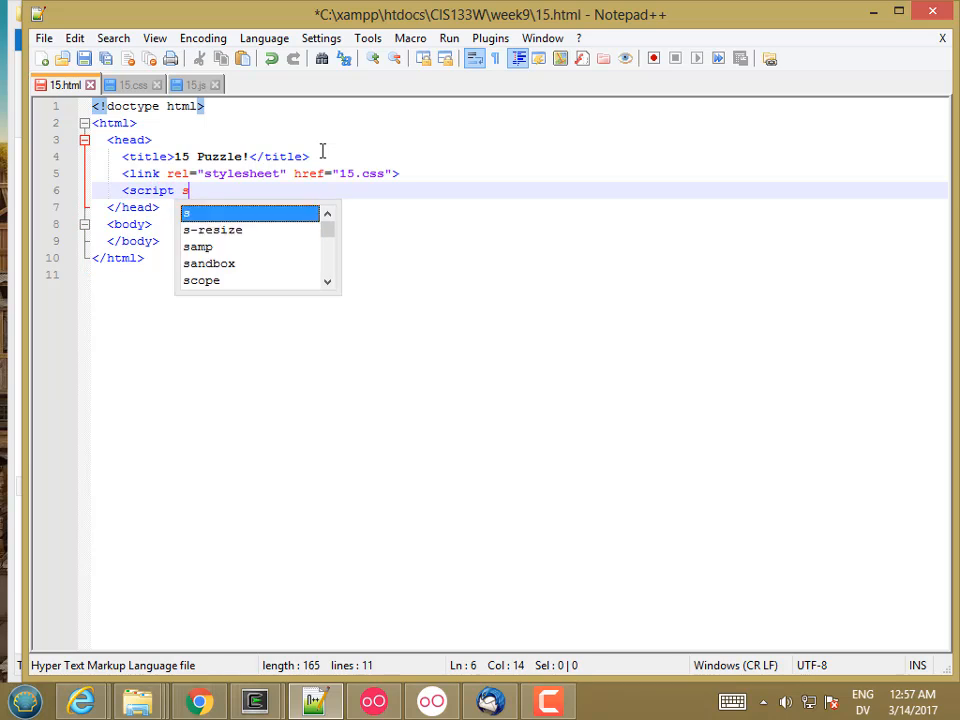
{"action": "type", "text": "rc="}
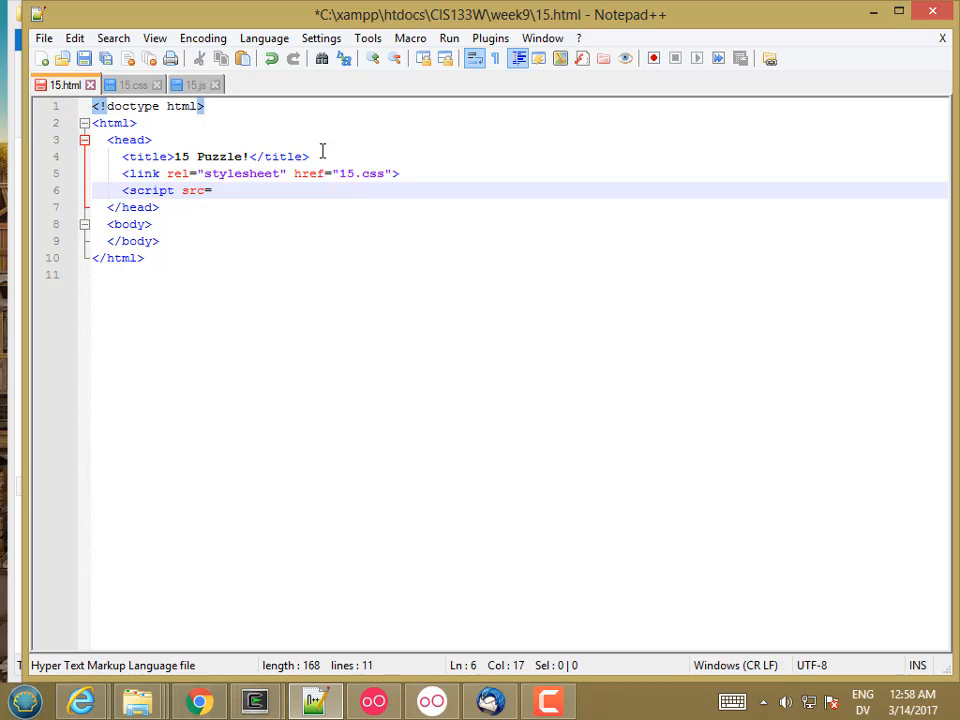
{"action": "type", "text": "\"15.js"}
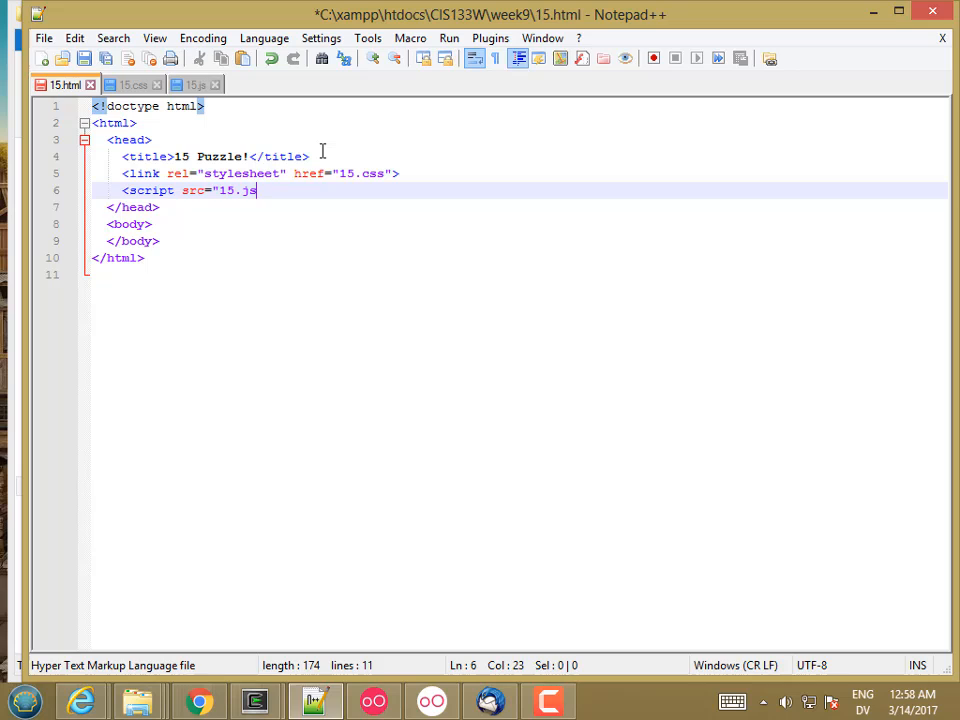
{"action": "type", "text": "\"></script>"}
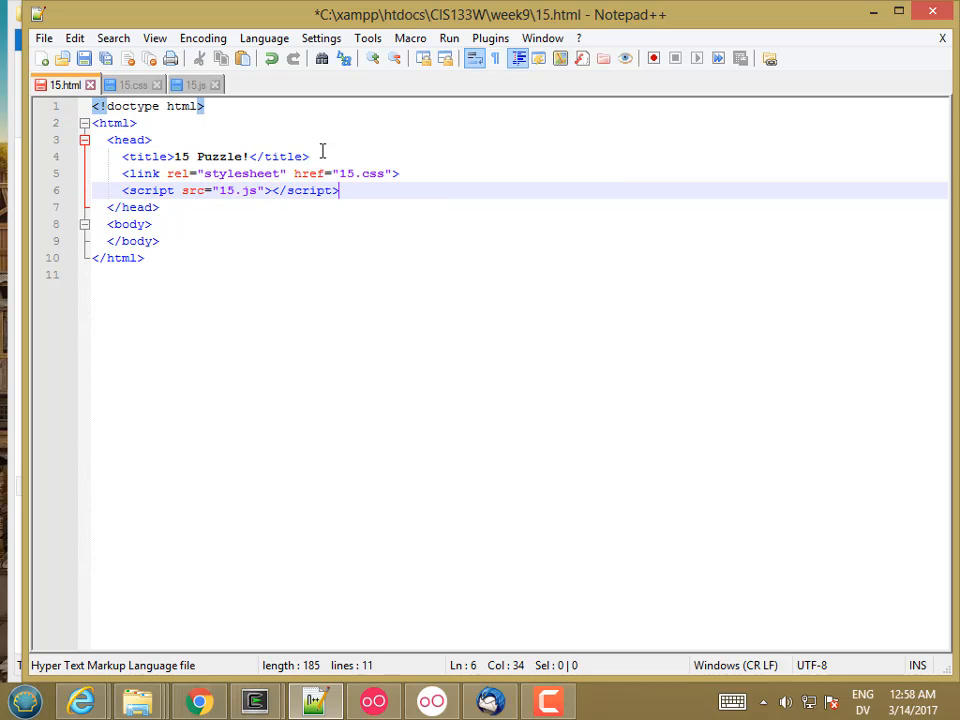
- Add <div id="board"></div> on a new line inside the body
{"action": "key", "text": "enter"}
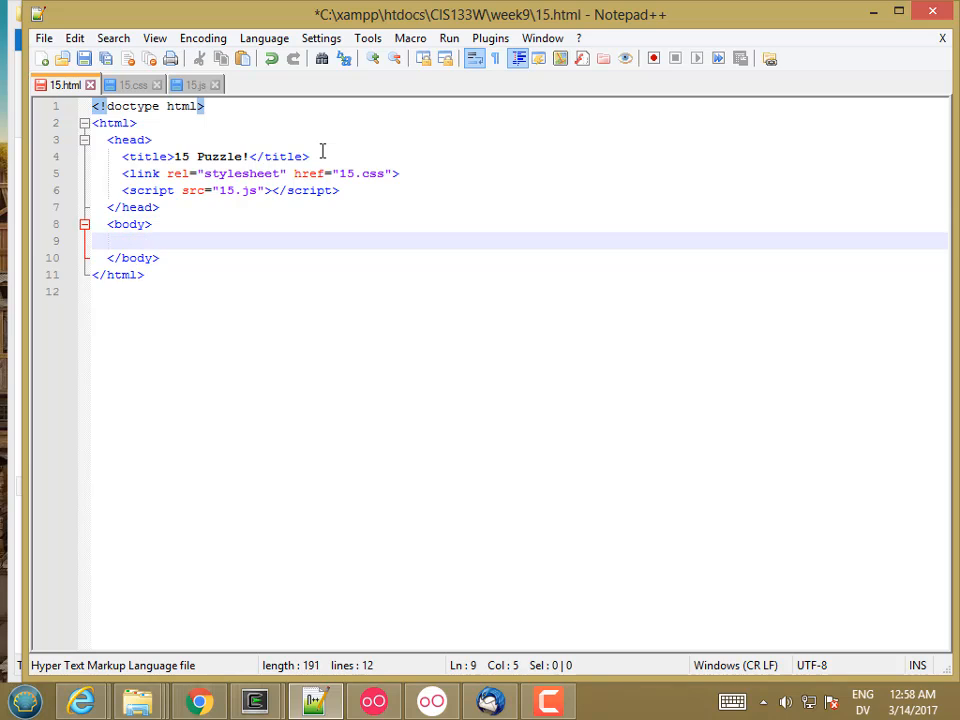
{"action": "type", "text": "<di"}
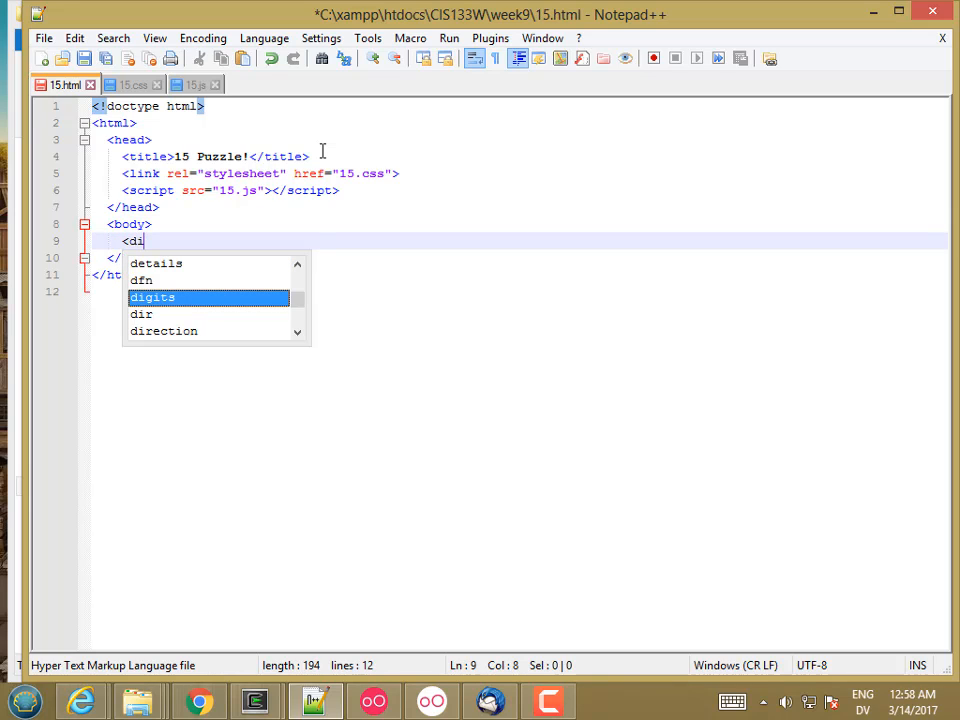
{"action": "type", "text": "v"}
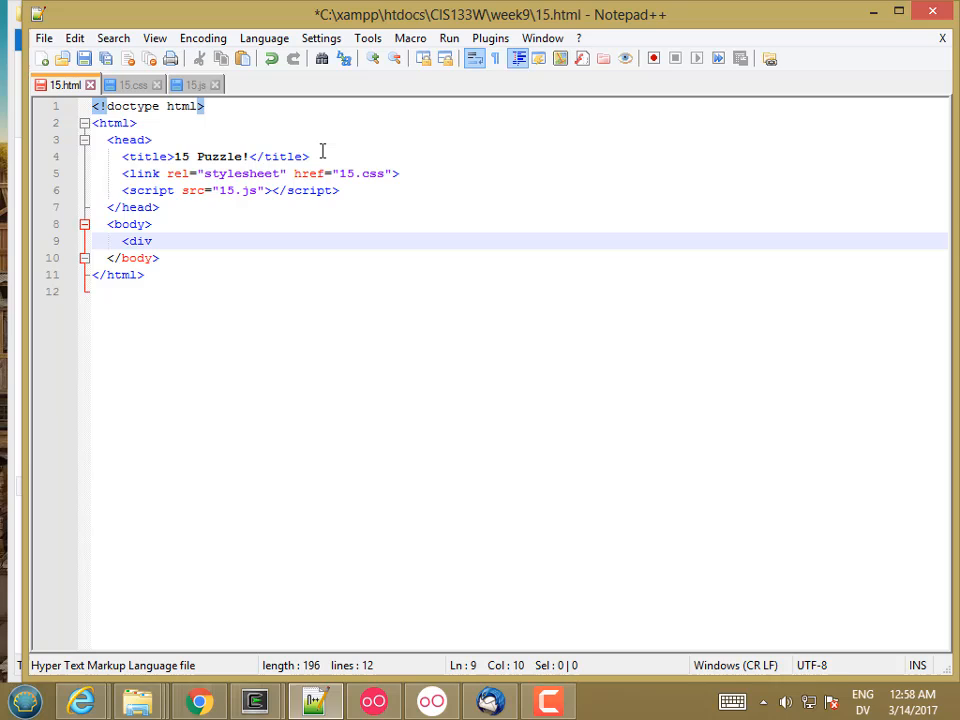
{"action": "type", "text": "id=\"boar"}
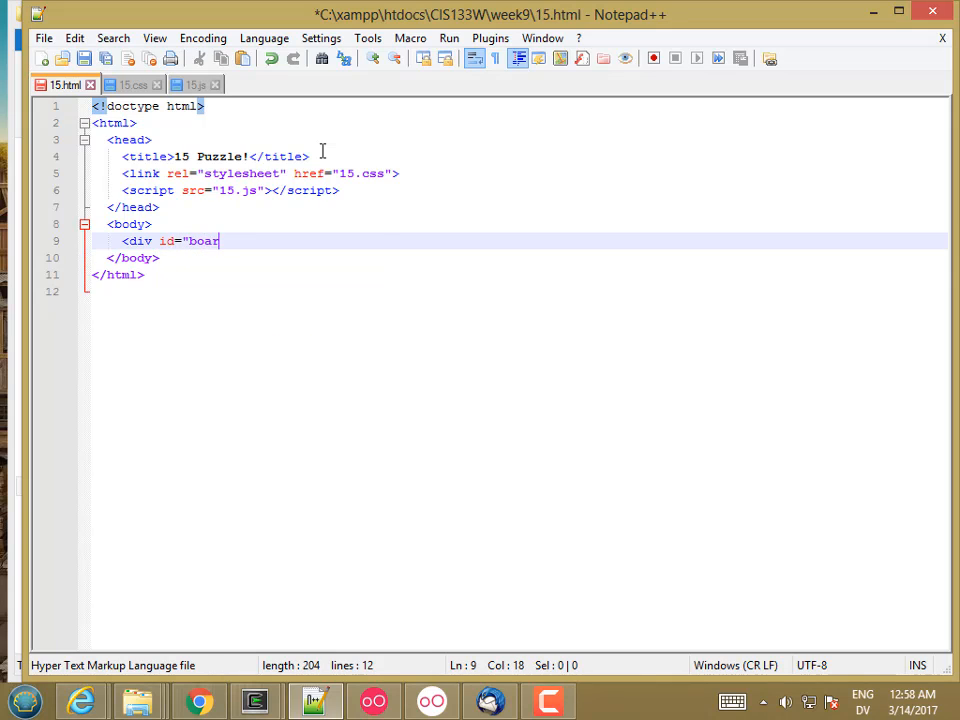
{"action": "type", "text": "d\">"}
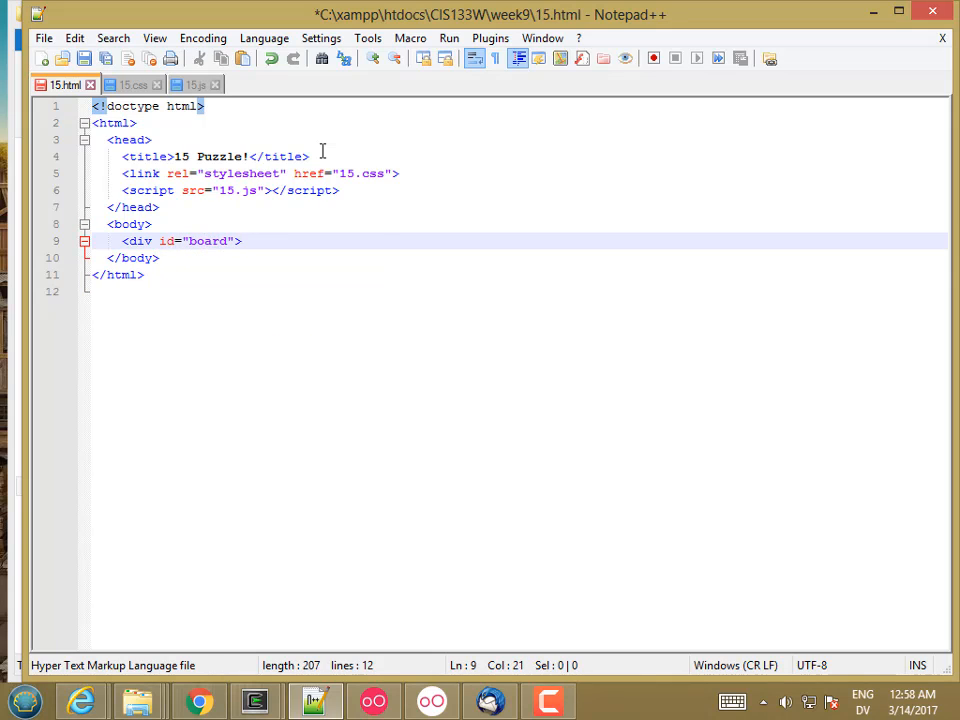
{"action": "type", "text": "</div>"}
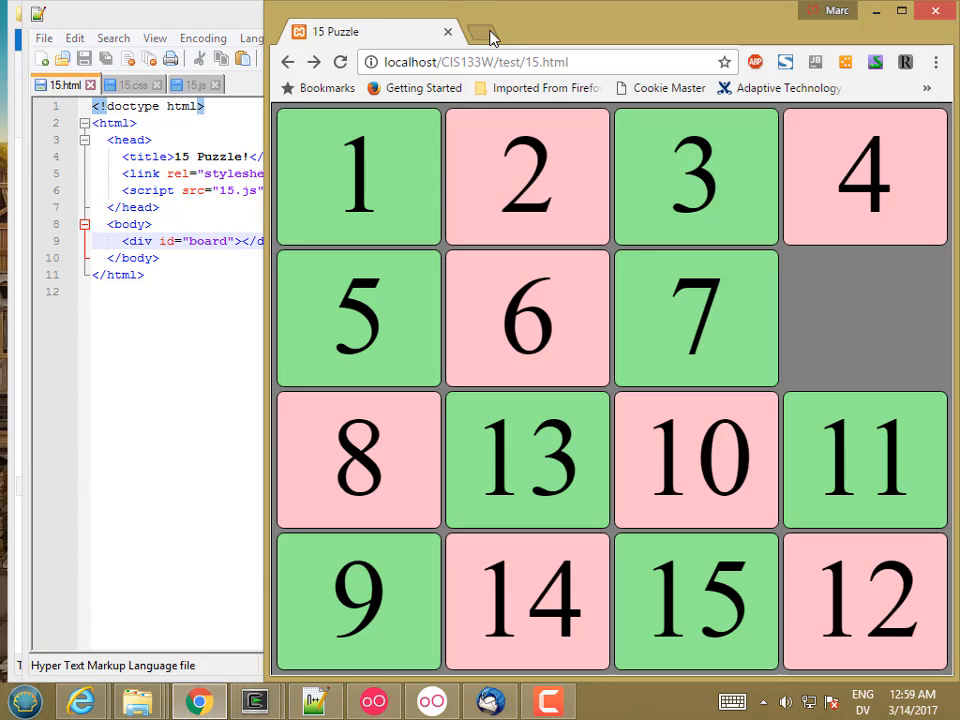
- Search for jquery in a new tab and go to the official jQuery website result
{"action": "left_click", "coordinate": [484, 32]}
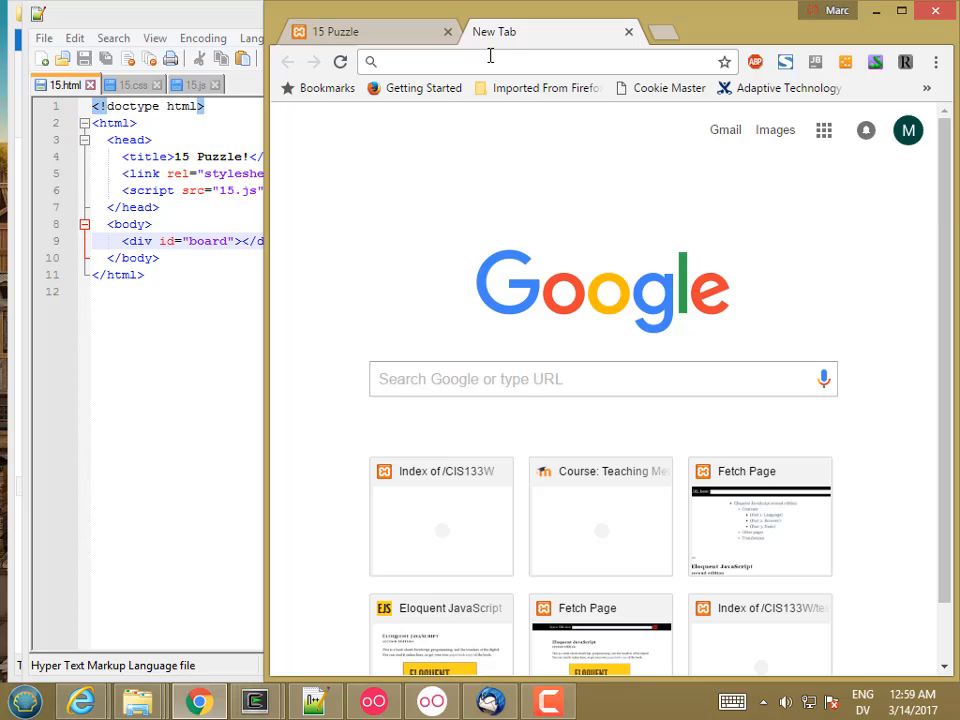
{"action": "type", "text": "jquery8"}
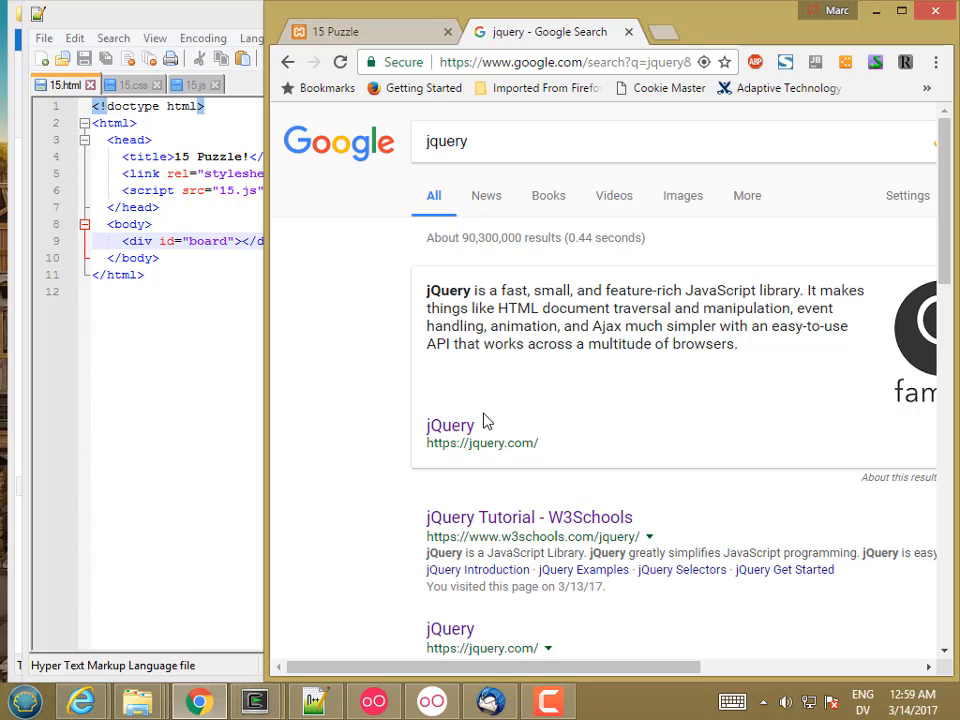
{"action": "left_click", "coordinate": [450, 424]}
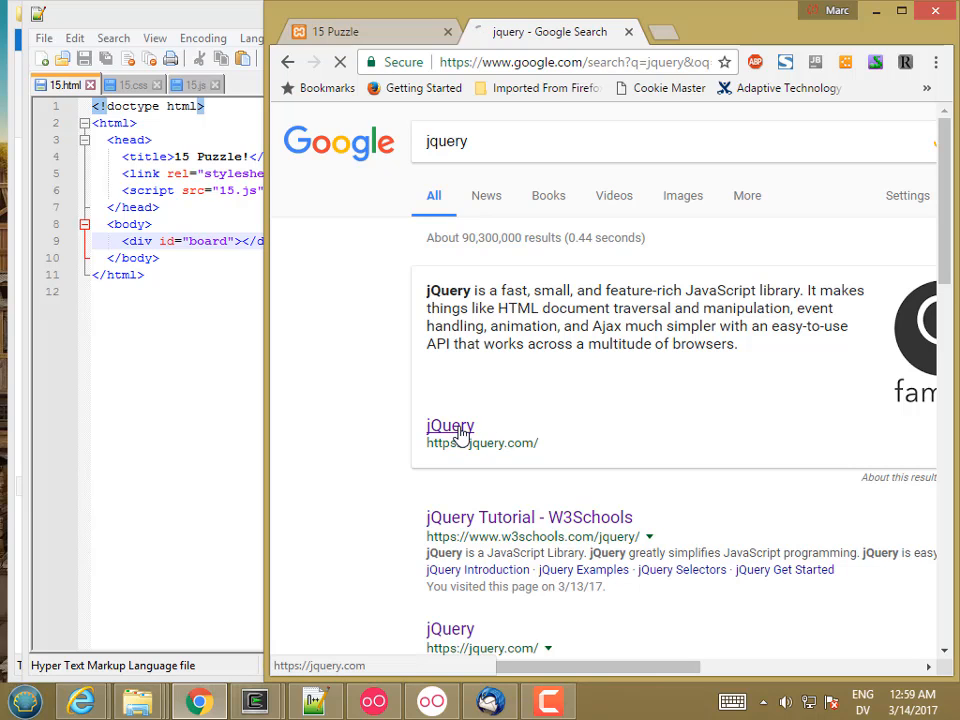
- Go to the jQuery download page and scroll to the jQuery 3.1.1 build links
{"action": "left_click", "coordinate": [450, 424]}
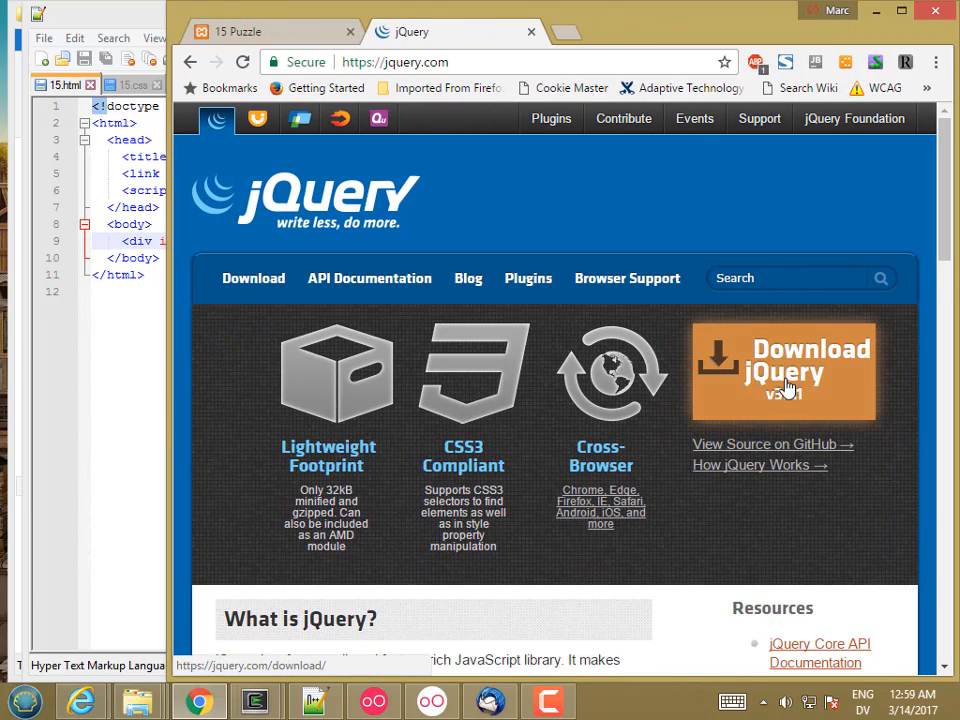
{"action": "mouse_move", "coordinate": [784, 396]}
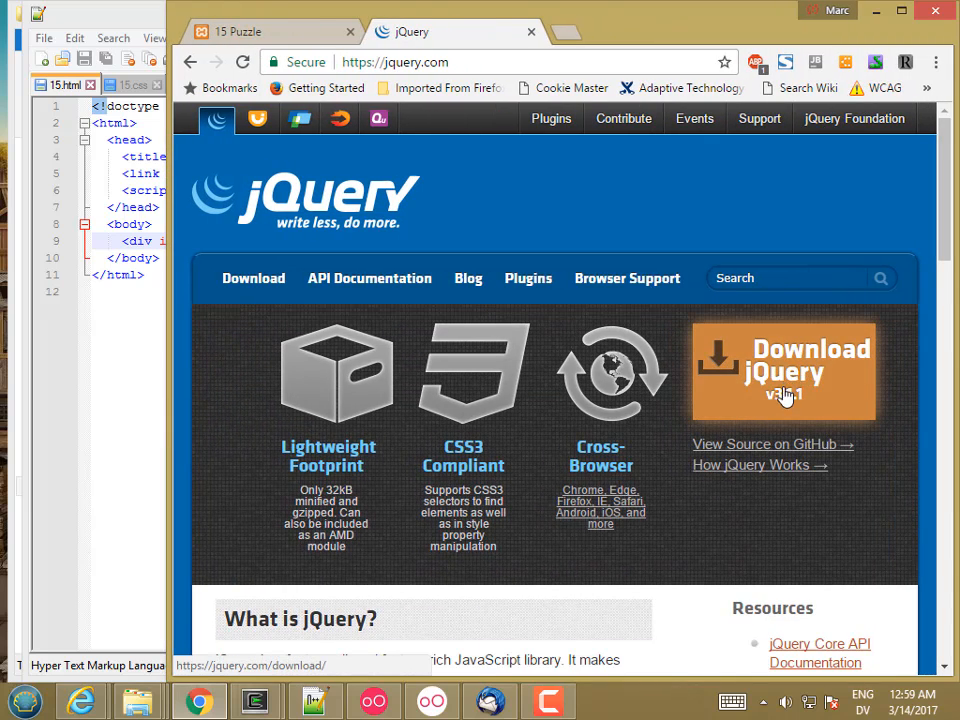
{"action": "mouse_move", "coordinate": [798, 408]}
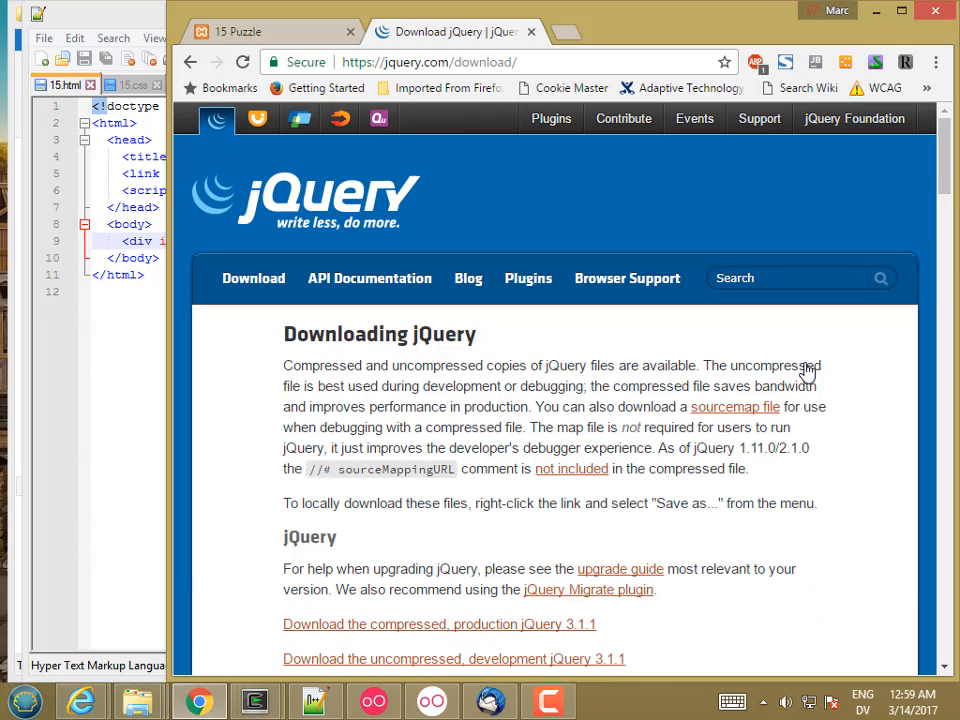
{"action": "scroll", "scroll_direction": "down", "scroll_amount": 3}
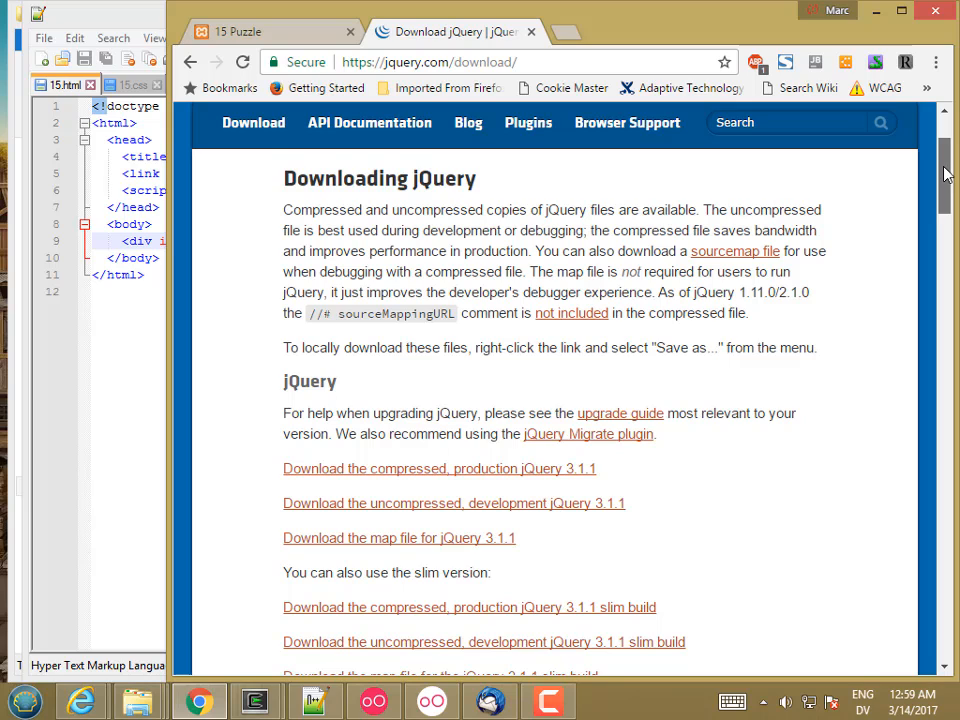
{"action": "scroll", "scroll_direction": "down", "scroll_amount": 3}
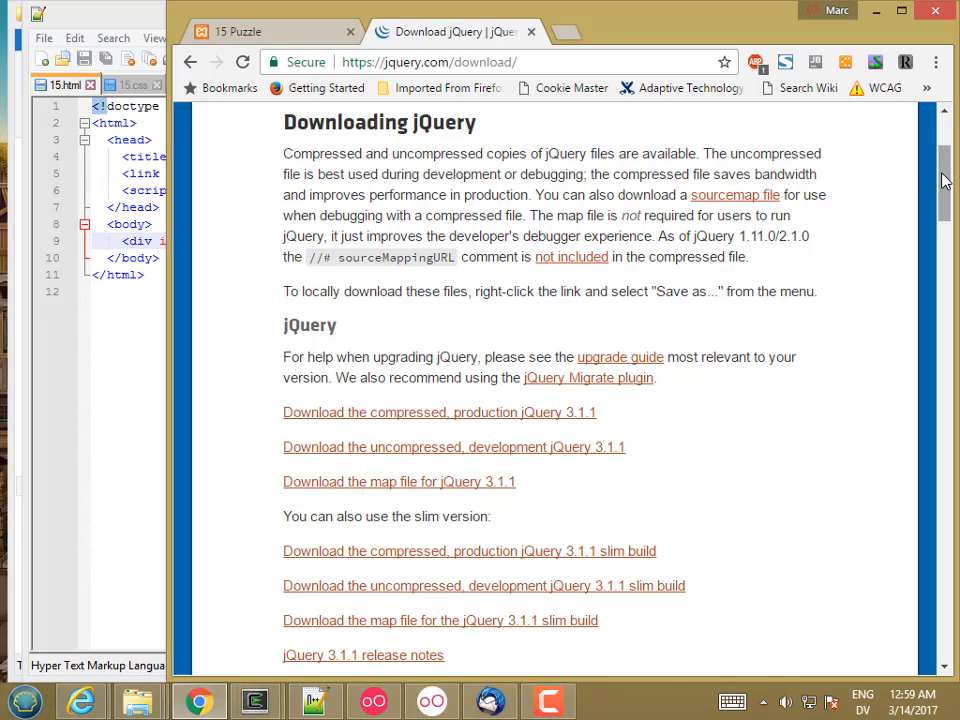
{"action": "mouse_move", "coordinate": [436, 430]}
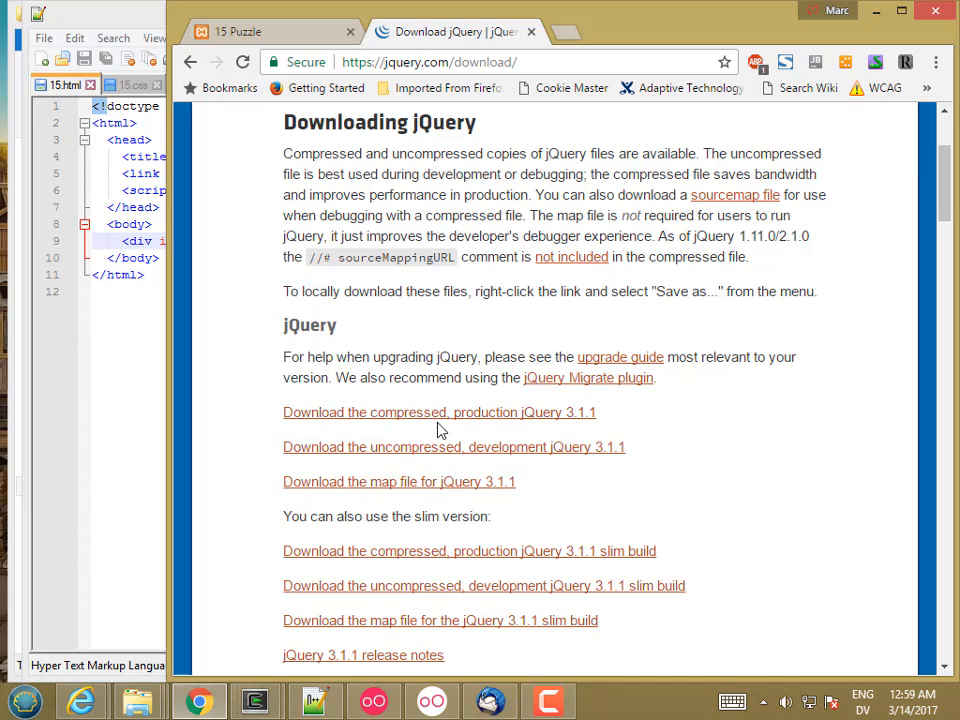
{"action": "mouse_move", "coordinate": [440, 412]}
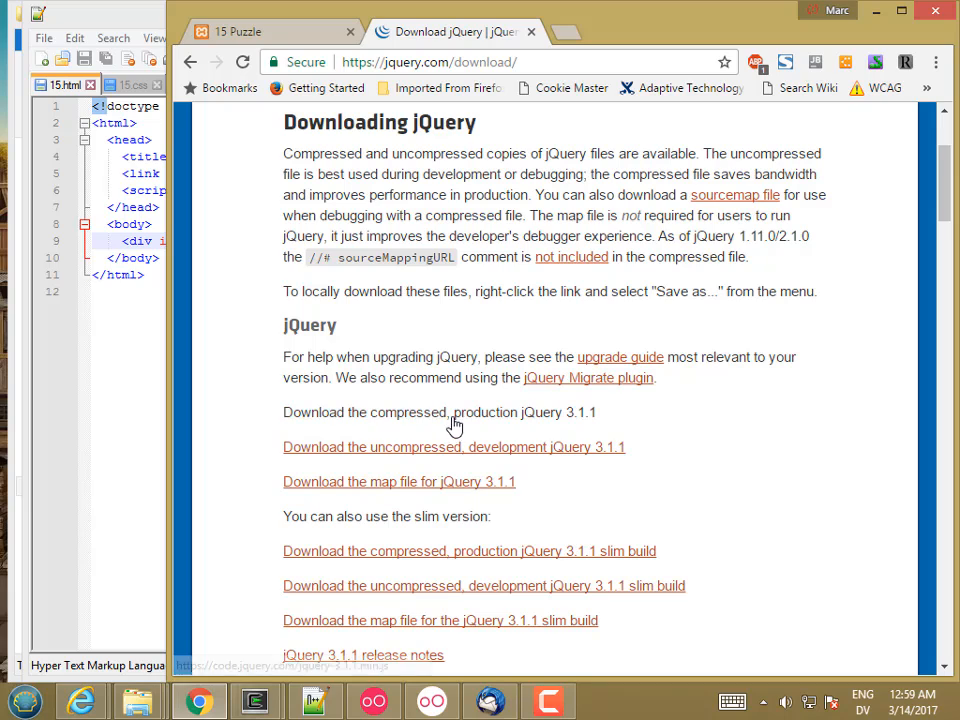
{"action": "mouse_move", "coordinate": [456, 420]}
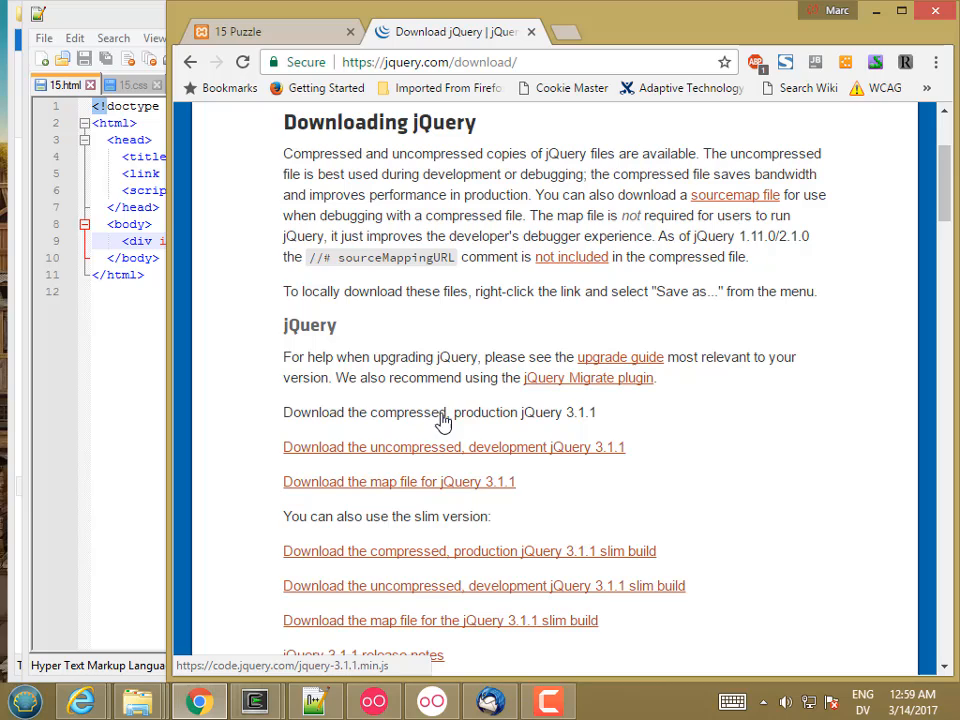
{"action": "mouse_move", "coordinate": [436, 420]}
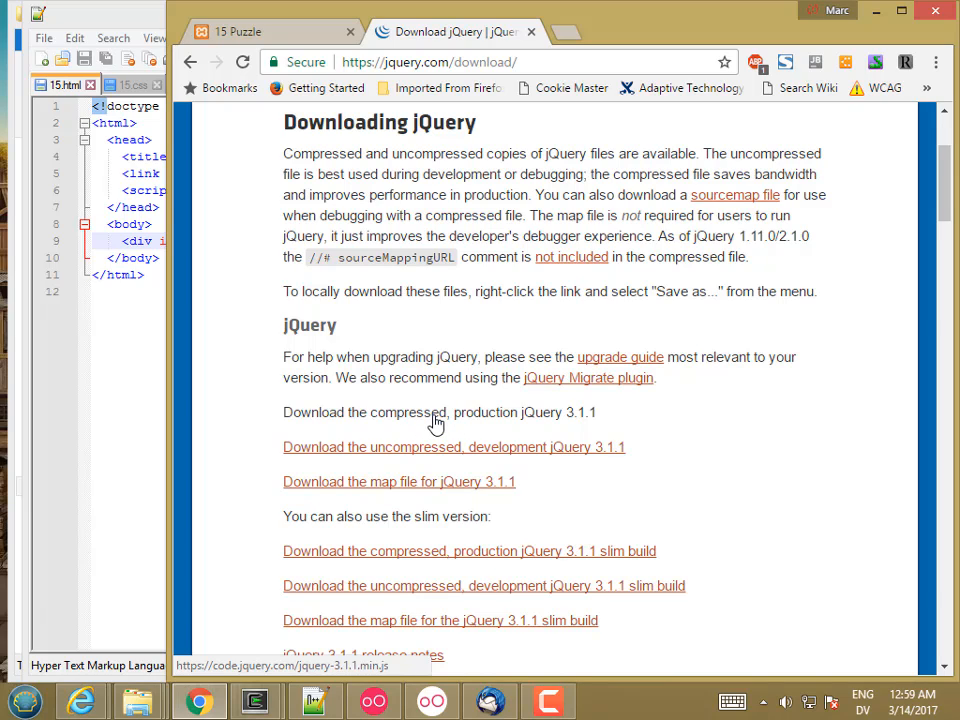
{"action": "mouse_move", "coordinate": [420, 420]}
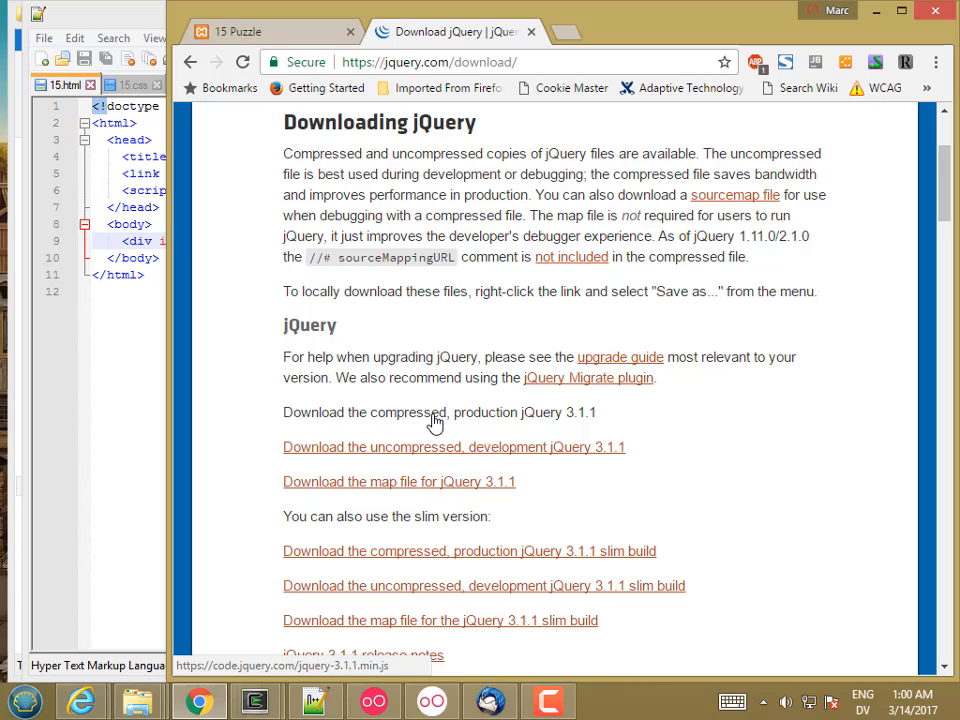
{"action": "mouse_move", "coordinate": [436, 422]}
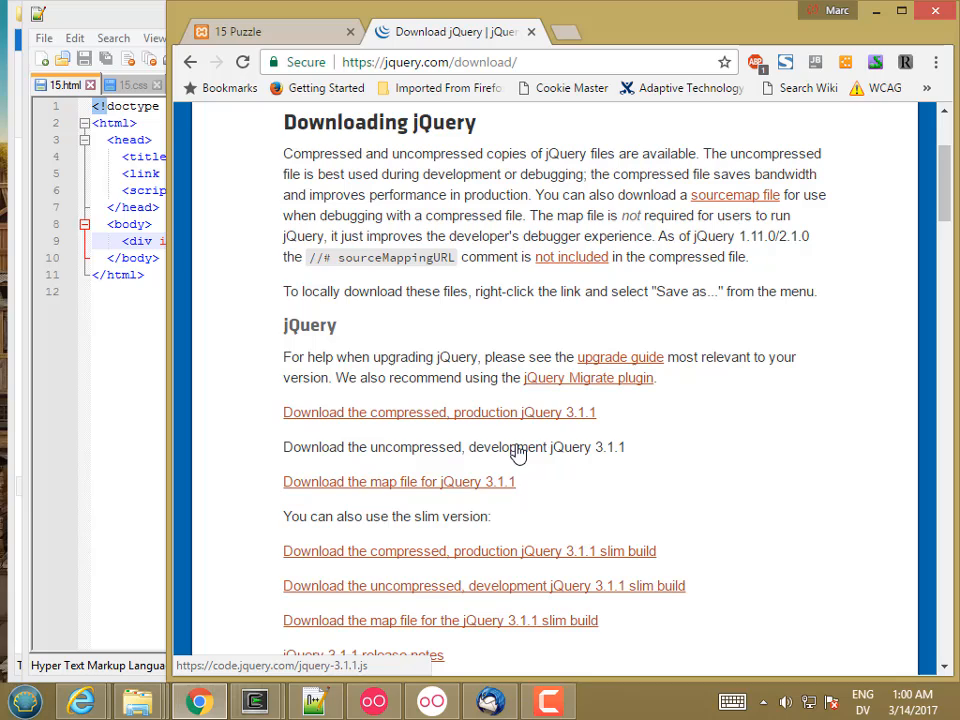
{"action": "mouse_move", "coordinate": [512, 448]}
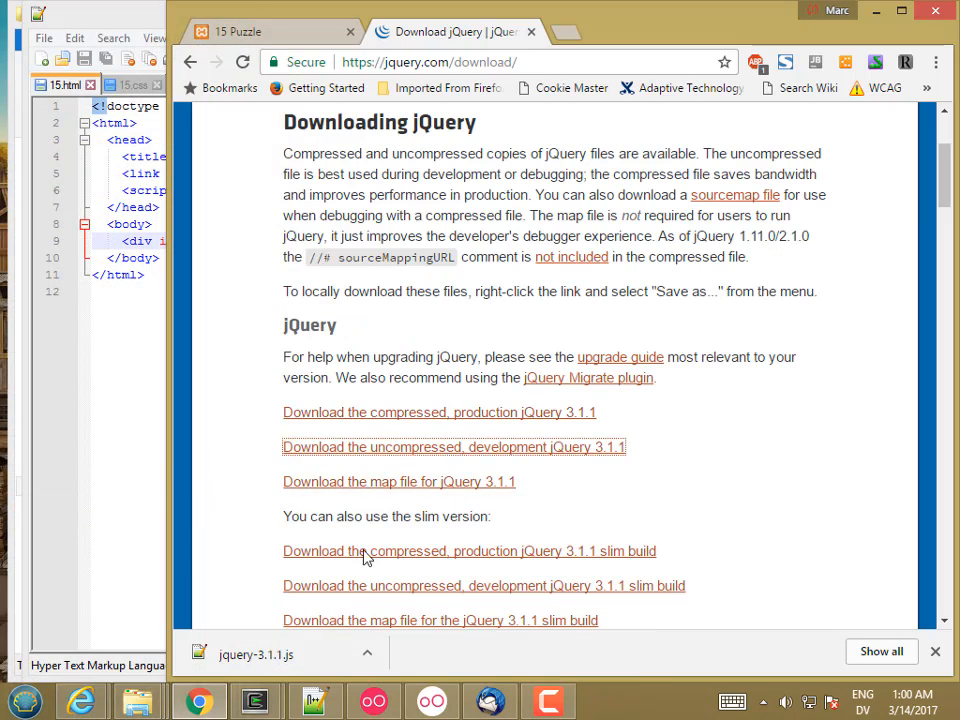
- Choose Save link as on the jQuery link and browse into the C drive
{"action": "right_click", "coordinate": [452, 448]}
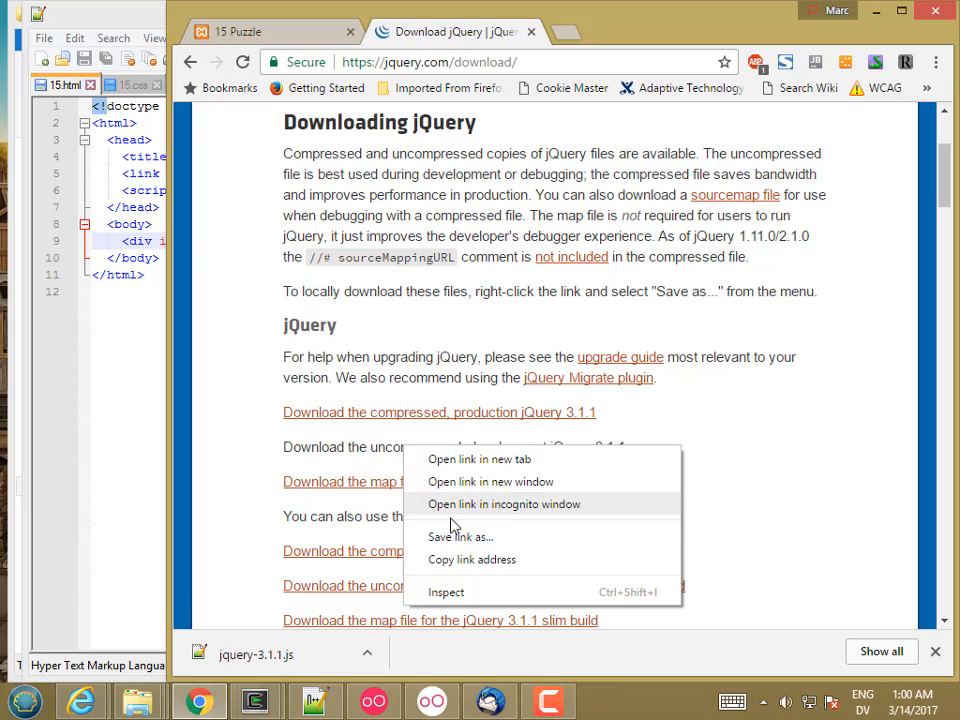
{"action": "left_click", "coordinate": [460, 536]}
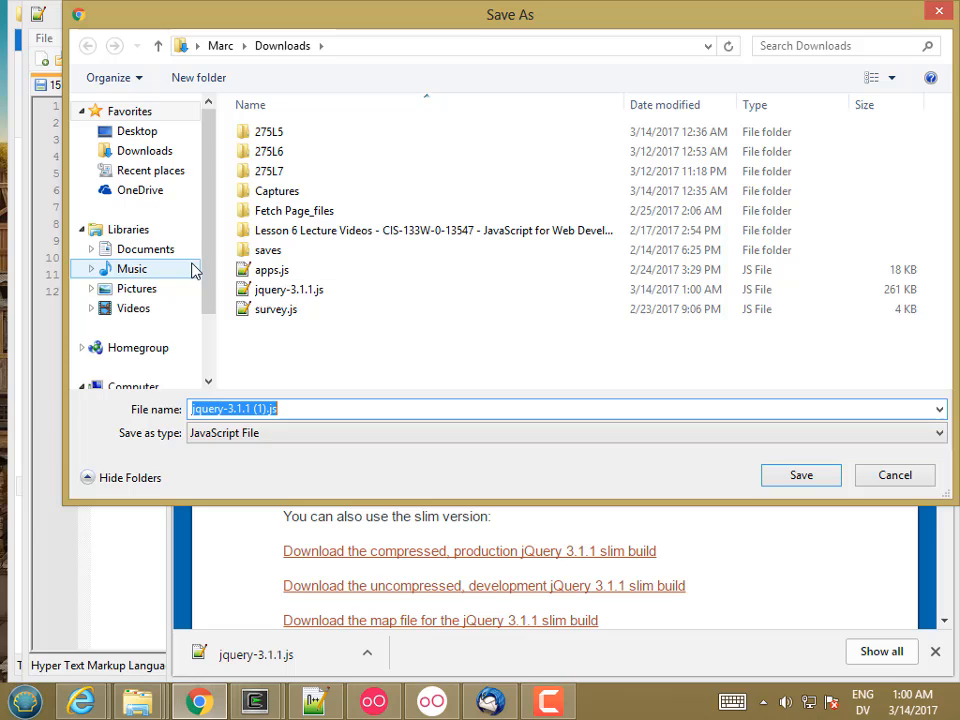
{"action": "mouse_move", "coordinate": [210, 312]}
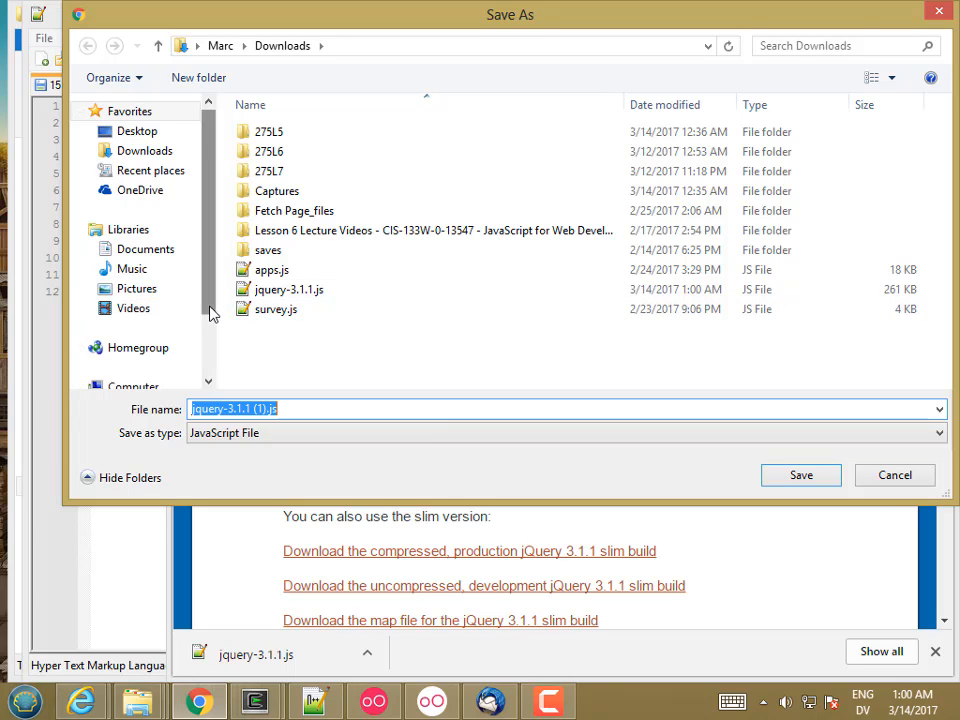
{"action": "left_click", "coordinate": [152, 320]}
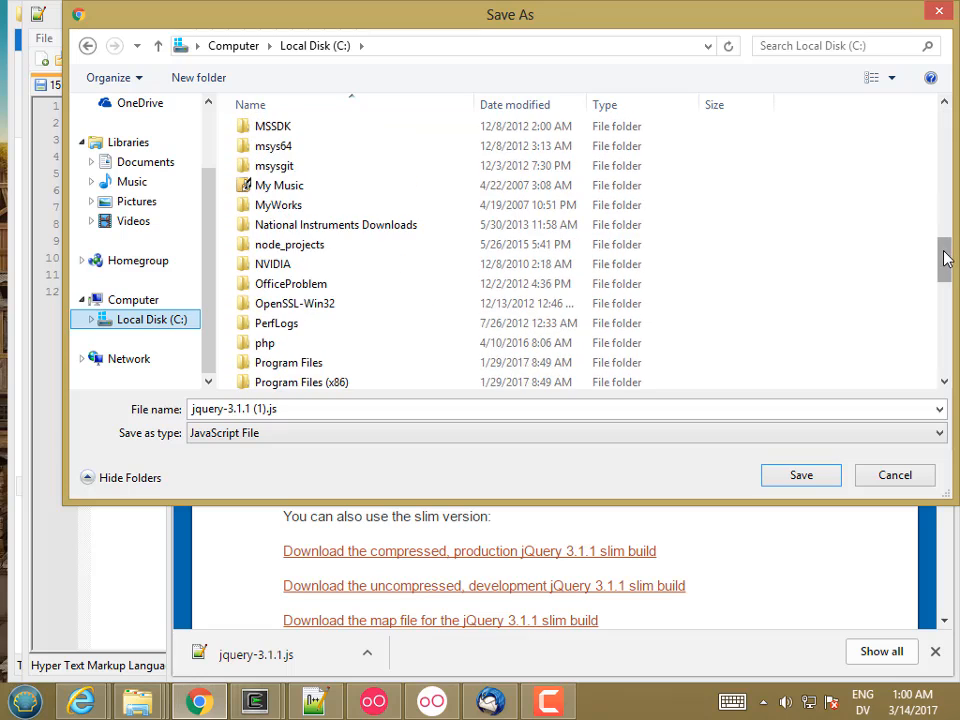
{"action": "scroll", "scroll_direction": "down", "scroll_amount": 3}
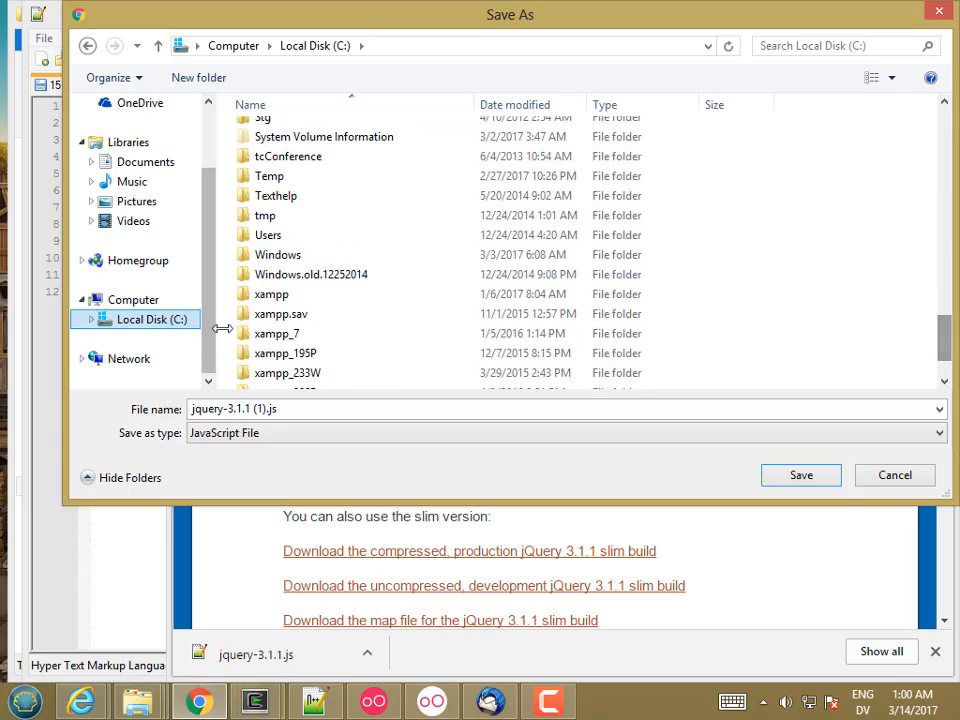
- Navigate through xampp, htdocs to week9 and save jquery-3.1.1.js there
{"action": "double_click", "coordinate": [272, 292]}
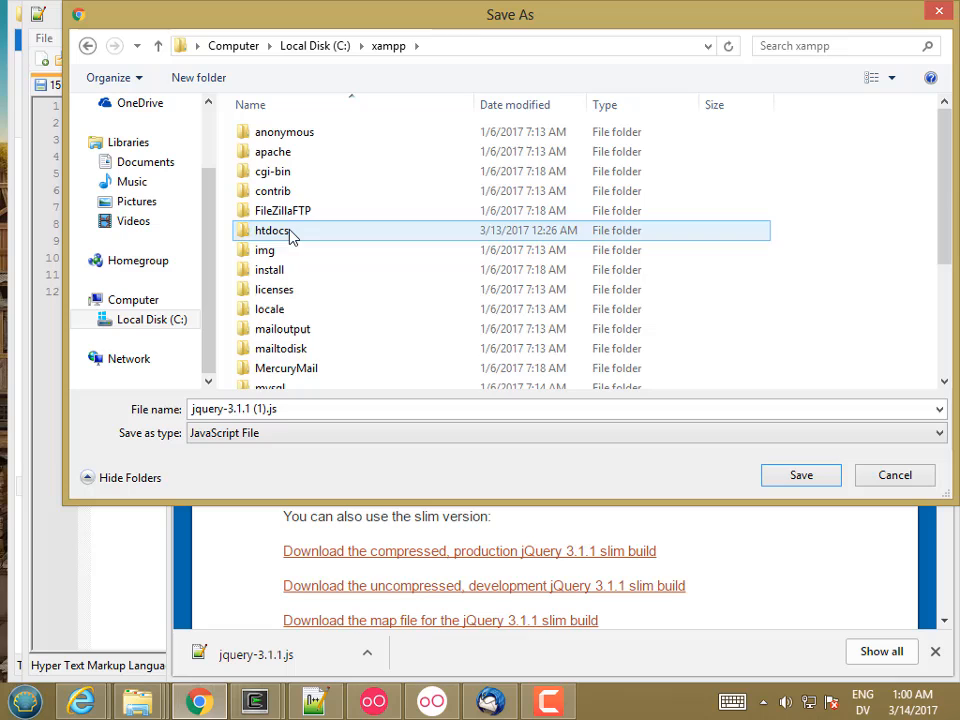
{"action": "double_click", "coordinate": [276, 230]}
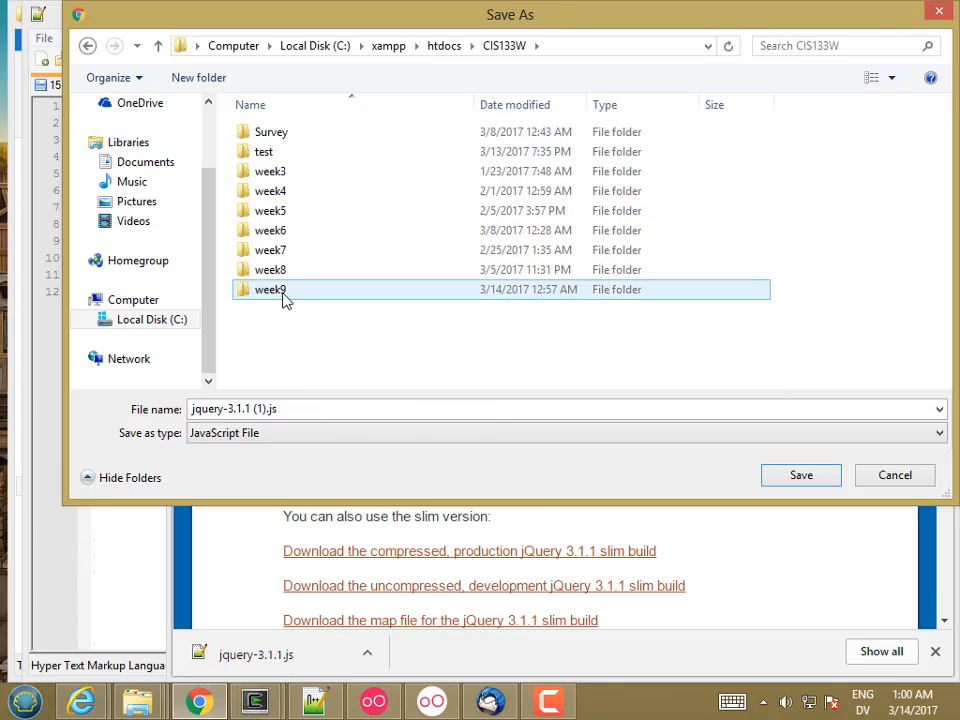
{"action": "double_click", "coordinate": [270, 288]}
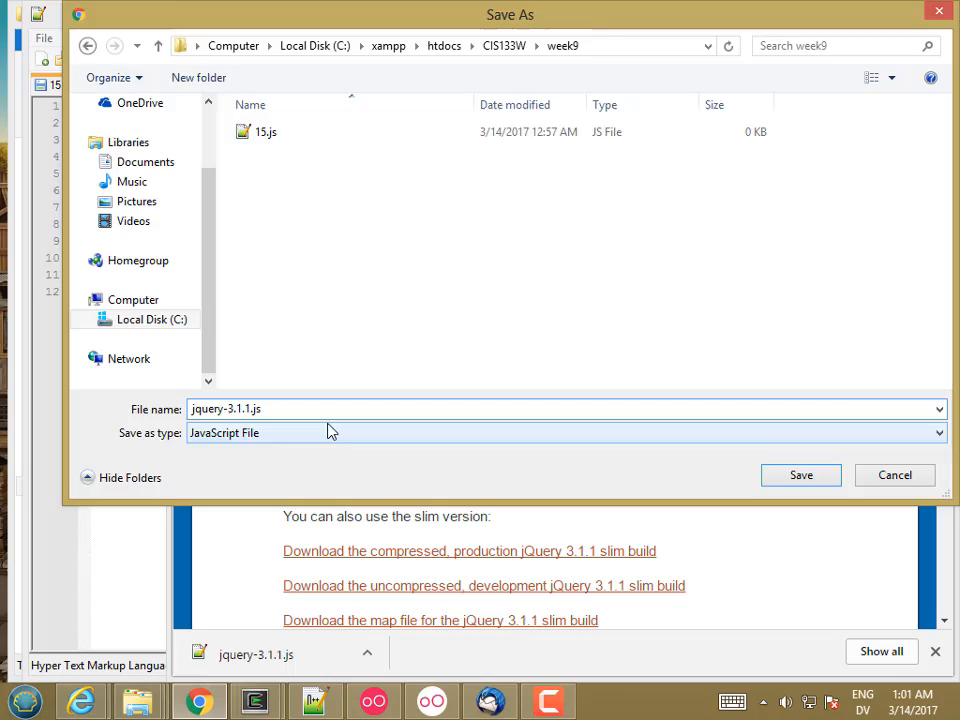
{"action": "left_click", "coordinate": [800, 476]}
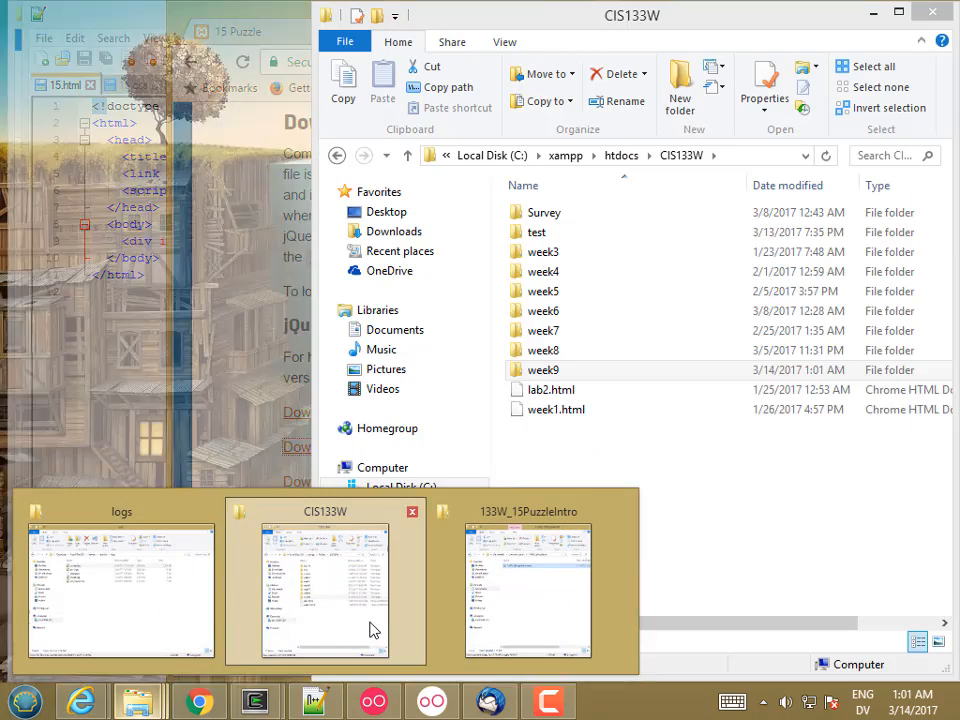
- View the week9 folder contents showing jquery-3.1.1.js, then return to 15.html in Notepad++
{"action": "double_click", "coordinate": [544, 368]}
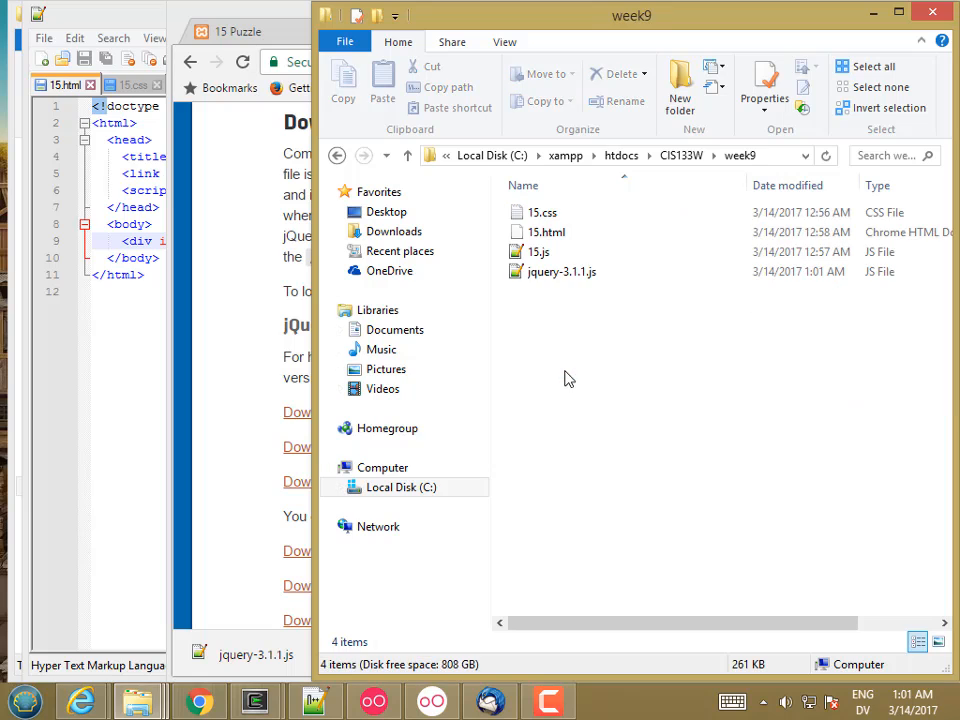
{"action": "left_click", "coordinate": [548, 232]}
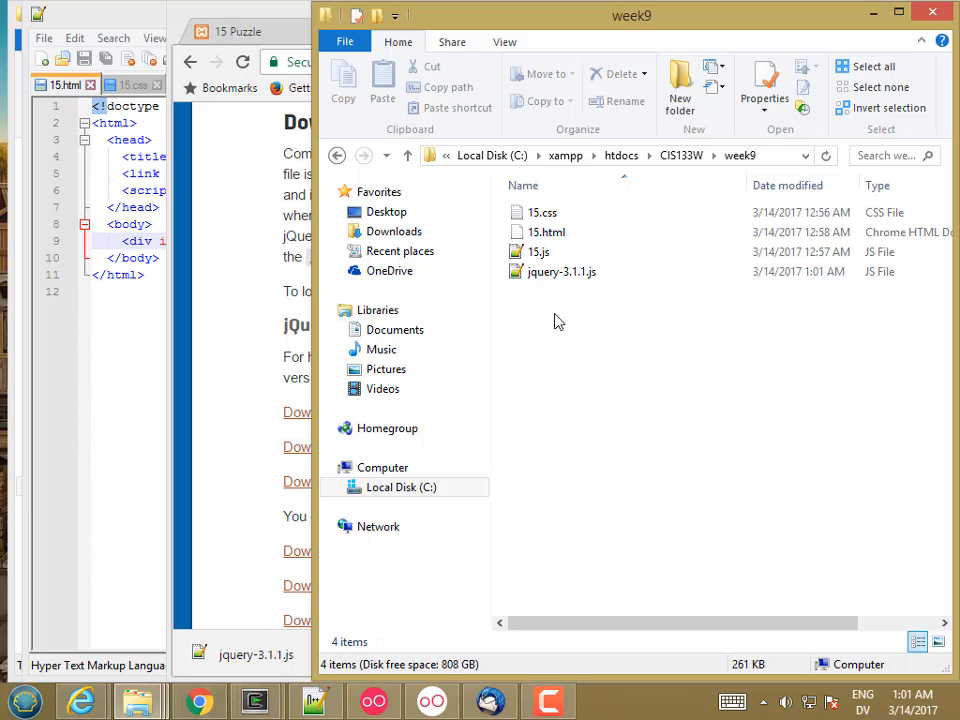
{"action": "left_click", "coordinate": [560, 272]}
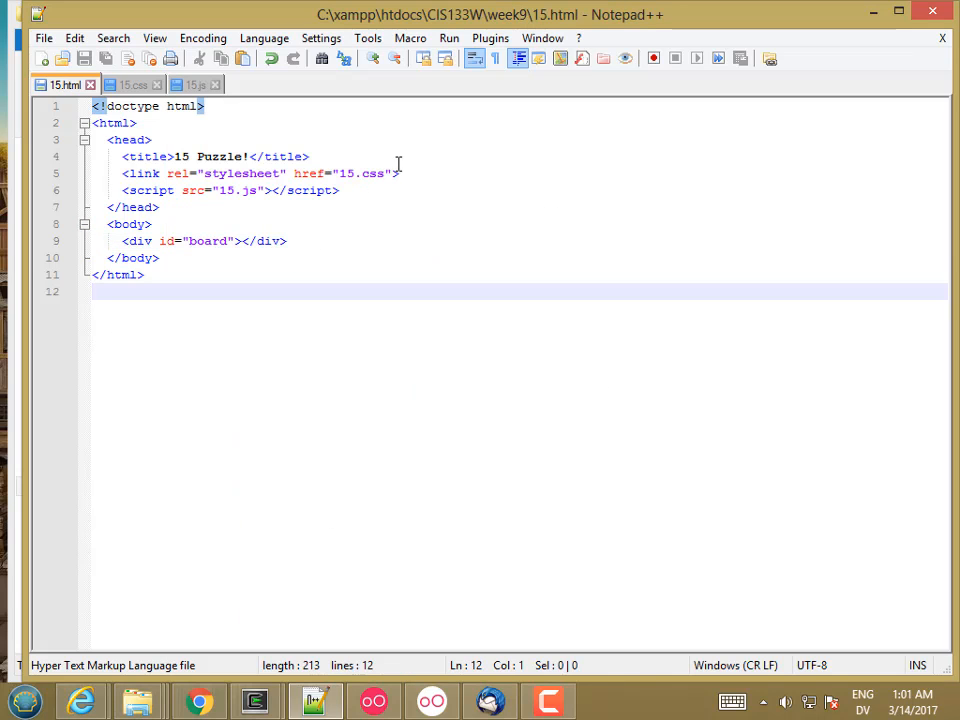
- Insert <script src="jquery-3.1.1.js"></script> above the 15.js script tag
{"action": "type", "text": "<script src=\""}
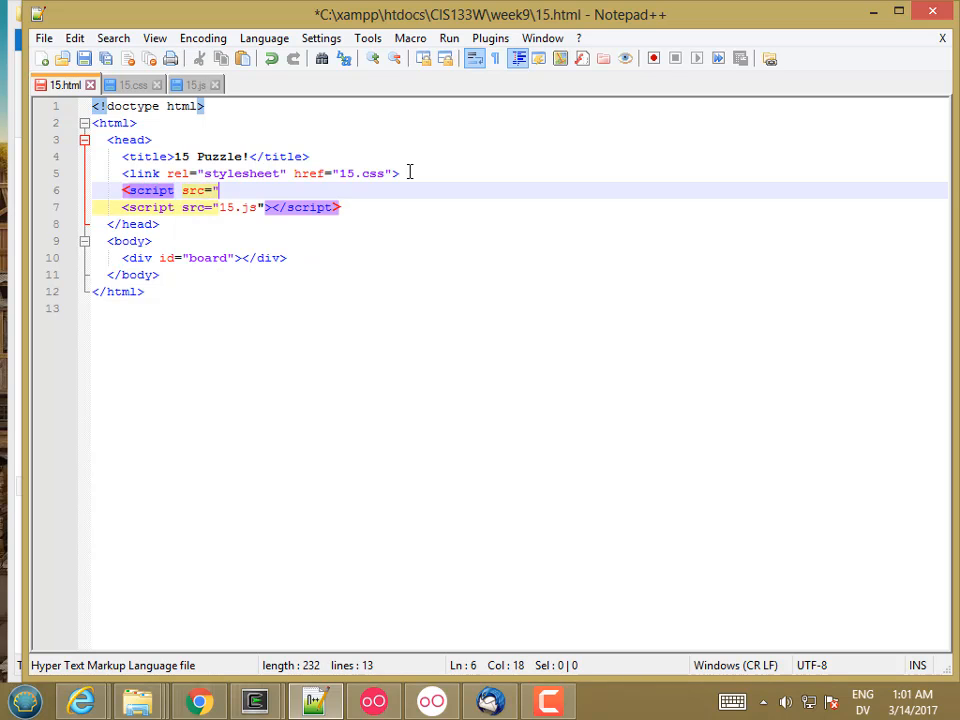
{"action": "type", "text": "jquery-3.1.1.js\""}
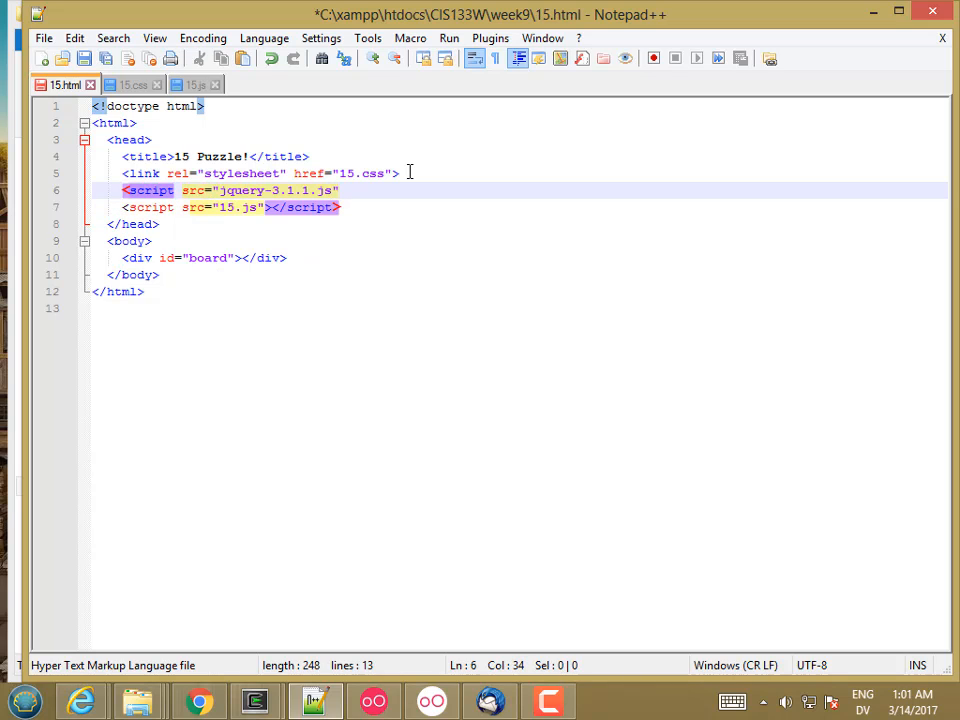
{"action": "type", "text": "</scri"}
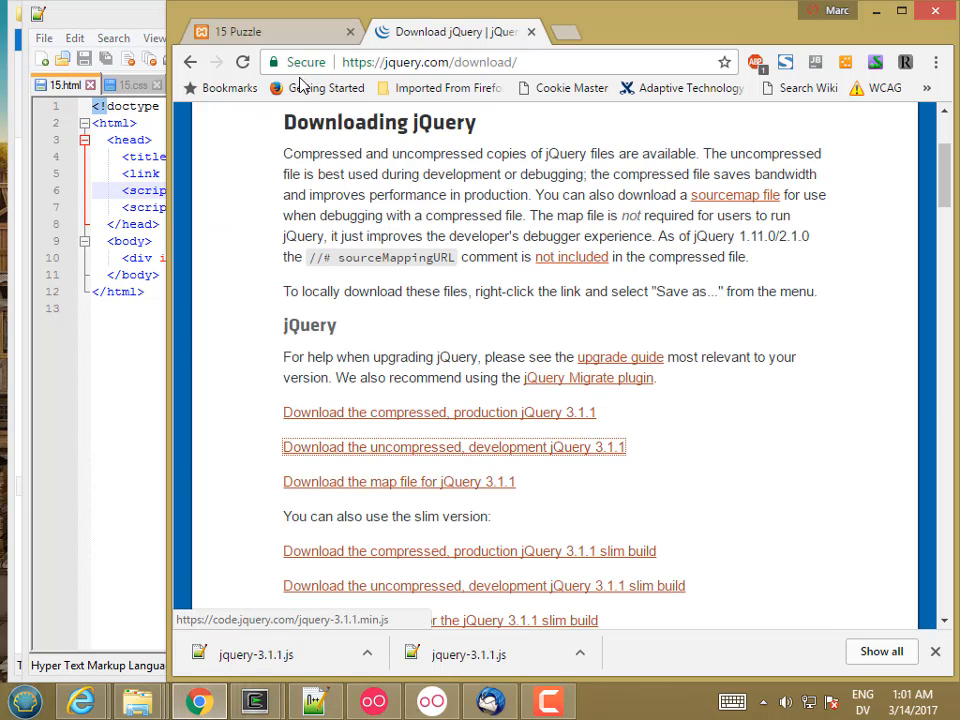
- Load 15.html from the localhost week9 listing and show its developer console
{"action": "left_click", "coordinate": [264, 32]}
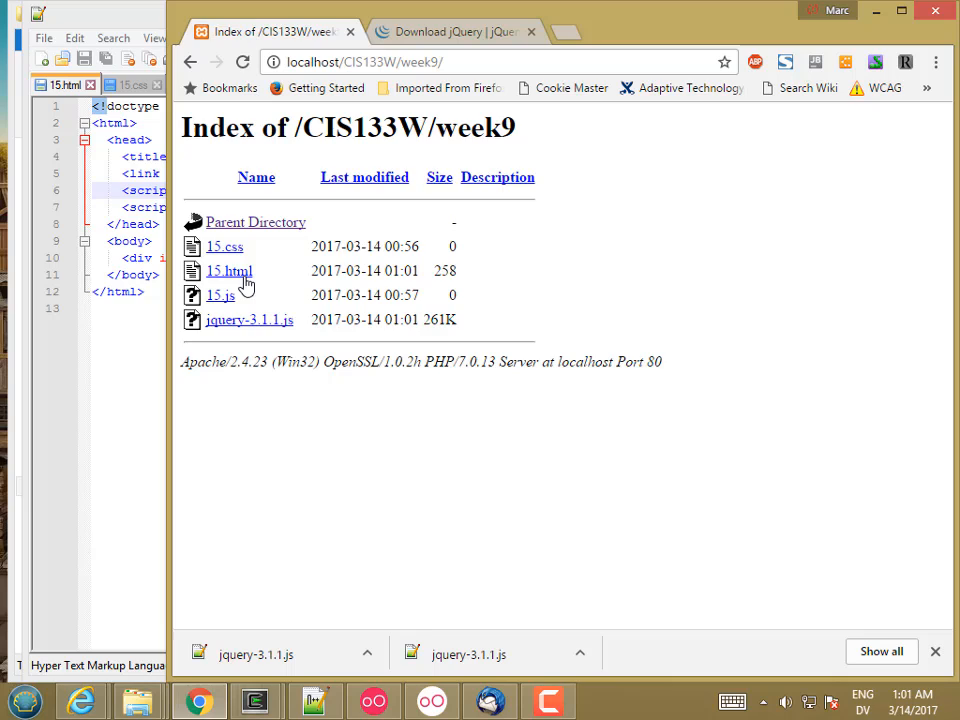
{"action": "left_click", "coordinate": [228, 270]}
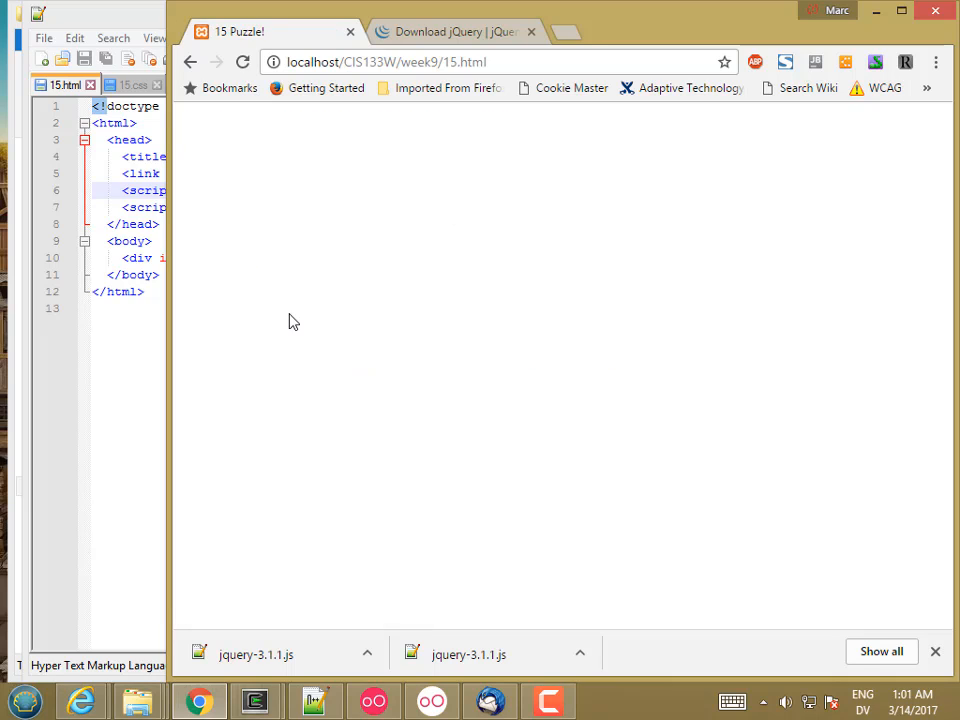
{"action": "key", "text": "F12"}
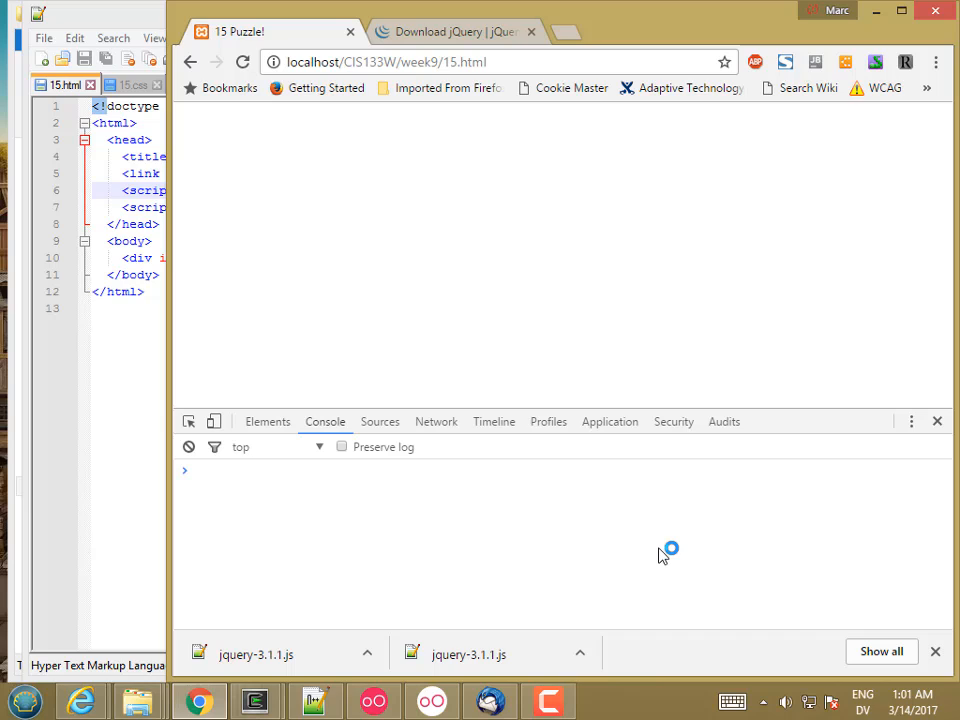
- Evaluate $ to confirm it is the jQuery function, then assign "hello!" to Marc$
{"action": "type", "text": "$"}
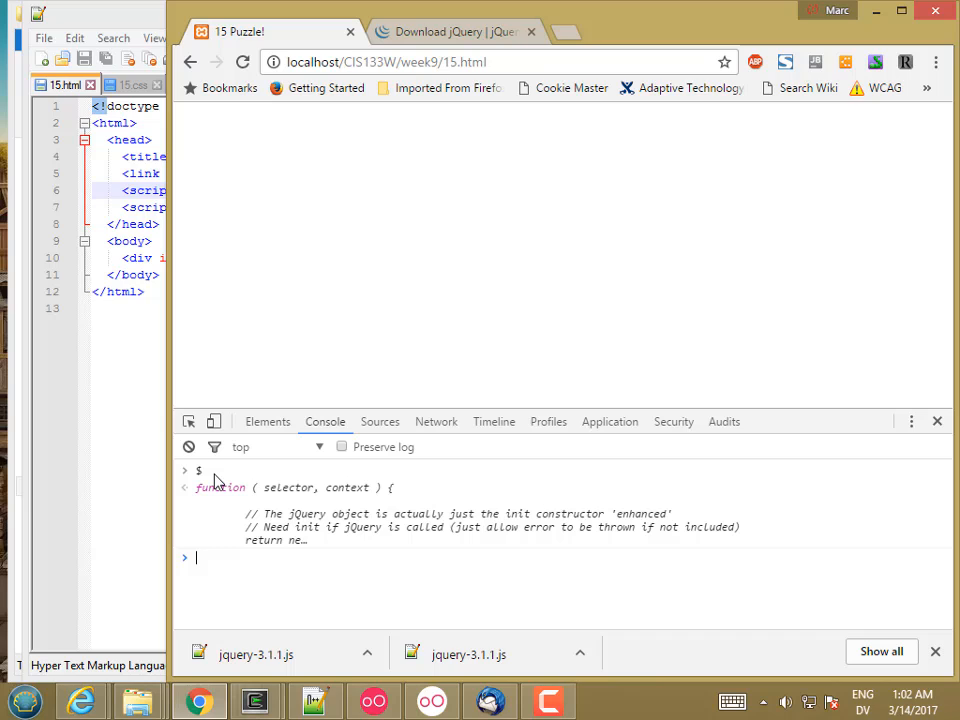
{"action": "type", "text": "Marc$ ="}
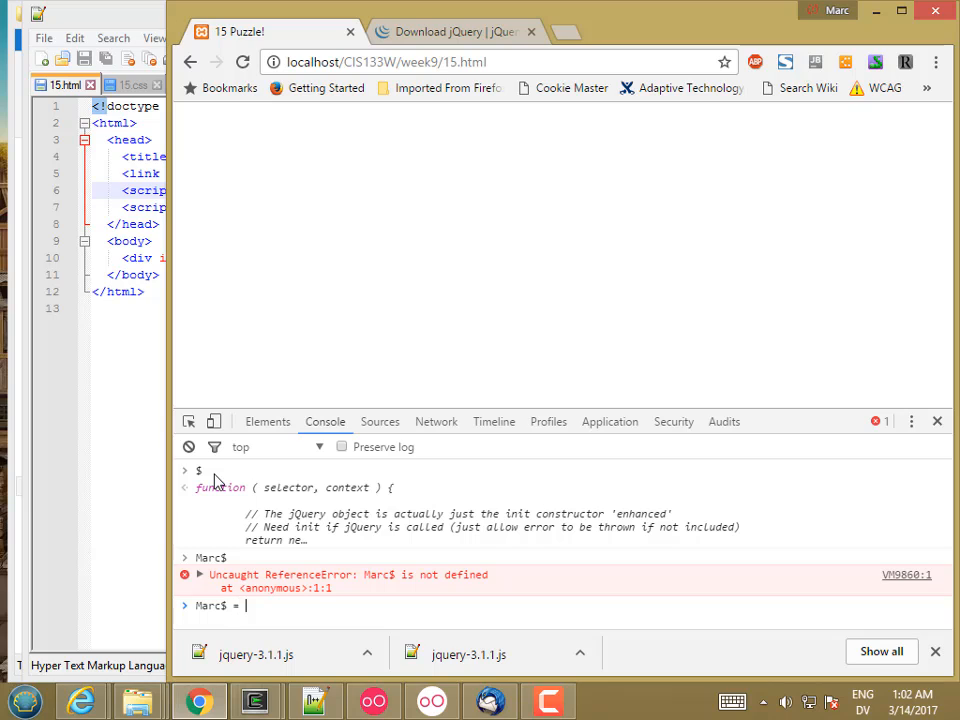
{"action": "type", "text": "\"hello!\""}
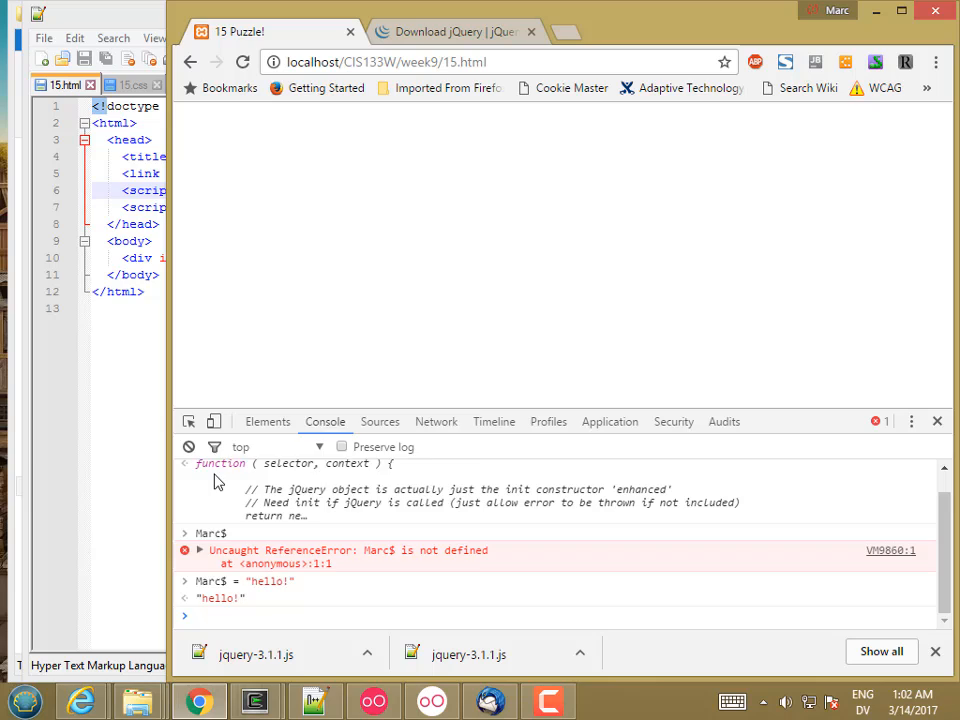
- Assign "world!" to $$Marc$$ and read back the dollar-named variables
{"action": "type", "text": "$$Marc"}
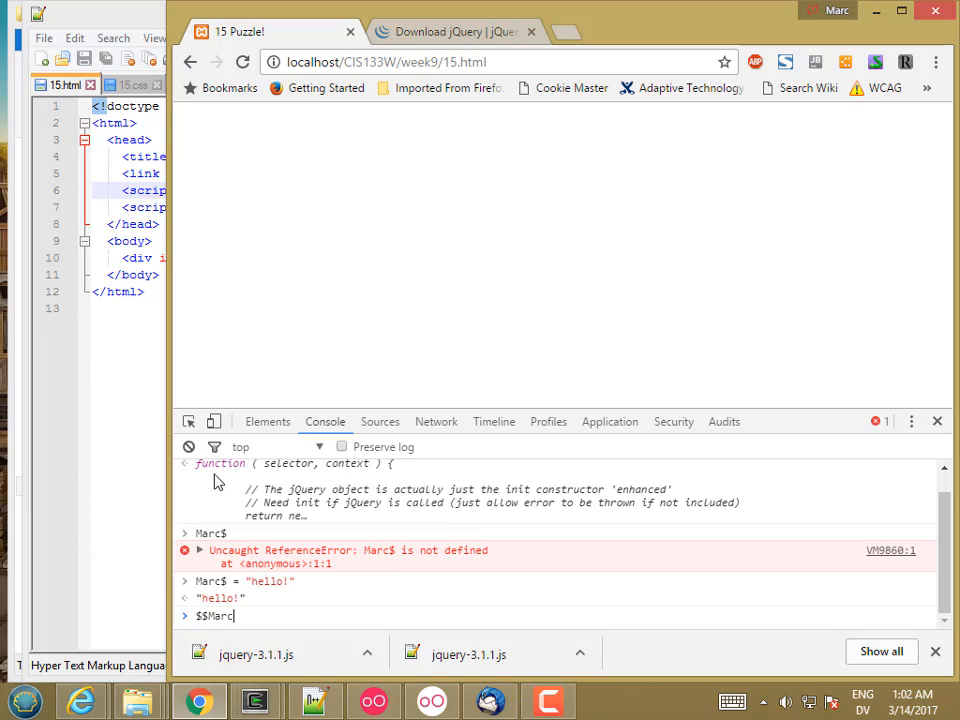
{"action": "type", "text": "$$ ="}
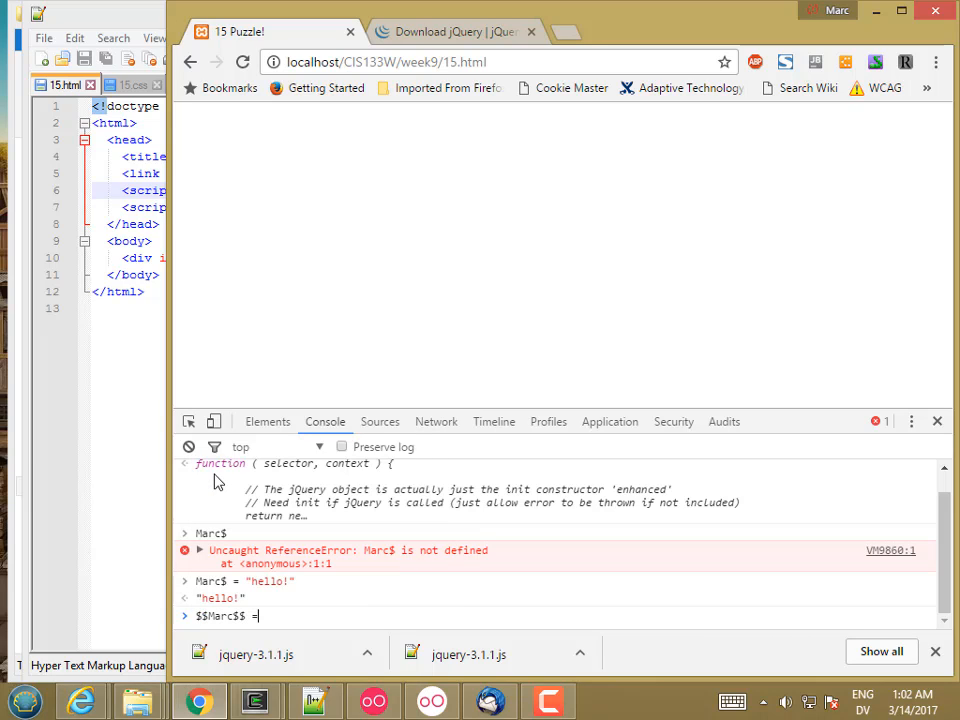
{"action": "type", "text": "\"word"}
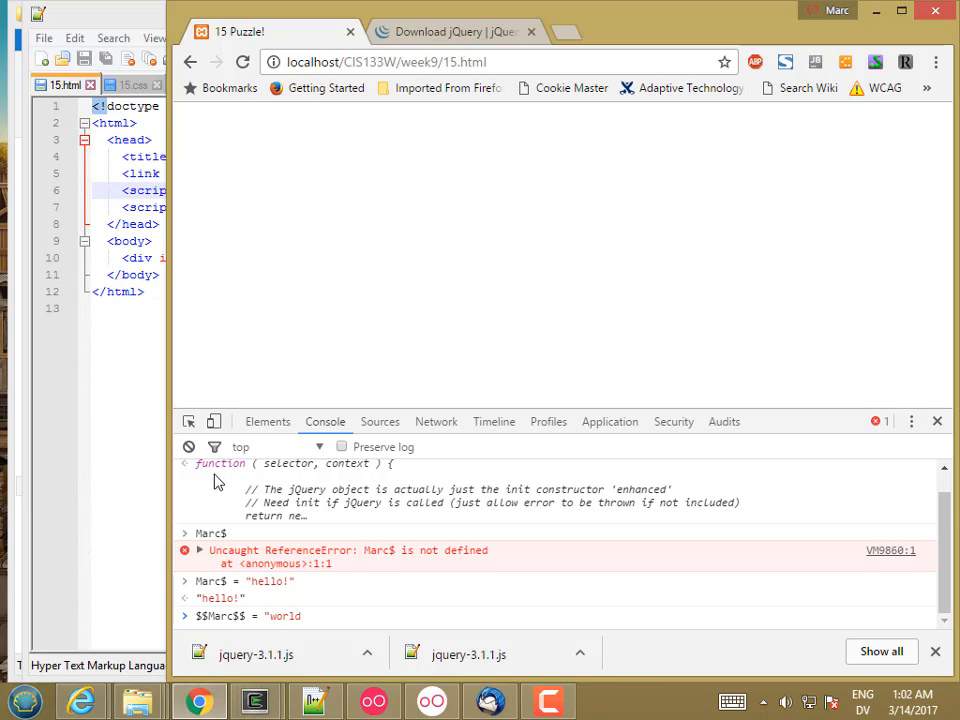
{"action": "key", "text": "Enter"}
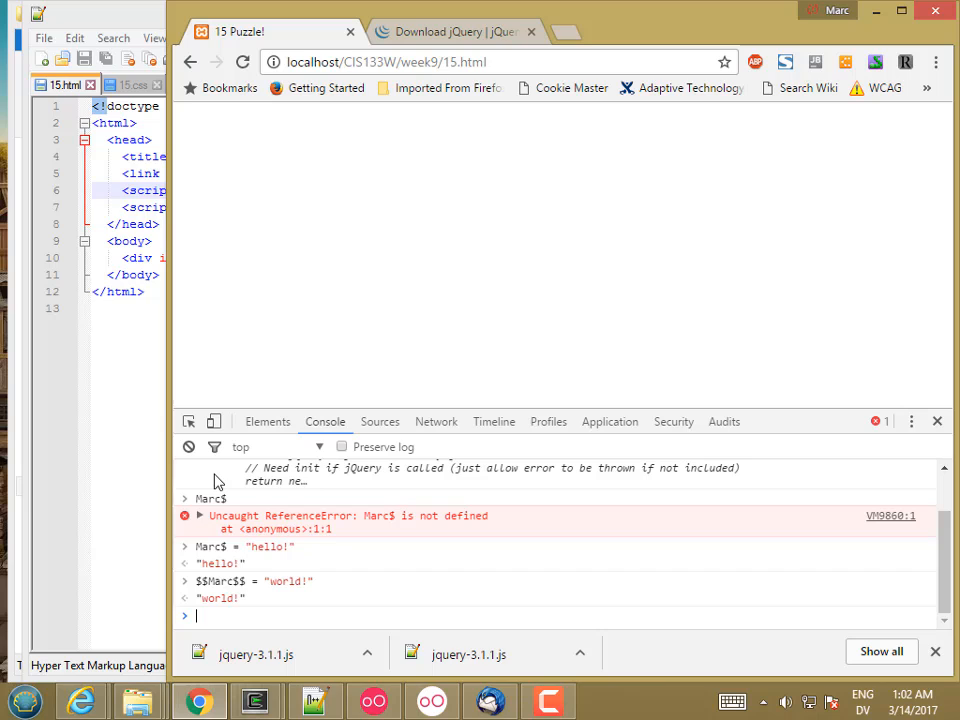
{"action": "type", "text": "Marc"}
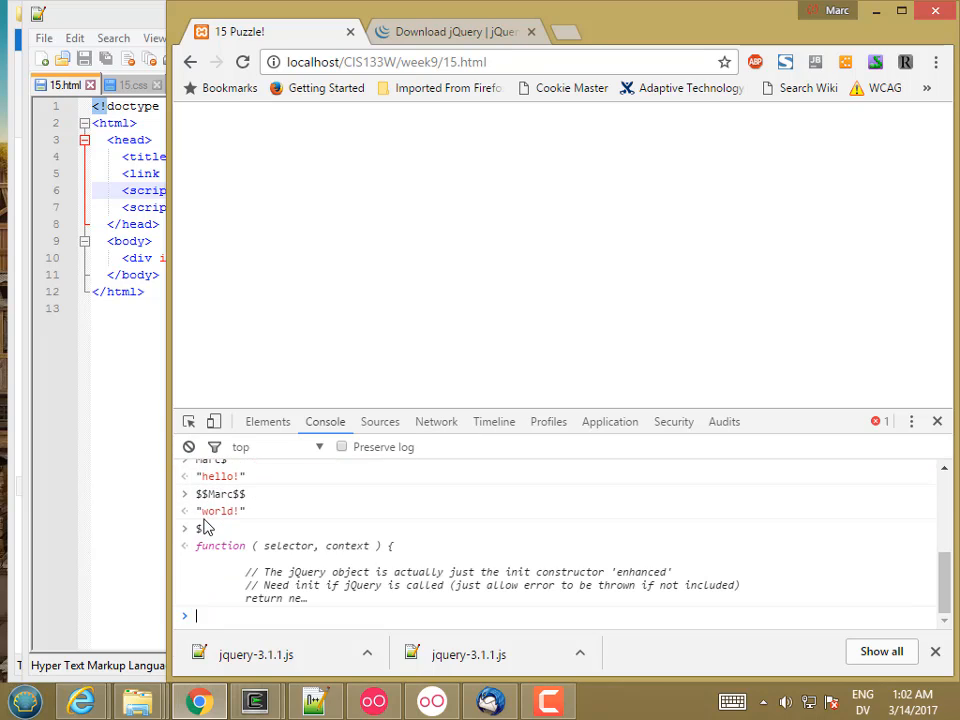
{"action": "mouse_move", "coordinate": [248, 544]}
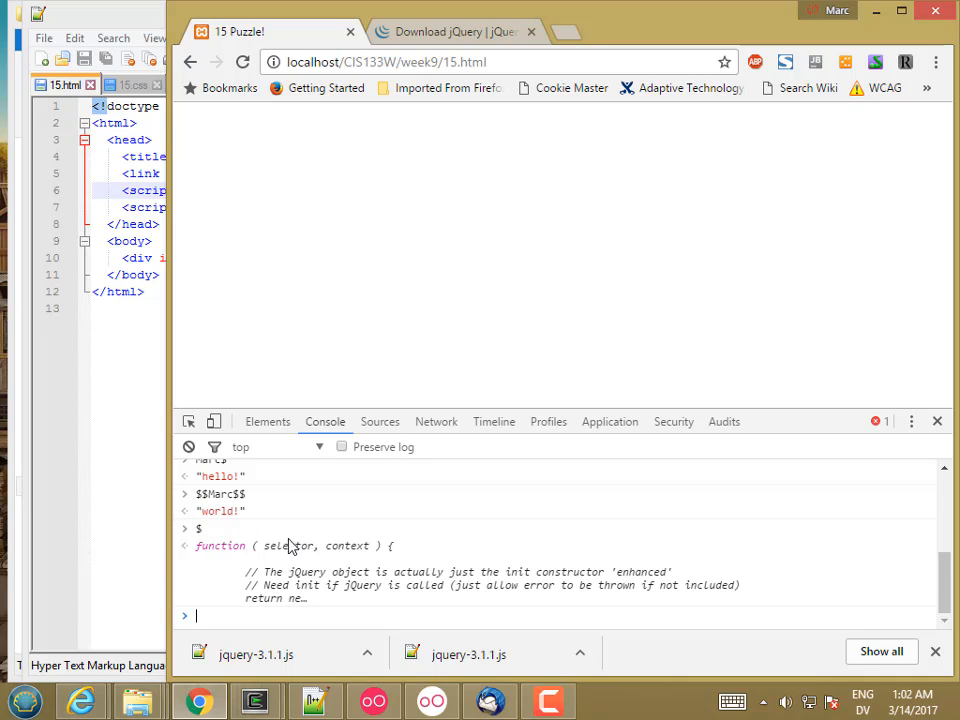
{"action": "mouse_move", "coordinate": [372, 548]}
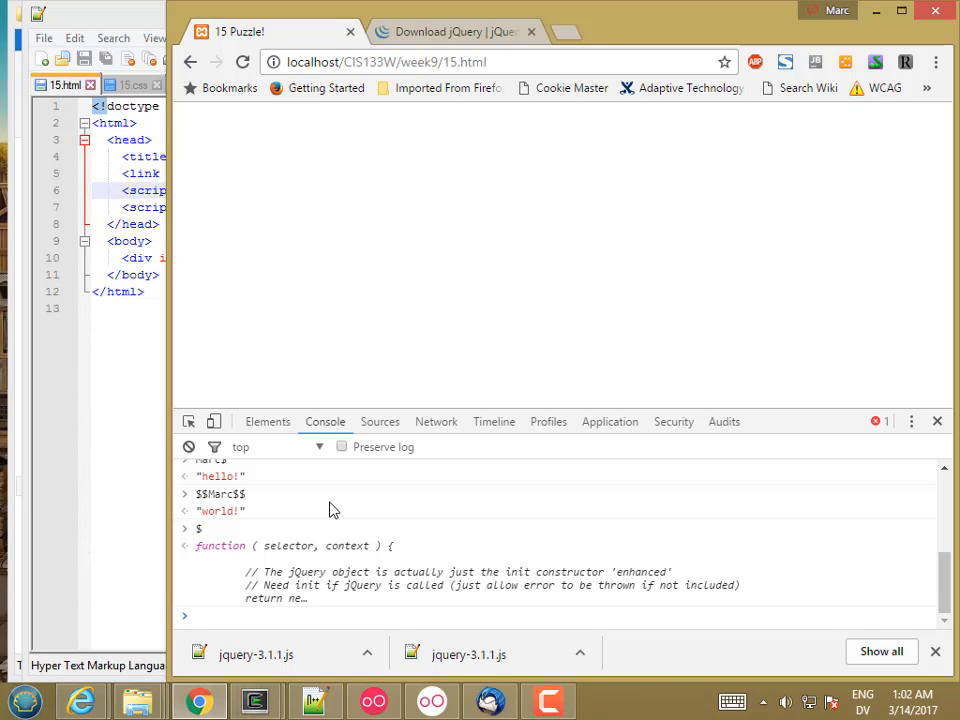
{"action": "mouse_move", "coordinate": [332, 510]}
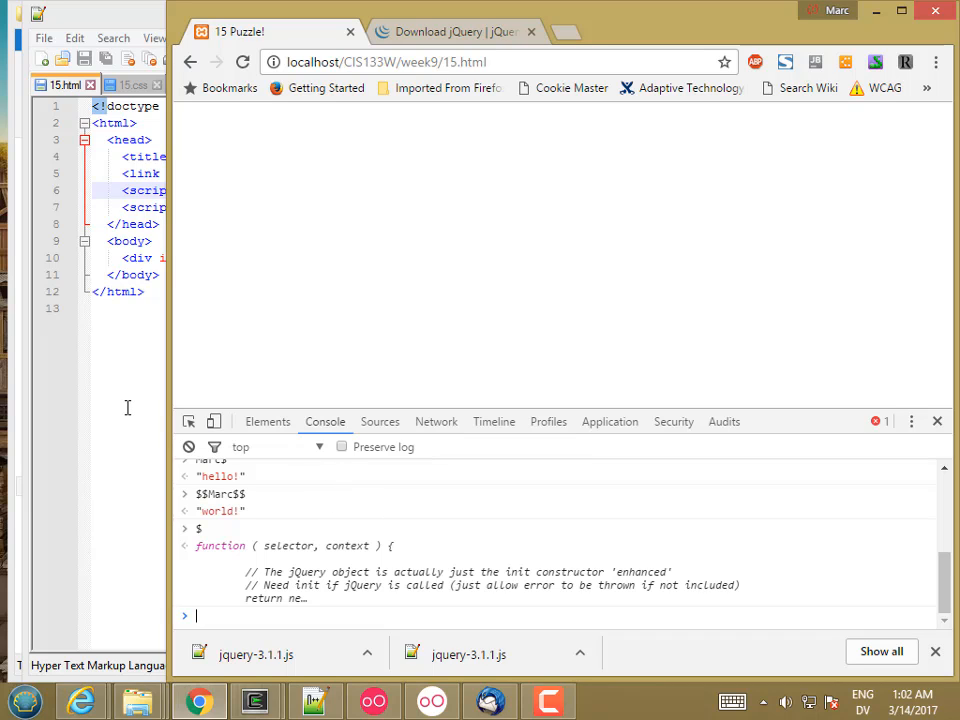
- Run document.querySelector('#board') and document.querySelector('body') in the console
{"action": "type", "text": "document.querySelec"}
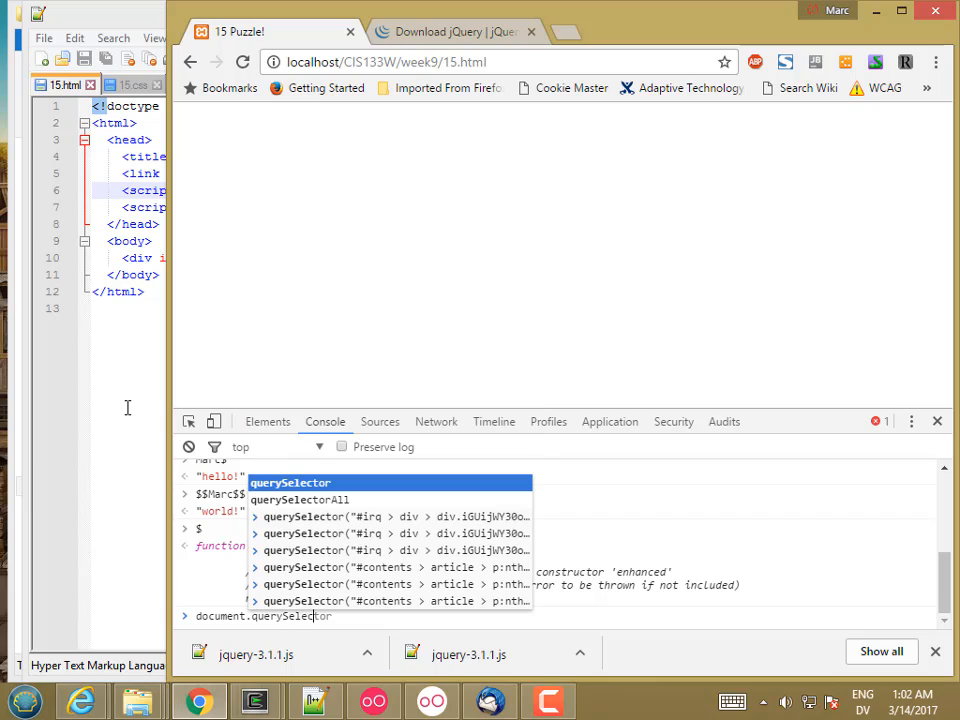
{"action": "type", "text": "('"}
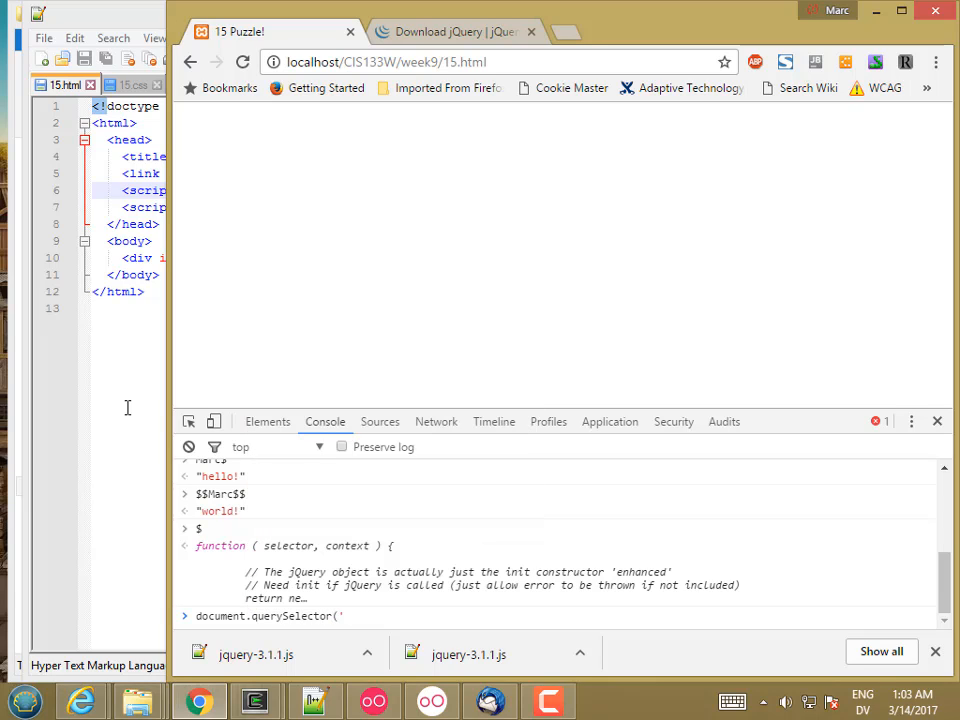
{"action": "type", "text": "#body"}
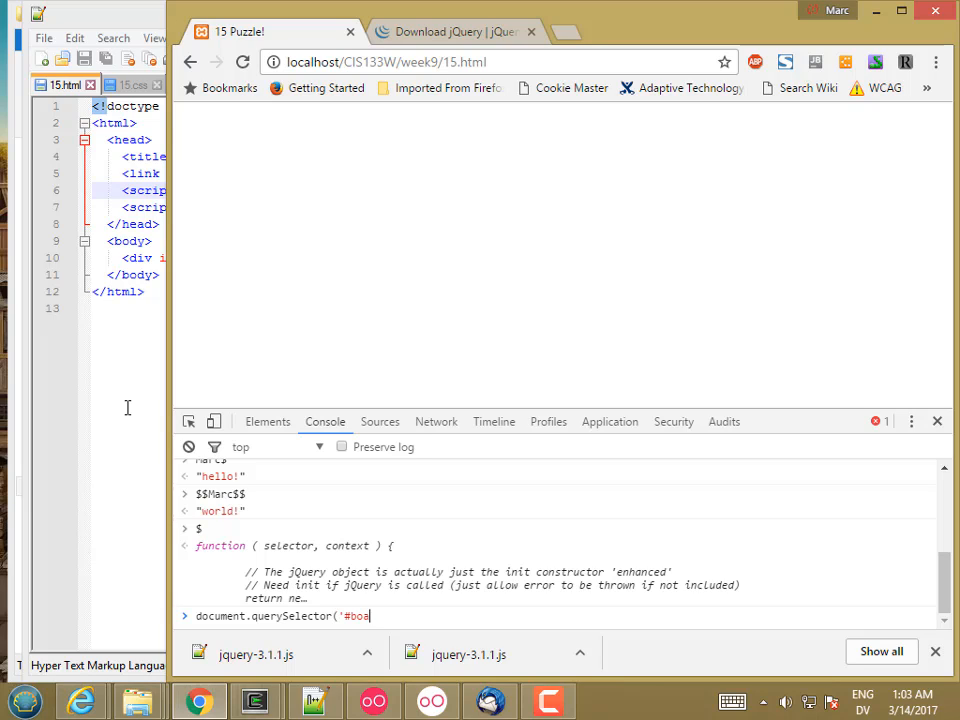
{"action": "type", "text": "rd')"}
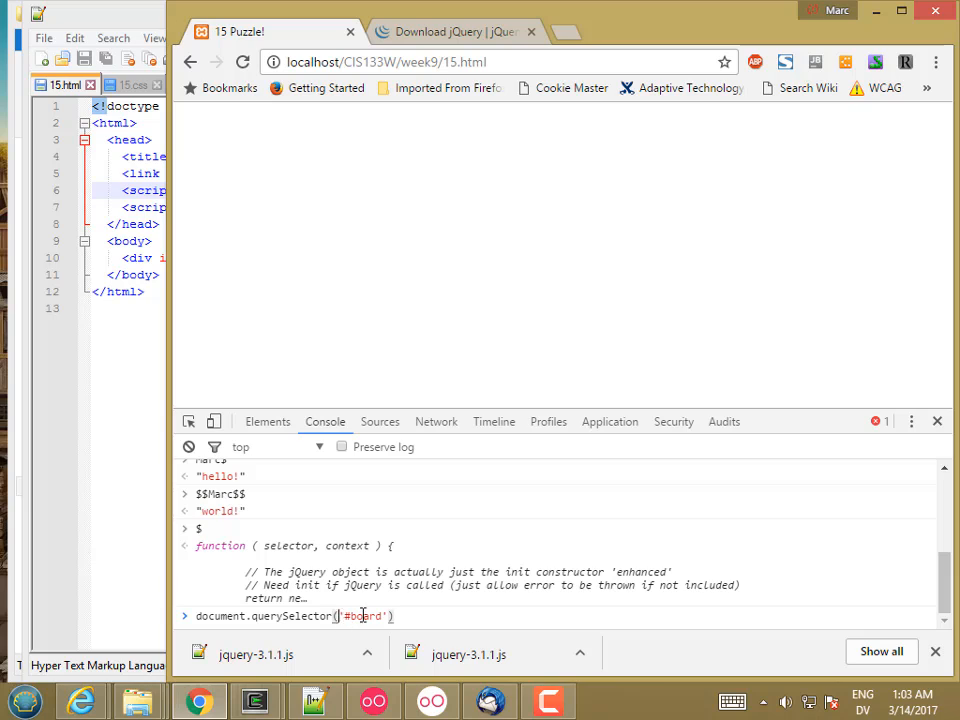
{"action": "double_click", "coordinate": [364, 616]}
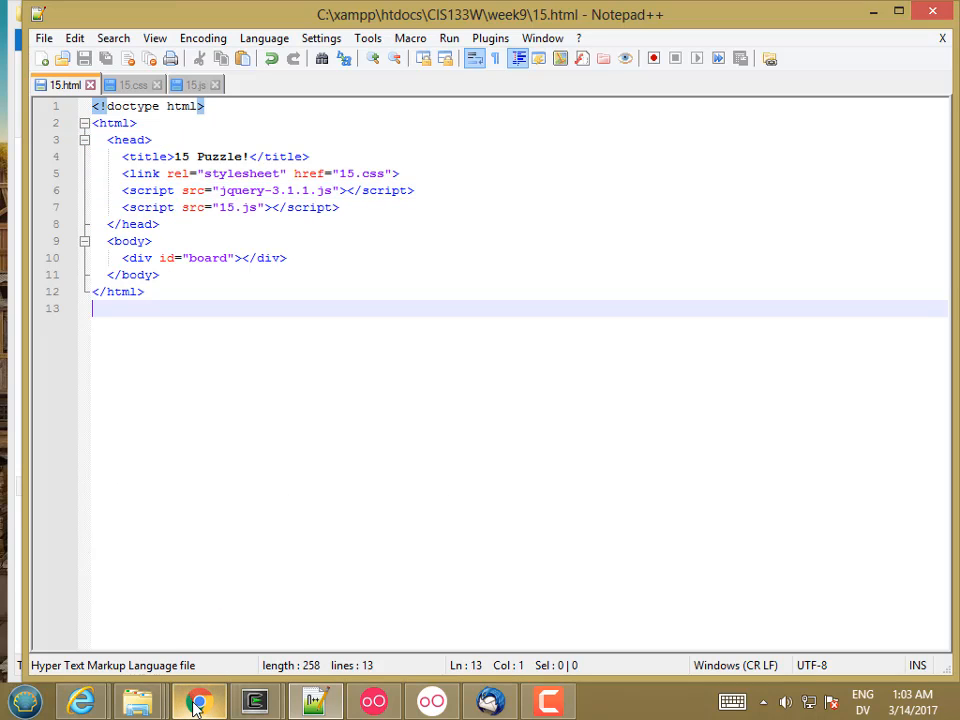
- Retrieve the first script with querySelector('script'), all scripts with querySelectorAll, and position .tile at top 200, left 200 via jQuery css
{"action": "left_click", "coordinate": [200, 700]}
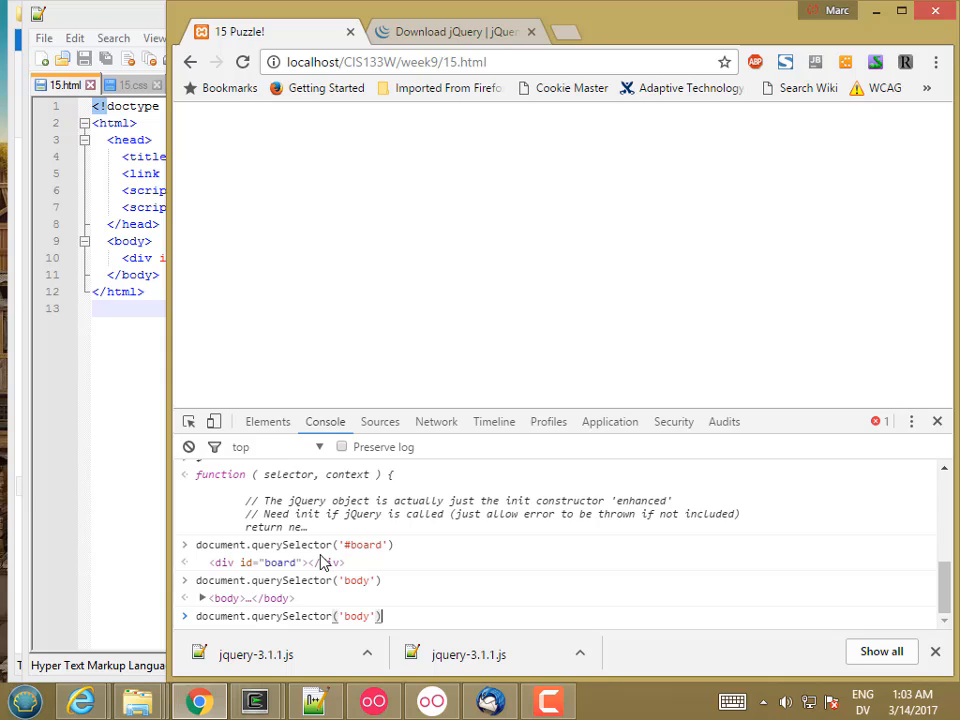
{"action": "type", "text": "s"}
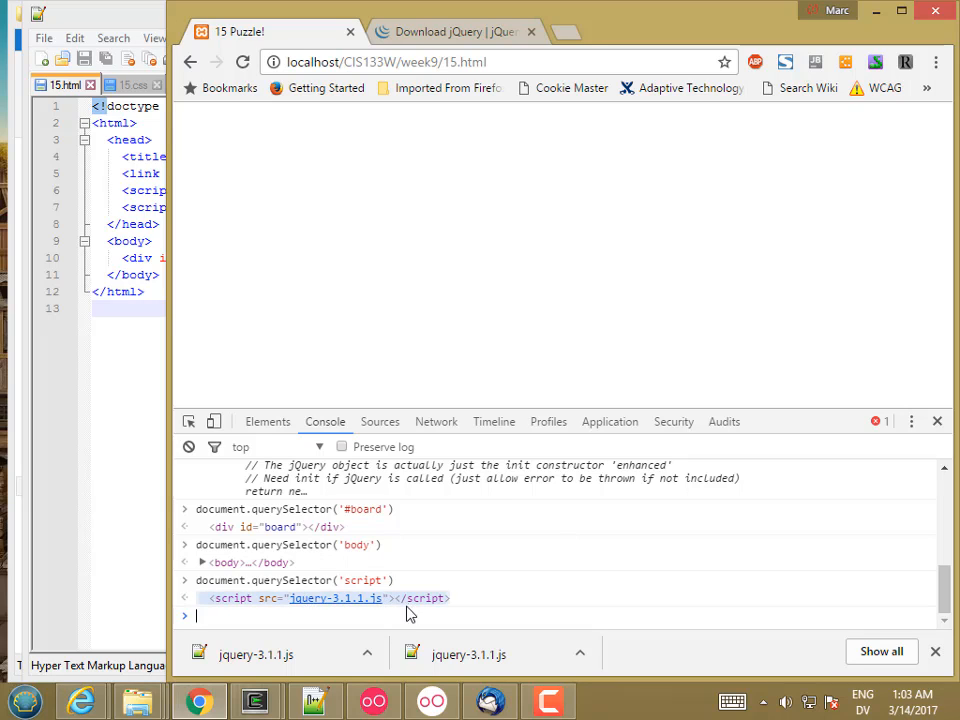
{"action": "type", "text": "document.querySelector('script')"}
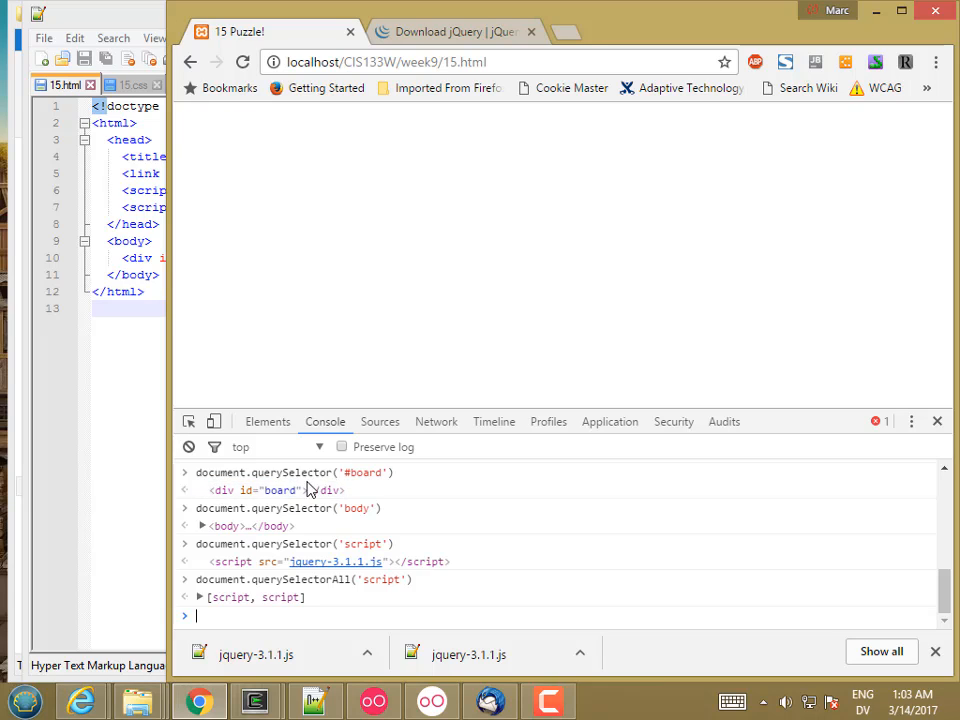
{"action": "mouse_move", "coordinate": [372, 490]}
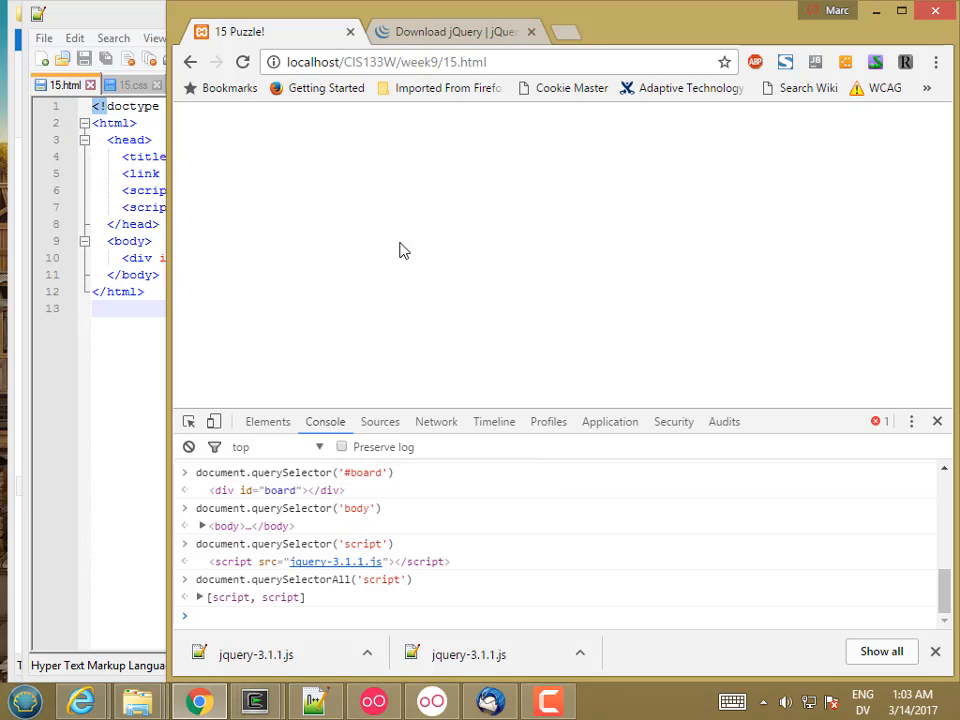
{"action": "mouse_move", "coordinate": [412, 248]}
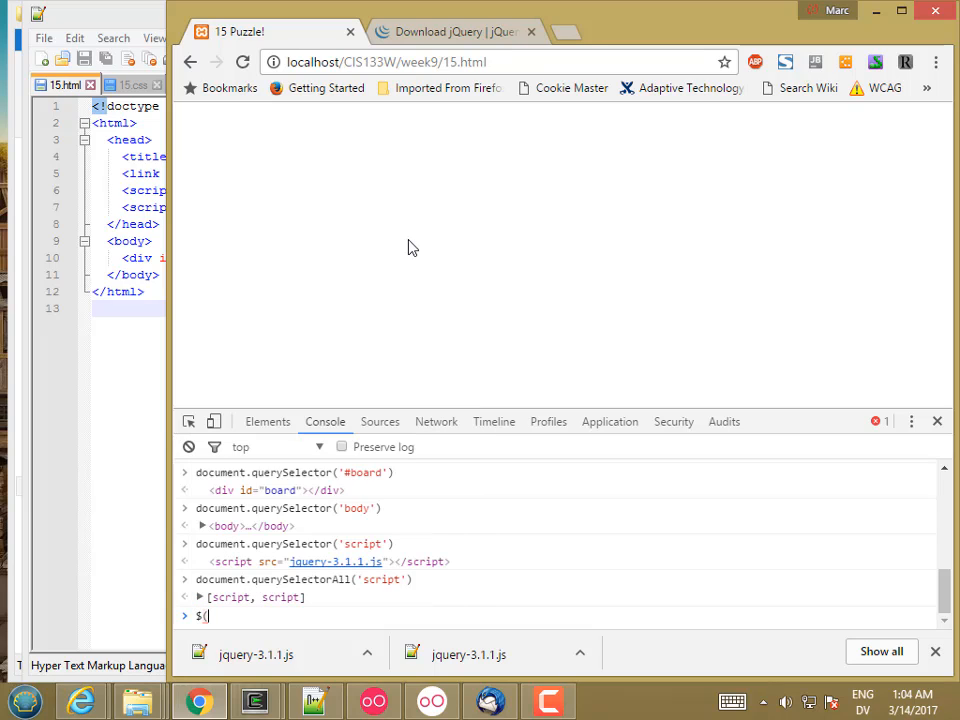
{"action": "type", "text": "$('.tile').css({ top: 200, left: 200})"}
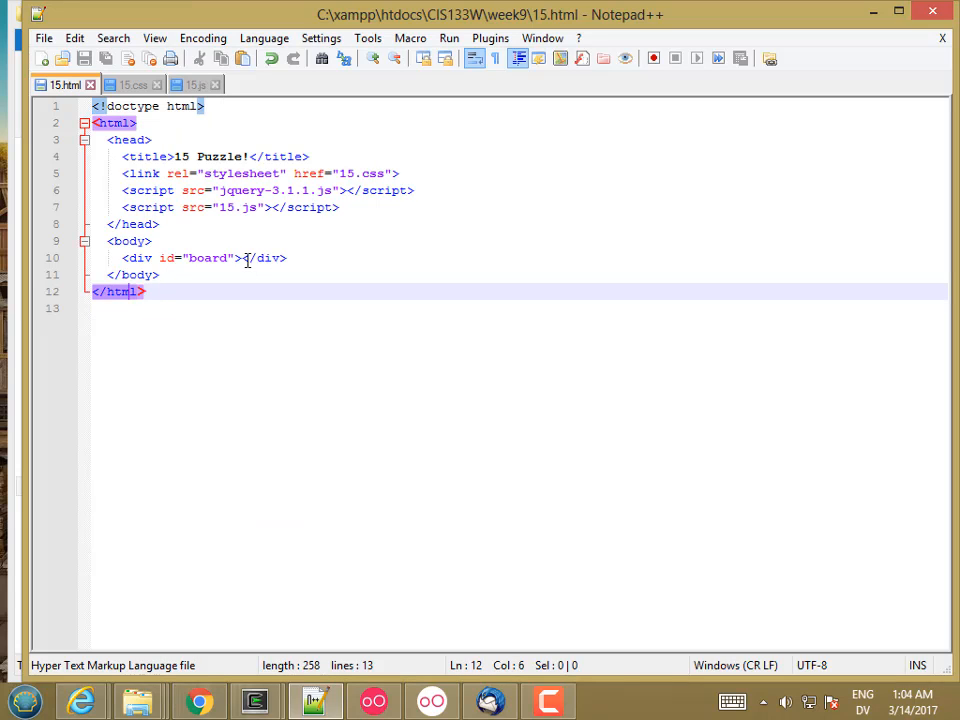
- Add <div class="tile">1</div> on a new line inside the board div
{"action": "key", "text": "Enter"}
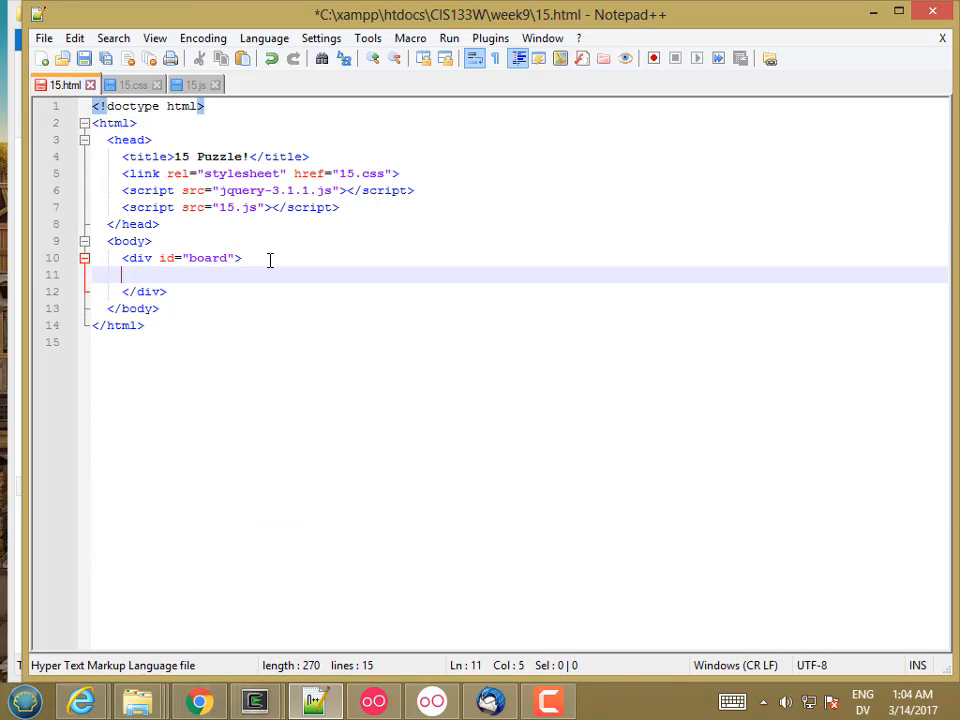
{"action": "type", "text": "di"}
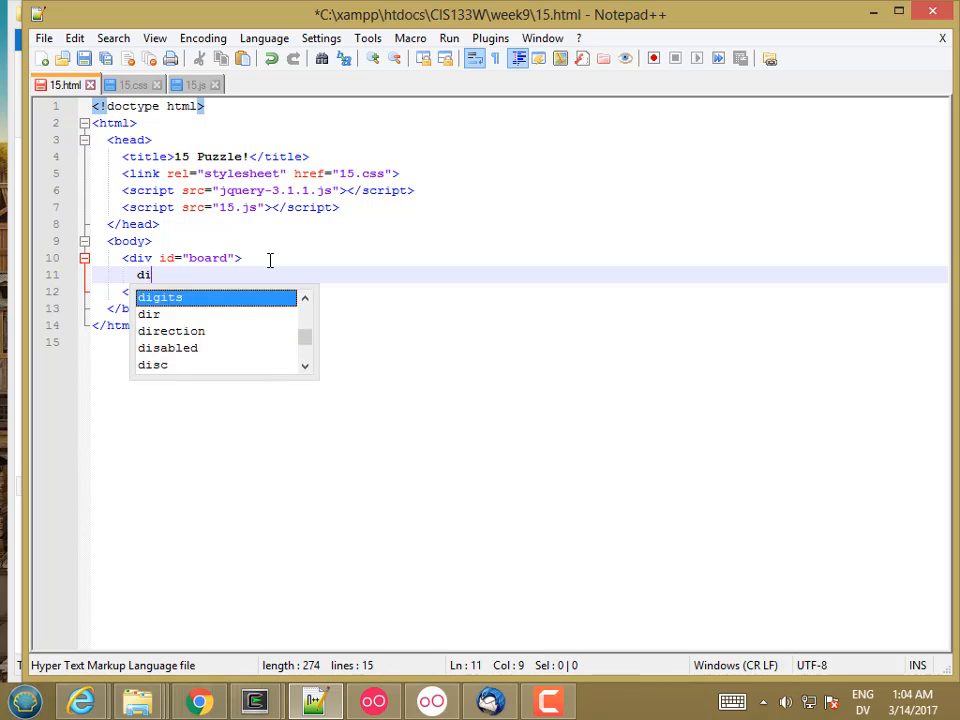
{"action": "type", "text": "v"}
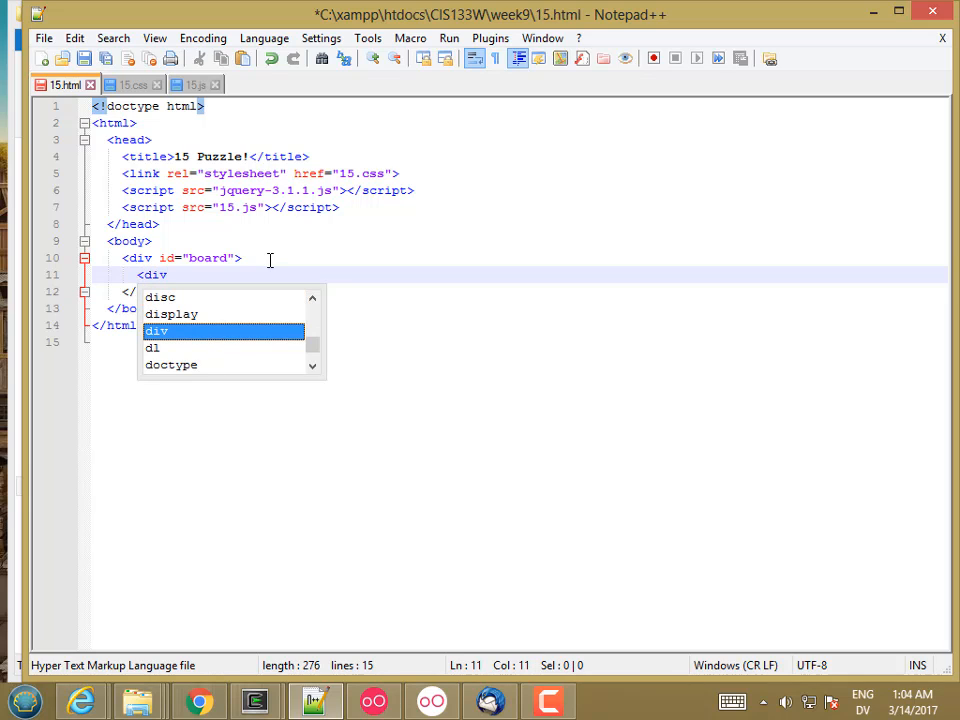
{"action": "type", "text": "class=\"ti"}
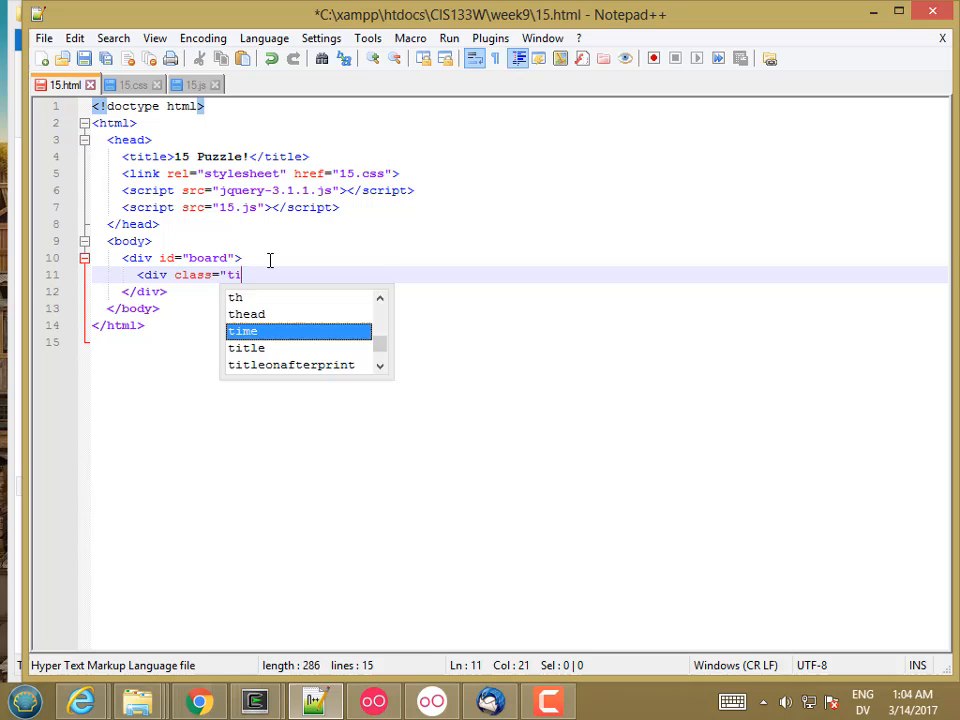
{"action": "type", "text": "le\">"}
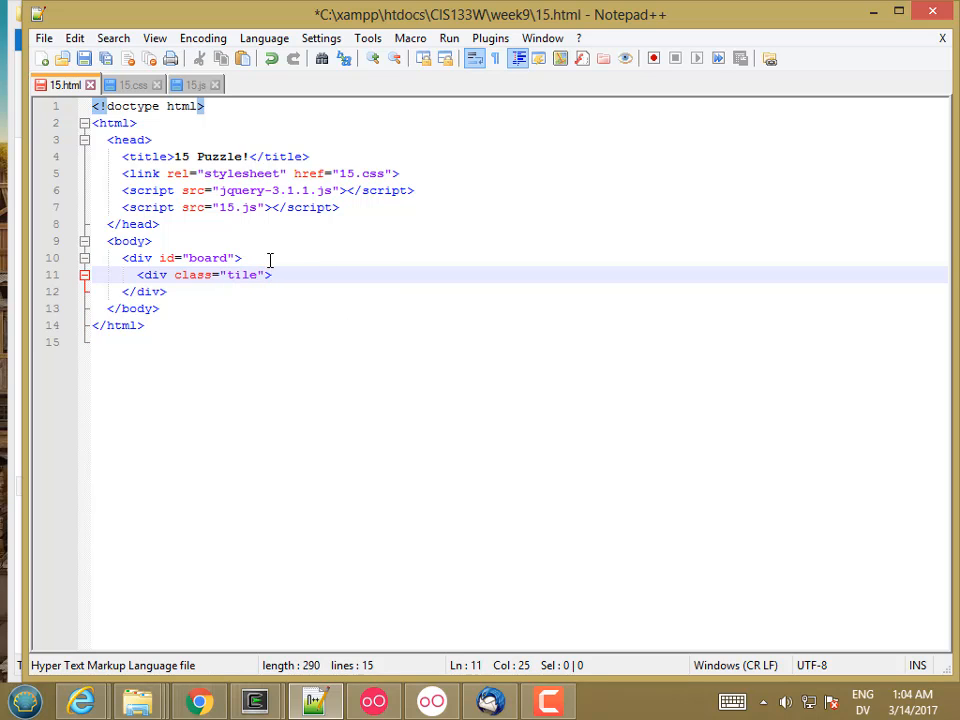
{"action": "type", "text": "1</div"}
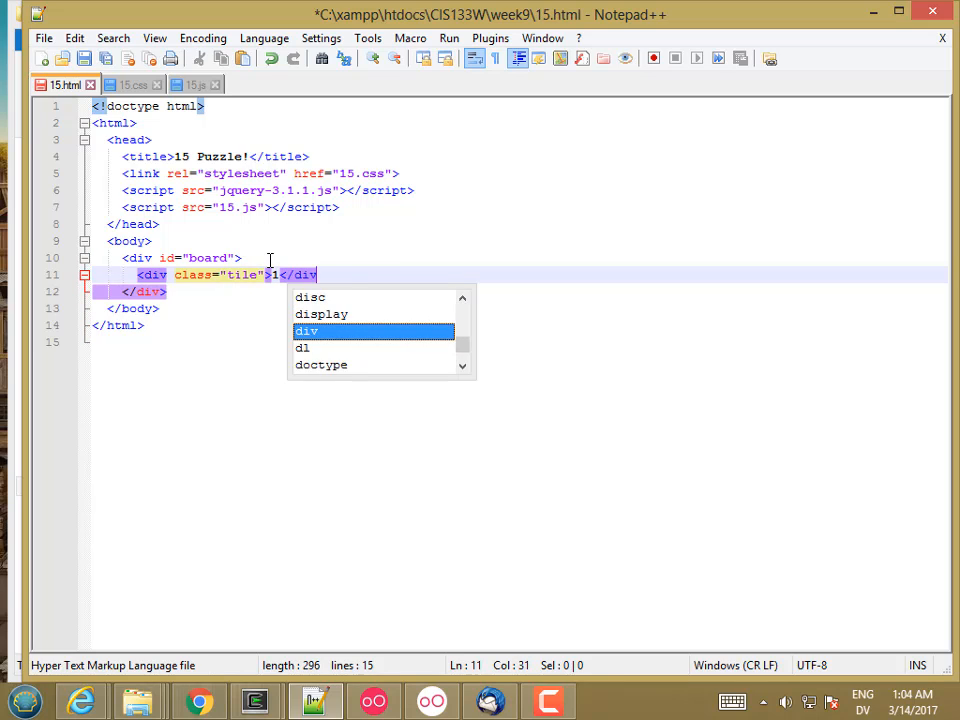
- Add a second <div class="tile">2</div> after it
{"action": "type", "text": "<div c"}
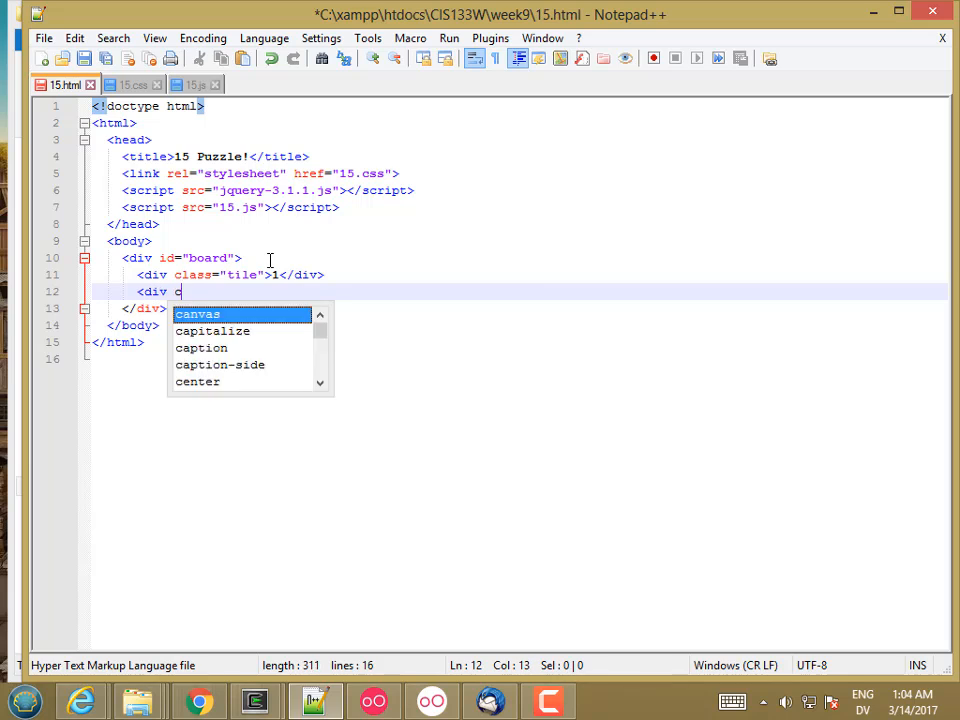
{"action": "type", "text": "class=\"tile\">2<"}
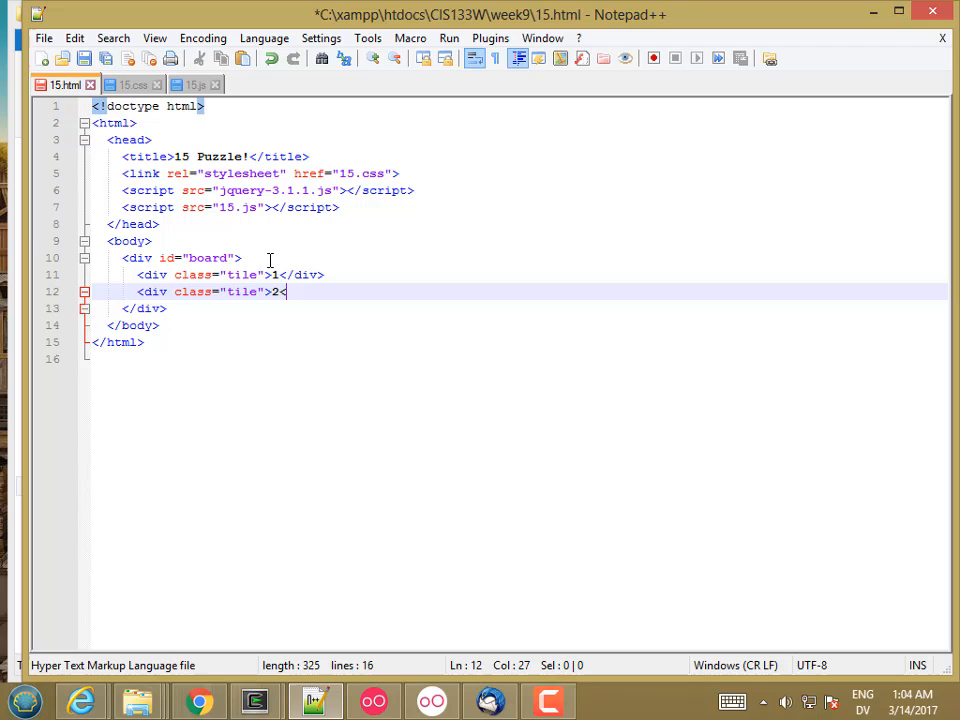
{"action": "type", "text": "/div>"}
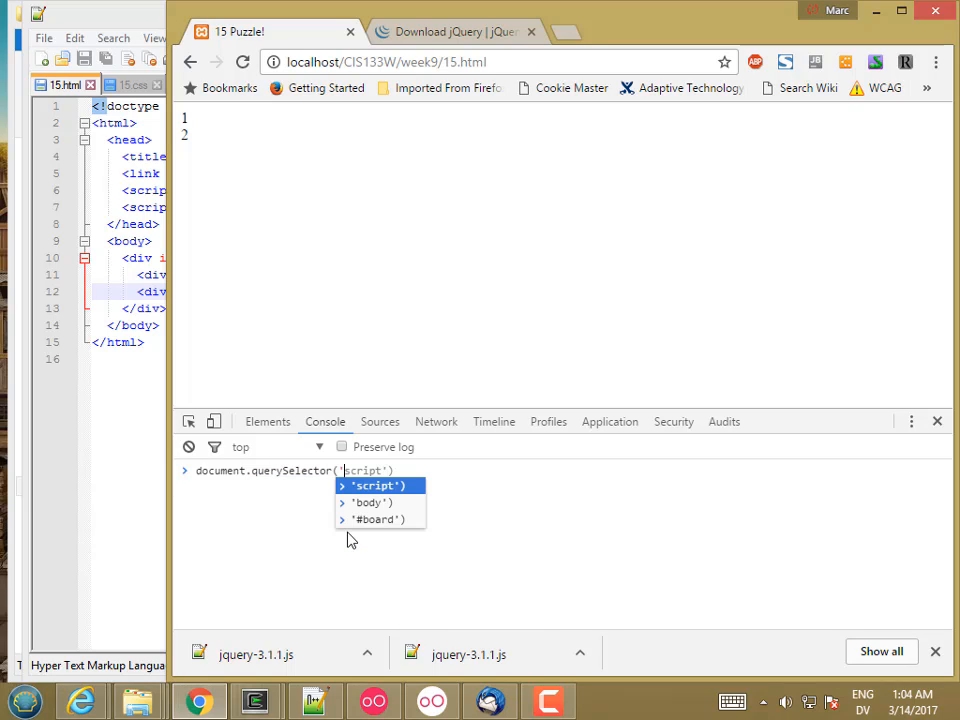
- Look up the tile divs with querySelector(".tile"), querySelectorAll(".tile") and $(".tile")
{"action": "type", "text": ".t"}
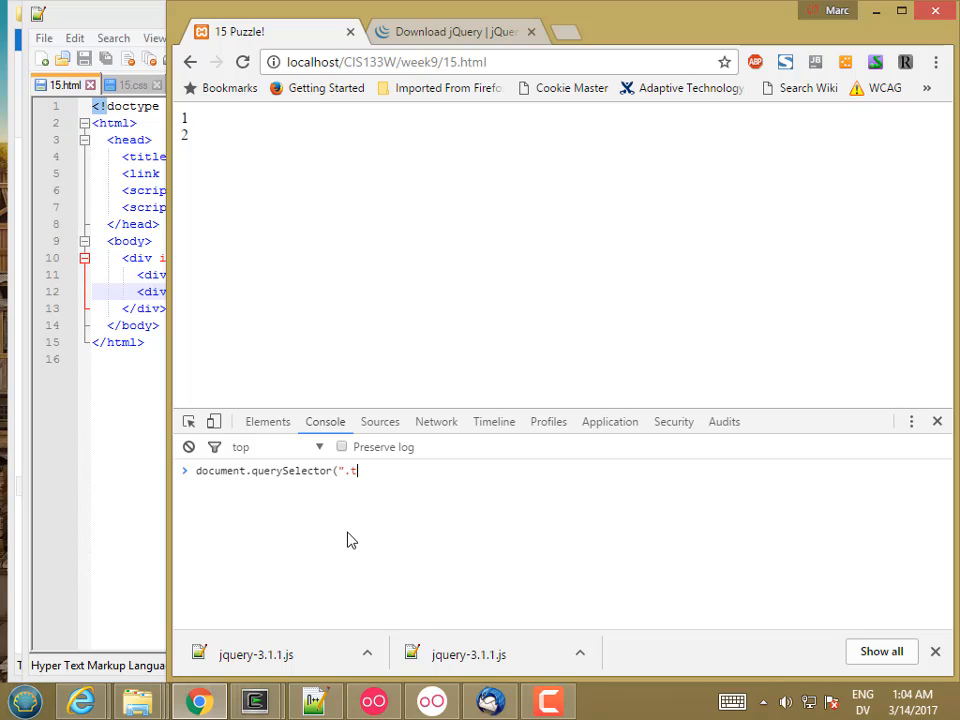
{"action": "type", "text": "ile\")"}
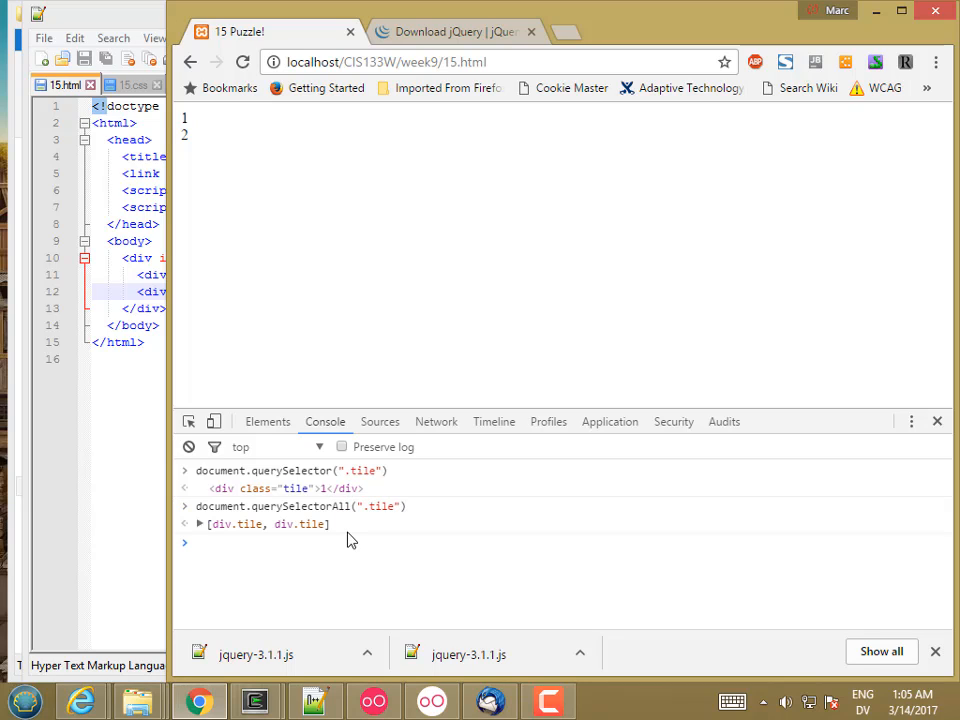
{"action": "type", "text": "$("}
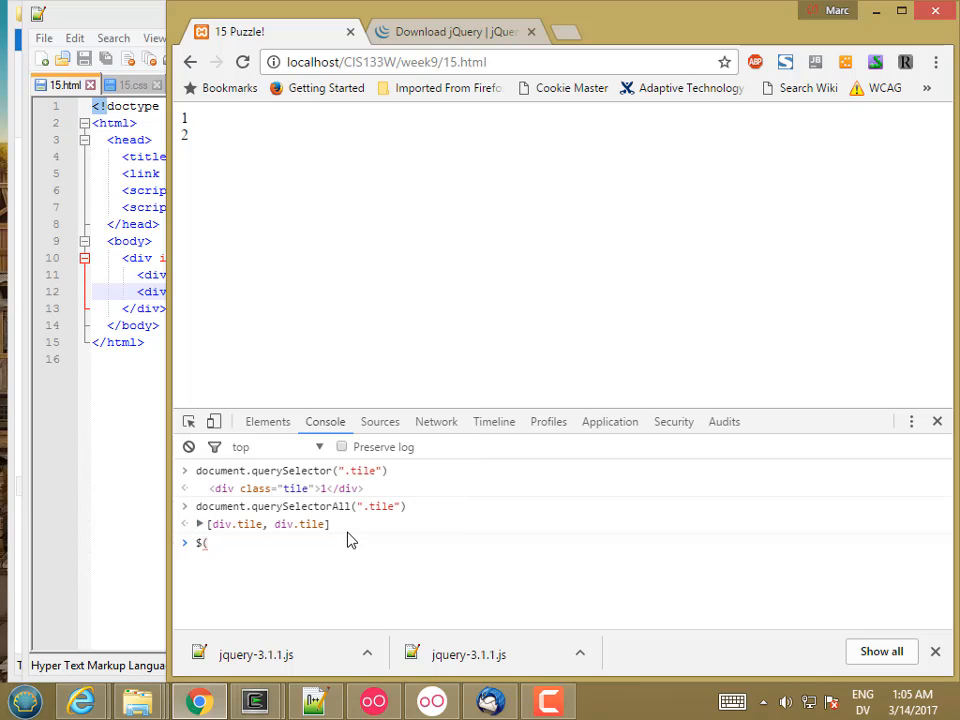
{"action": "type", "text": "\"."}
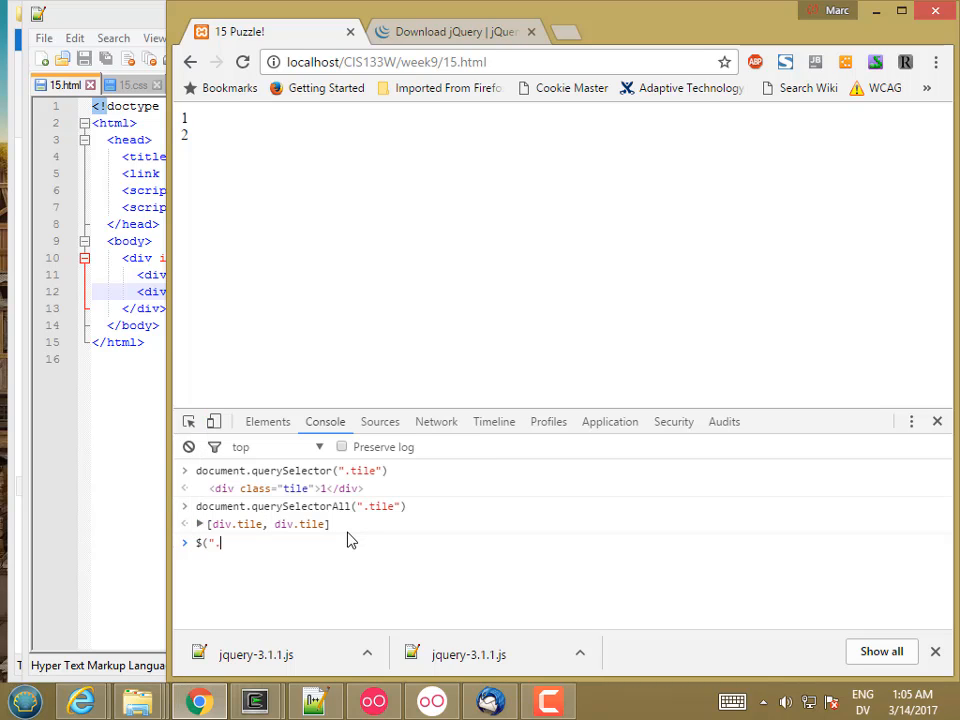
{"action": "type", "text": "tile\")"}
{"action": "type", "text": "document.getElementById(\""}
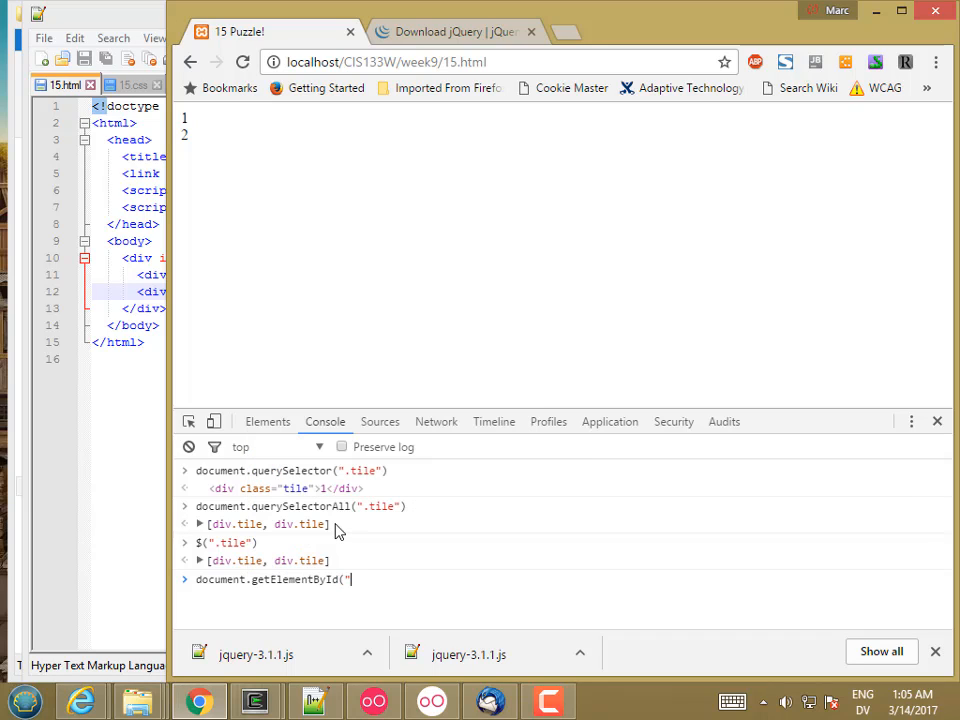
- Look up the board div with getElementById("board") and $("#board")
{"action": "type", "text": "board\")"}
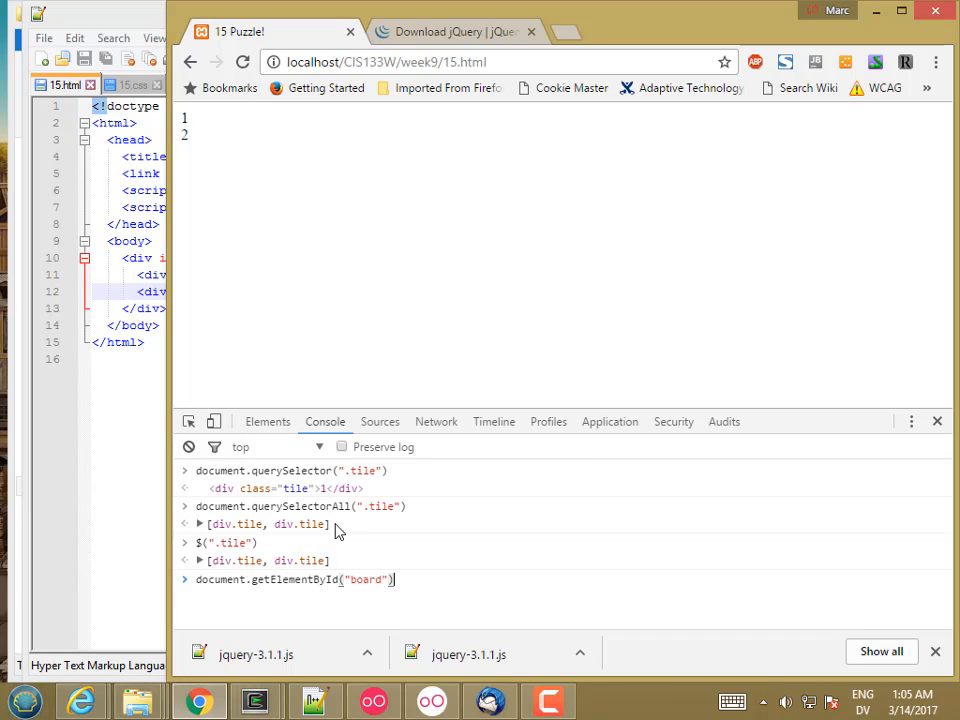
{"action": "type", "text": "$"}
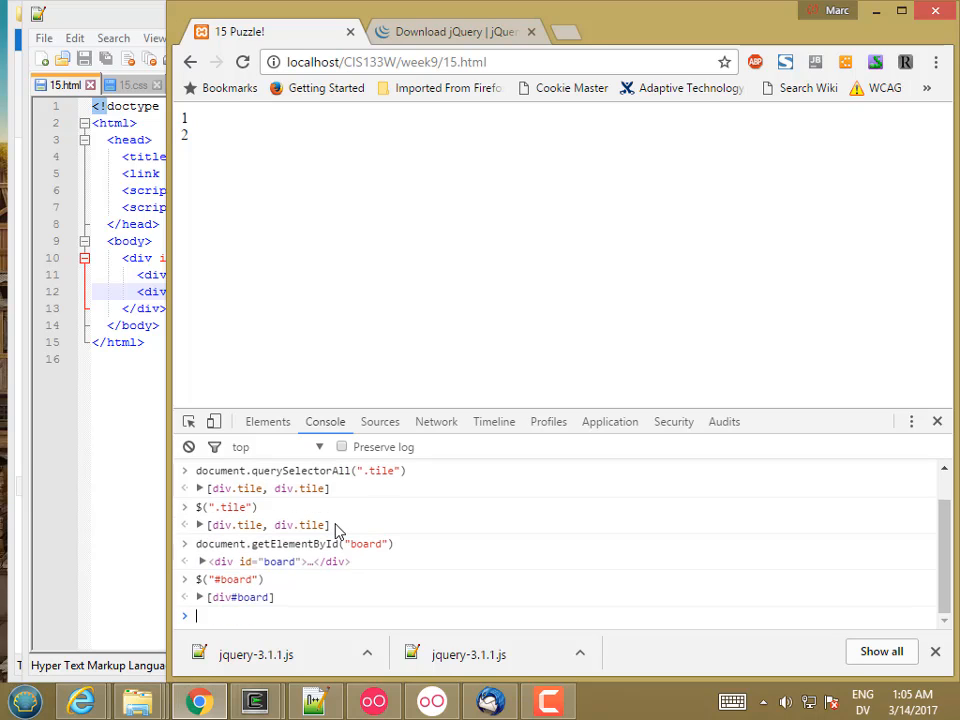
{"action": "mouse_move", "coordinate": [258, 588]}
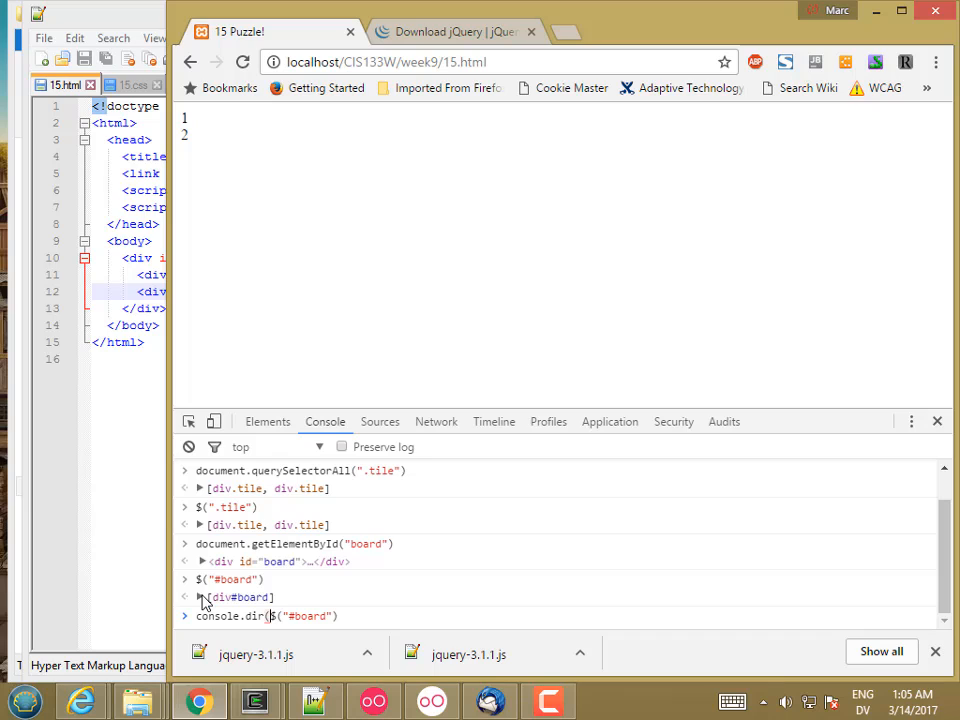
- Run console.dir($("#board")) and expand the jQuery object and its 0: div#board element
{"action": "type", "text": ")"}
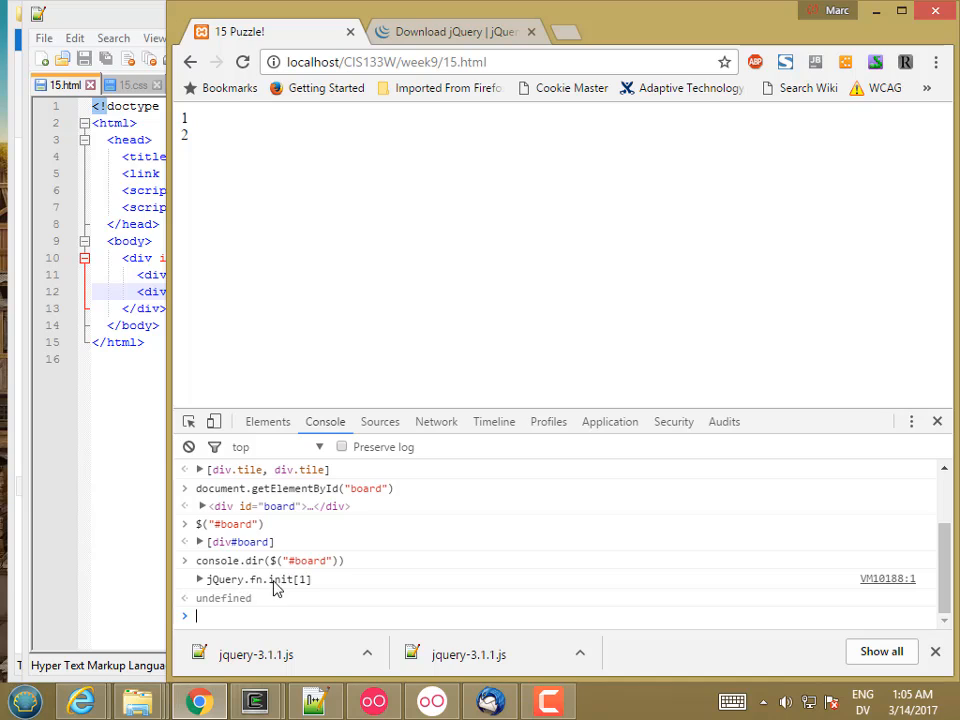
{"action": "left_click", "coordinate": [200, 580]}
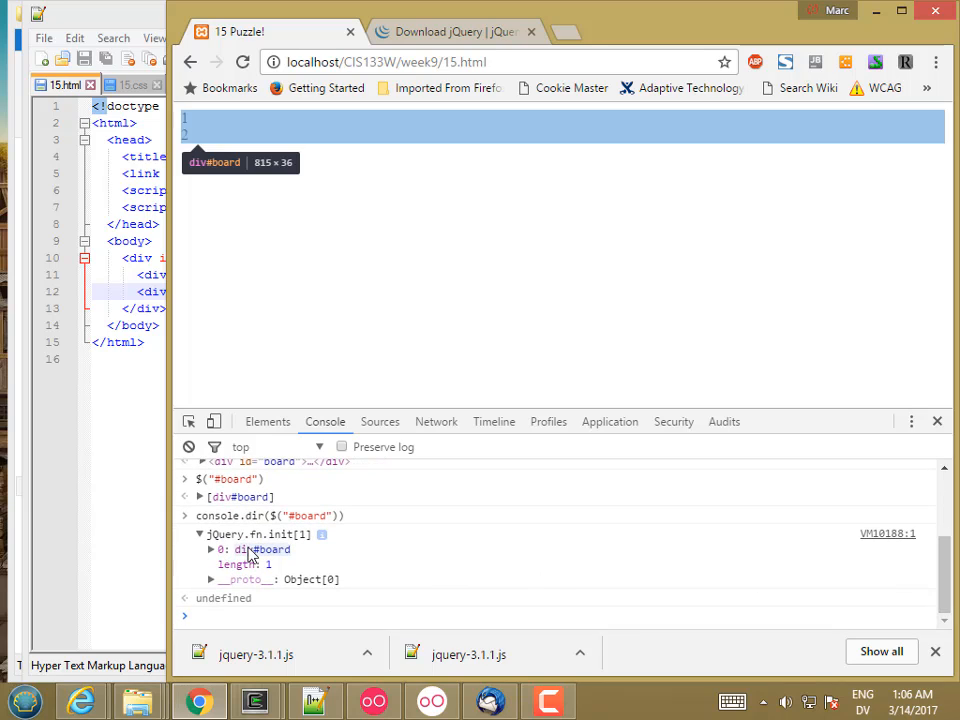
{"action": "left_click", "coordinate": [210, 548]}
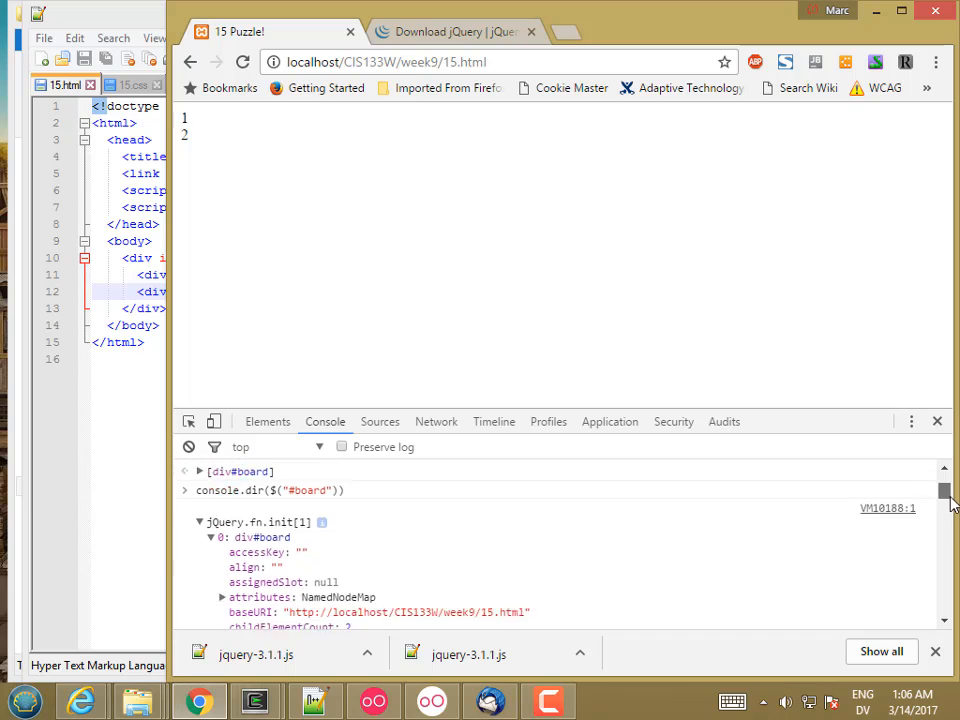
{"action": "scroll", "scroll_direction": "down", "scroll_amount": 3}
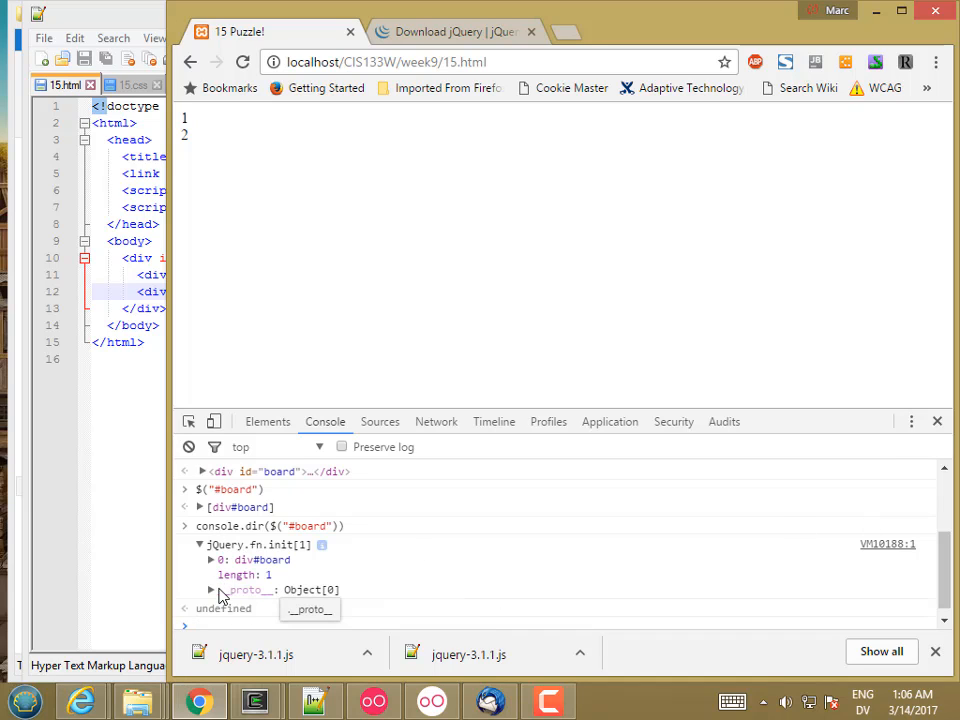
- Expand __proto__ and scroll through jQuery's method list
{"action": "left_click", "coordinate": [212, 588]}
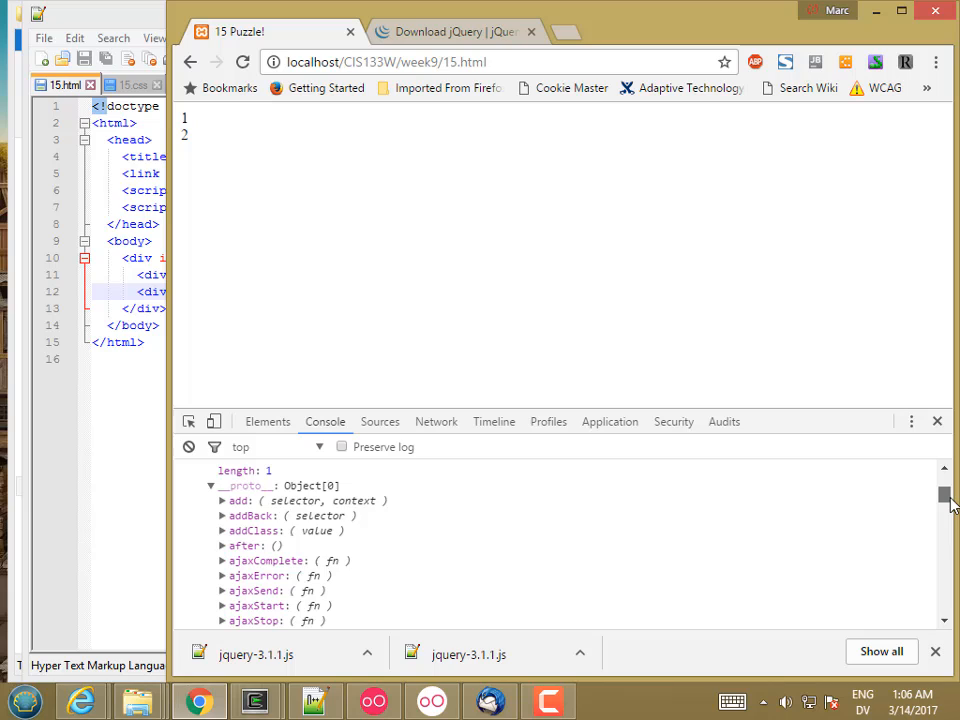
{"action": "scroll", "scroll_direction": "down", "scroll_amount": 3}
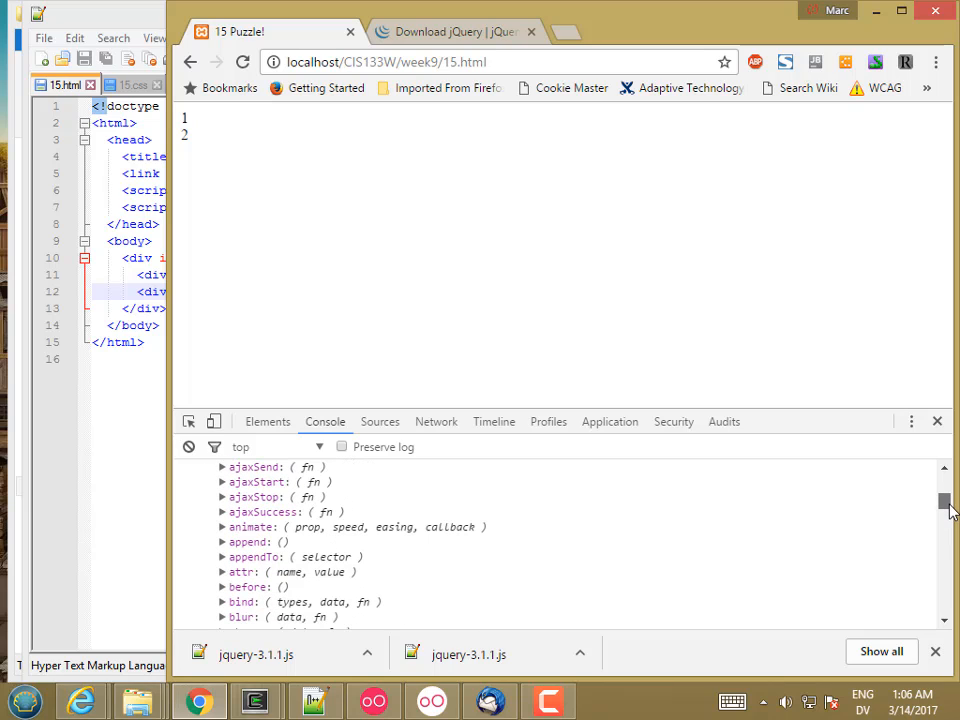
{"action": "scroll", "scroll_direction": "down", "scroll_amount": 3}
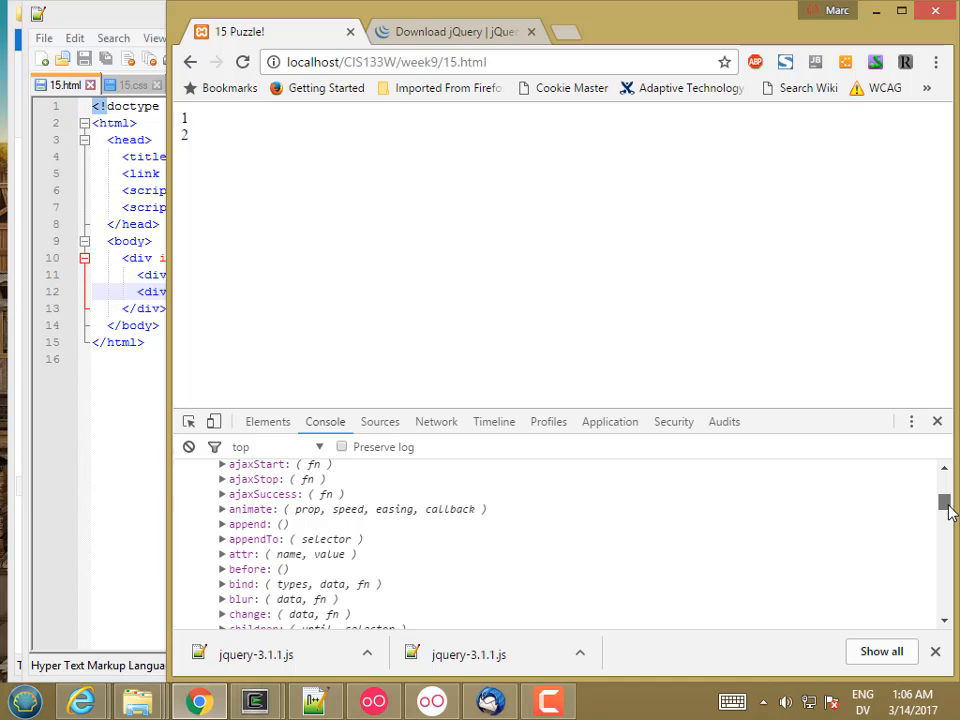
{"action": "scroll", "scroll_direction": "down", "scroll_amount": 3}
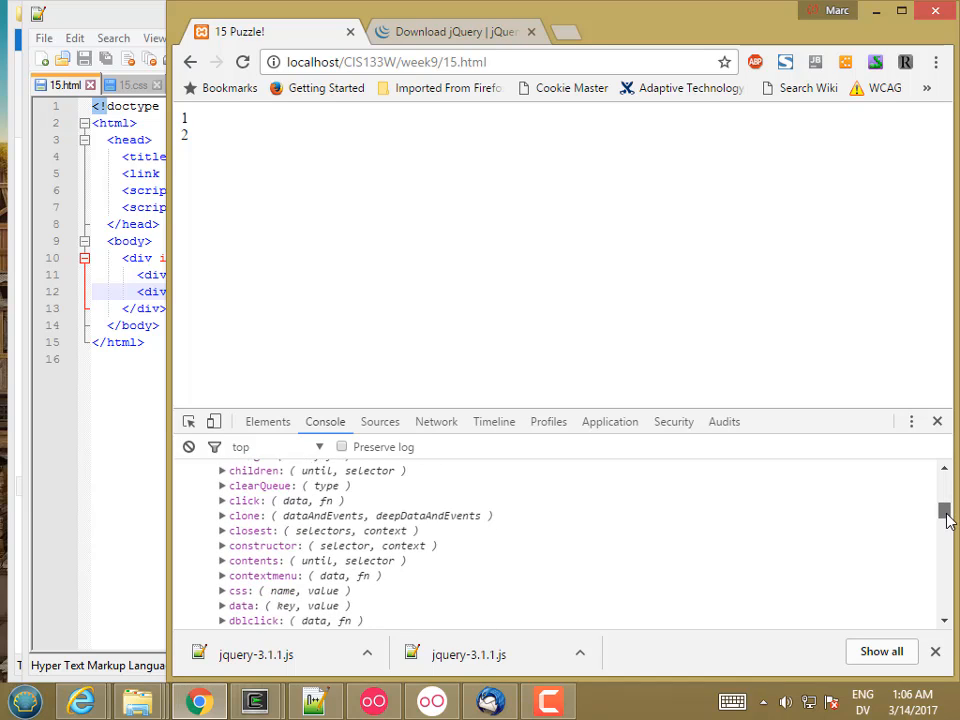
{"action": "scroll", "scroll_direction": "down", "scroll_amount": 3}
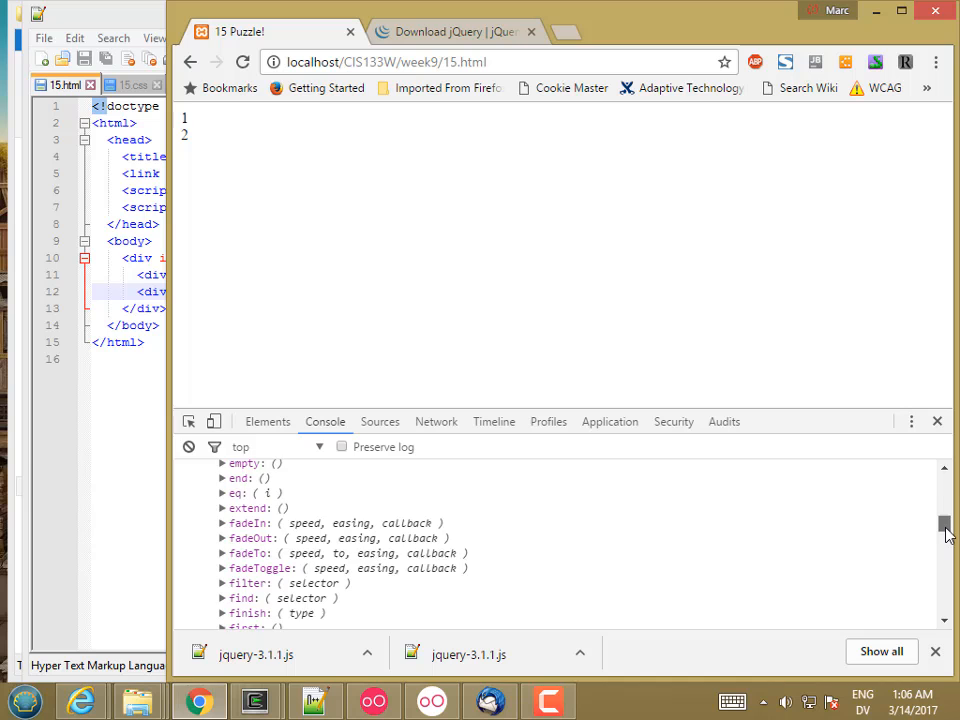
{"action": "scroll", "scroll_direction": "down", "scroll_amount": 3}
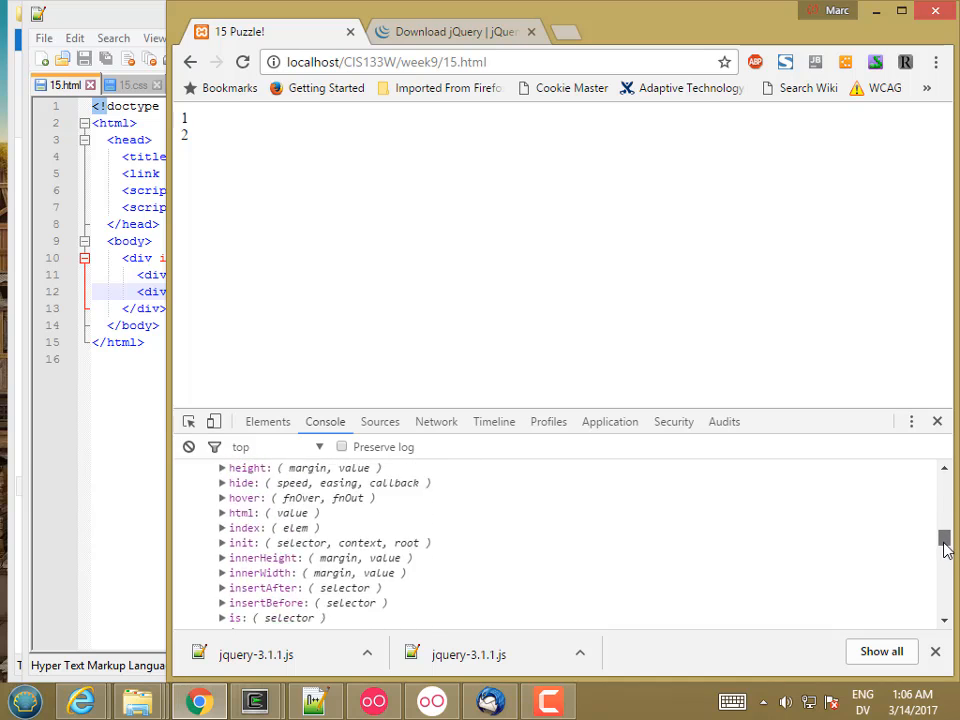
{"action": "scroll", "scroll_direction": "down", "scroll_amount": 3}
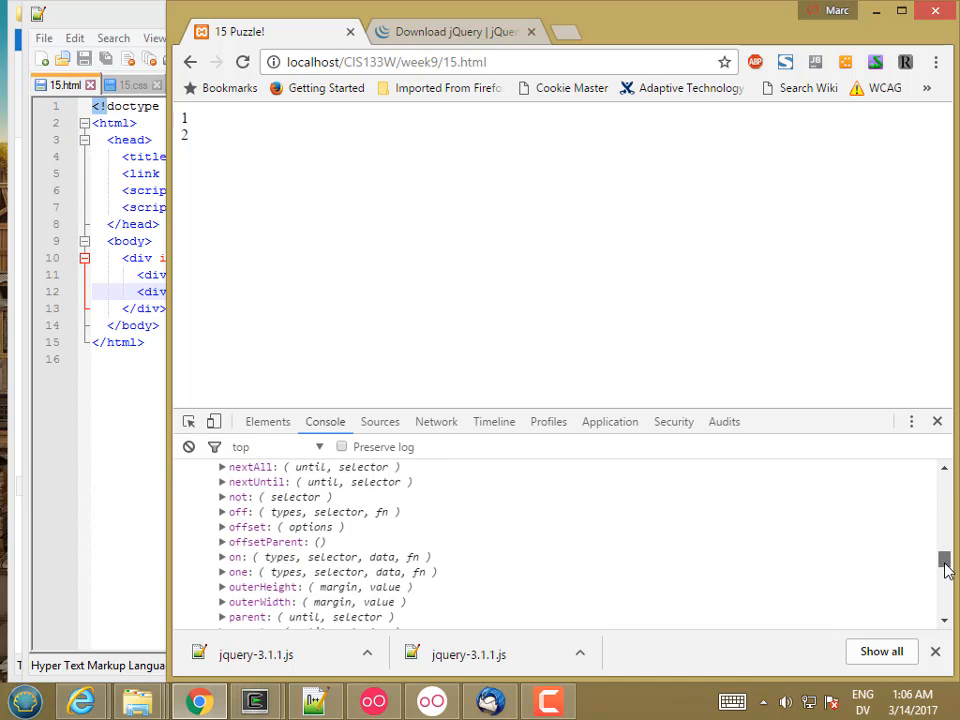
{"action": "scroll", "scroll_direction": "down", "scroll_amount": 3}
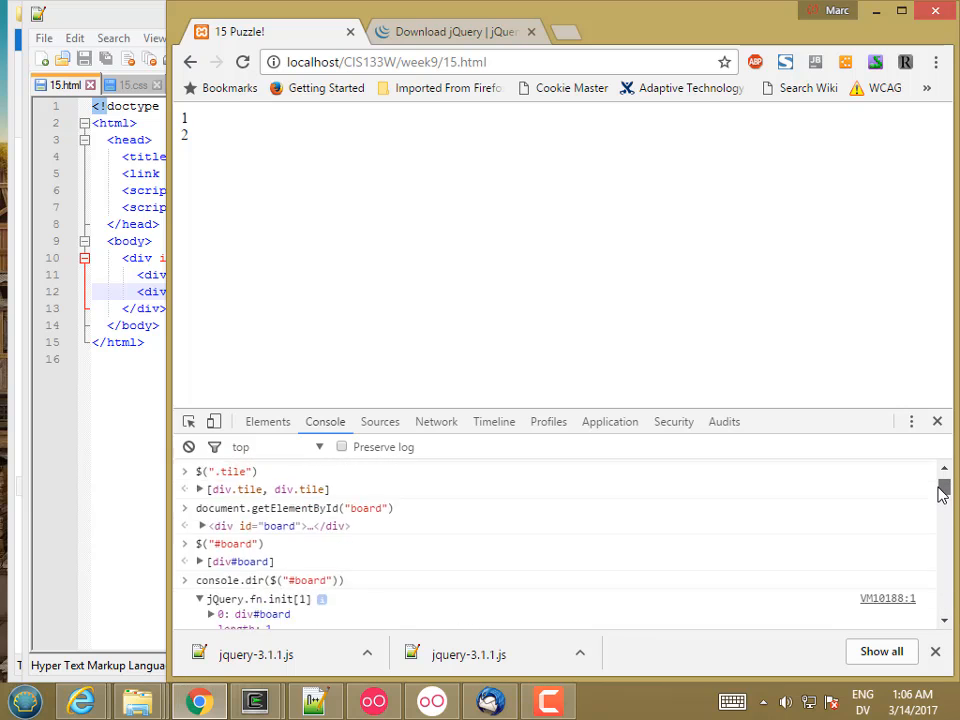
{"action": "scroll", "scroll_direction": "down", "scroll_amount": 3}
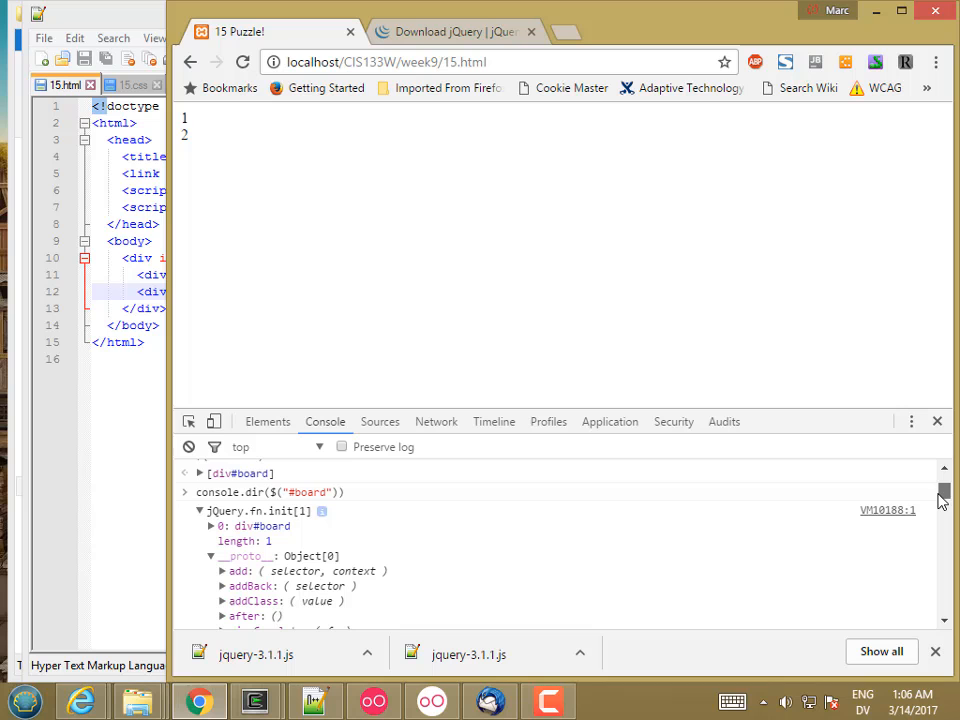
{"action": "scroll", "scroll_direction": "down", "scroll_amount": 3}
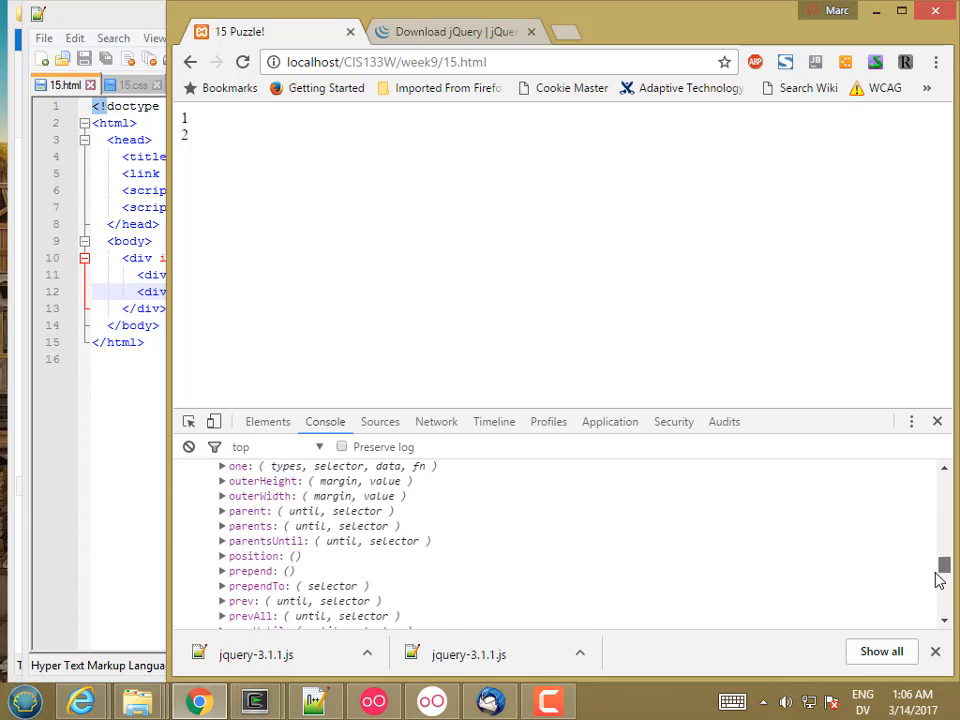
{"action": "scroll", "scroll_direction": "down", "scroll_amount": 3}
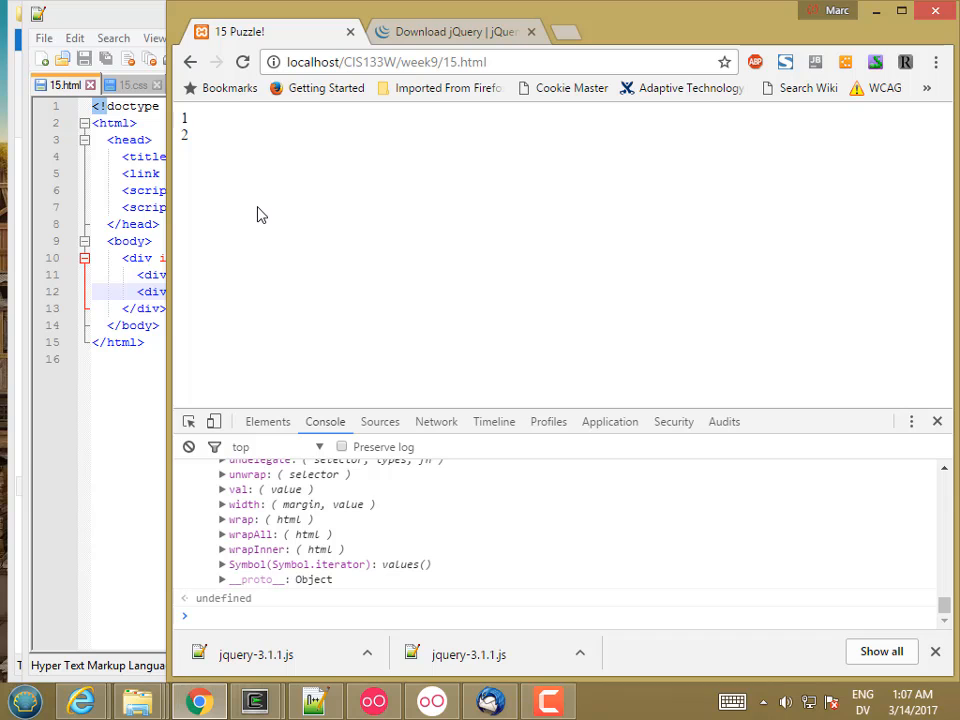
{"action": "left_click", "coordinate": [240, 520]}
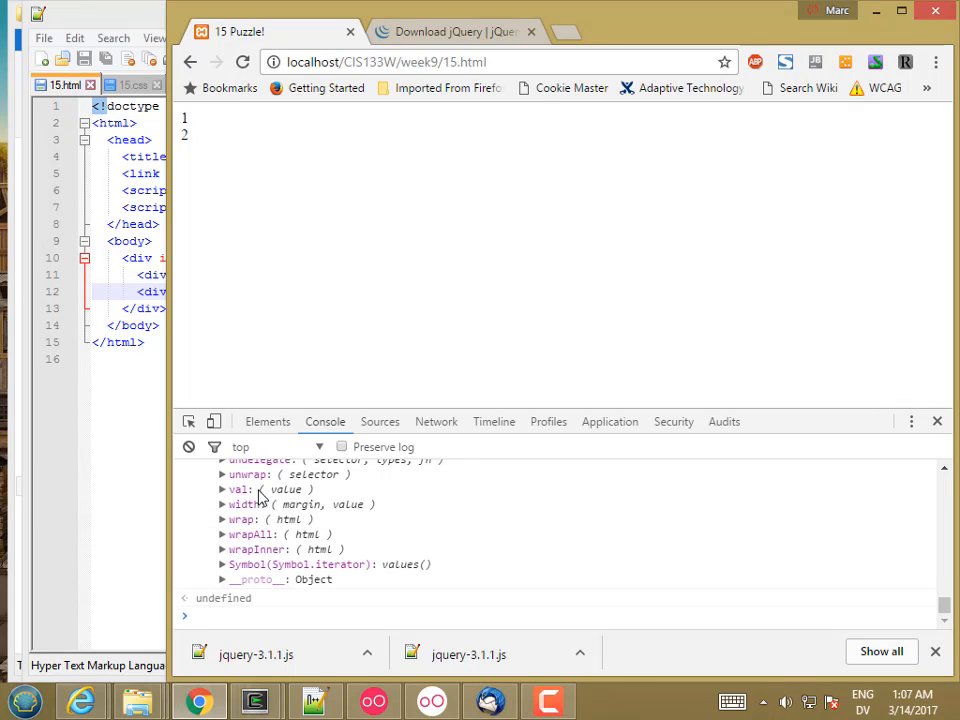
{"action": "left_click", "coordinate": [240, 488]}
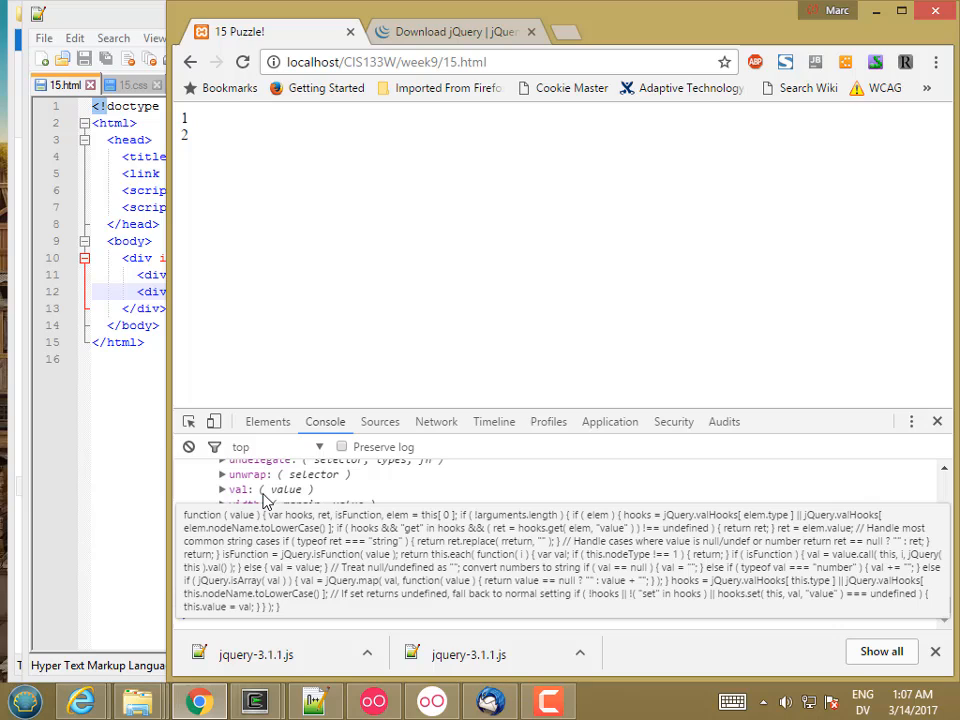
{"action": "mouse_move", "coordinate": [270, 500]}
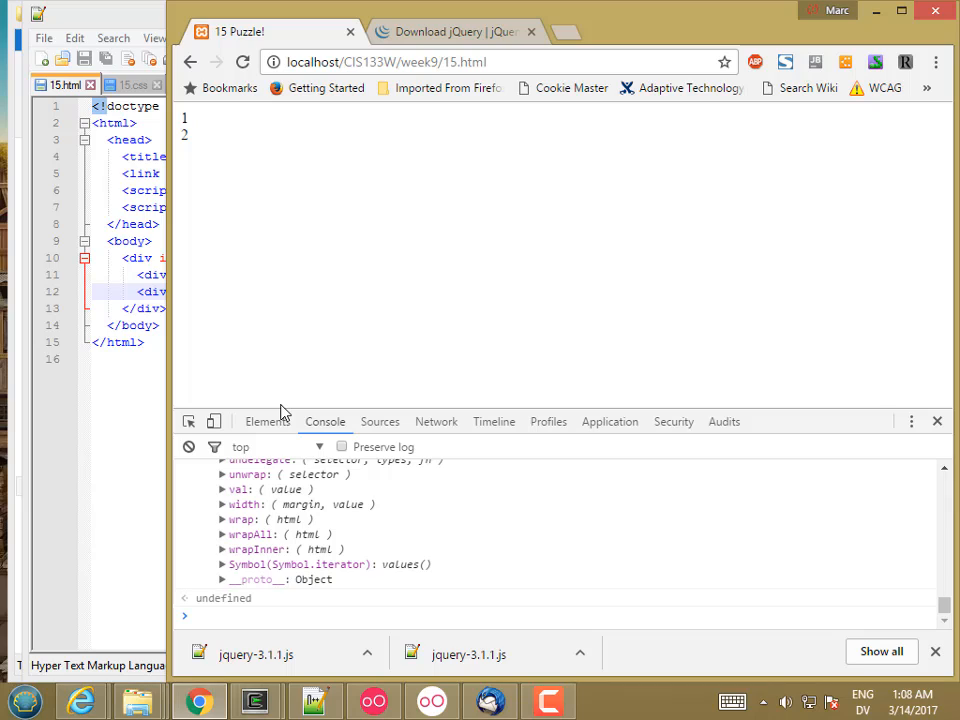
{"action": "mouse_move", "coordinate": [284, 412]}
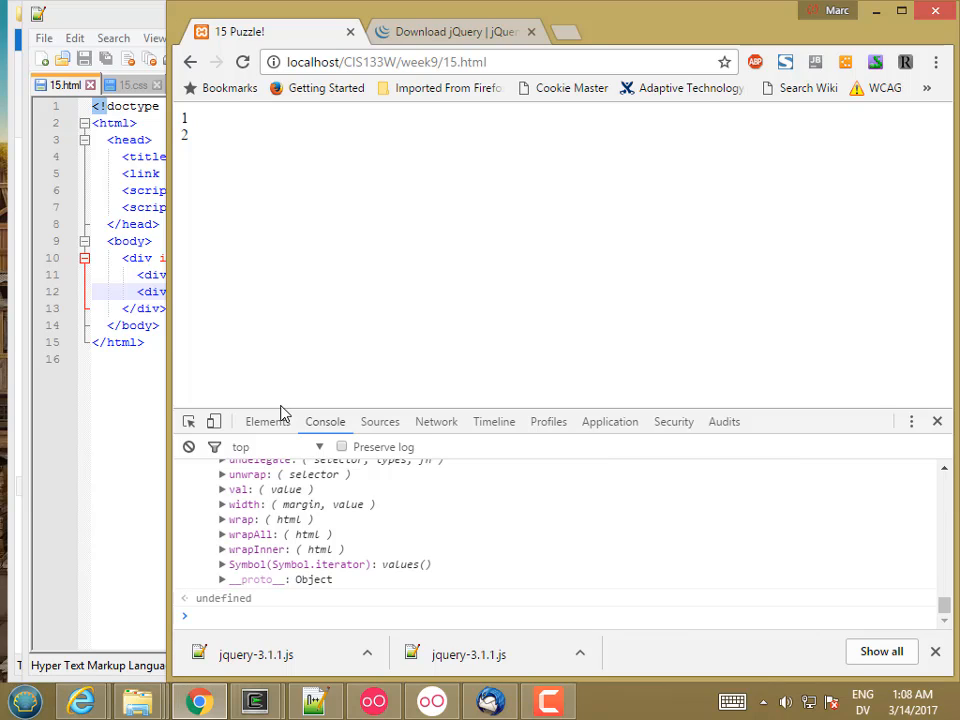